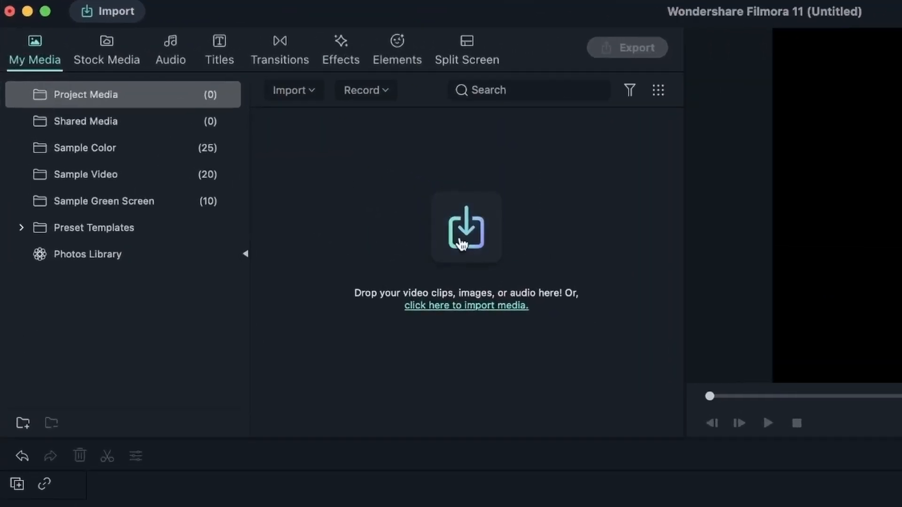
Tour Filmora's Effects, Transitions, Elements, Titles, Audio and Stock Media library tabs.
{"action": "left_click", "coordinate": [340, 49]}
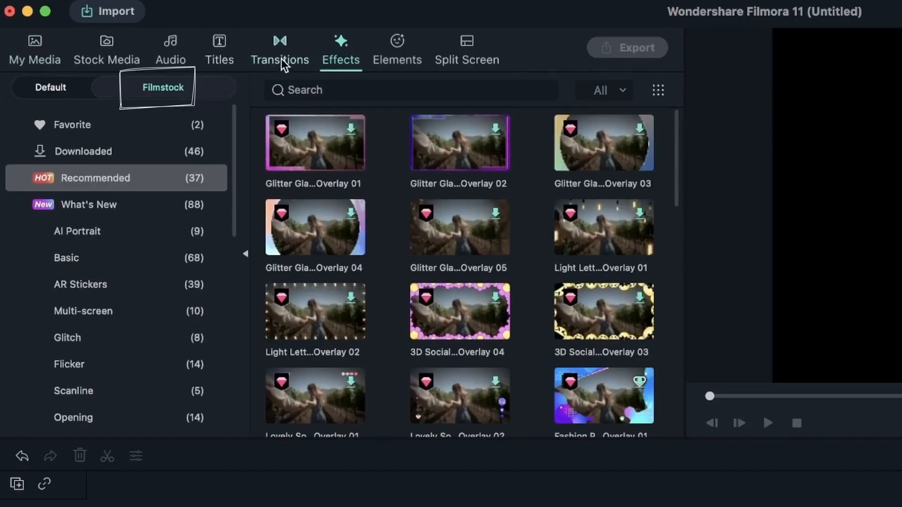
{"action": "left_click", "coordinate": [280, 48]}
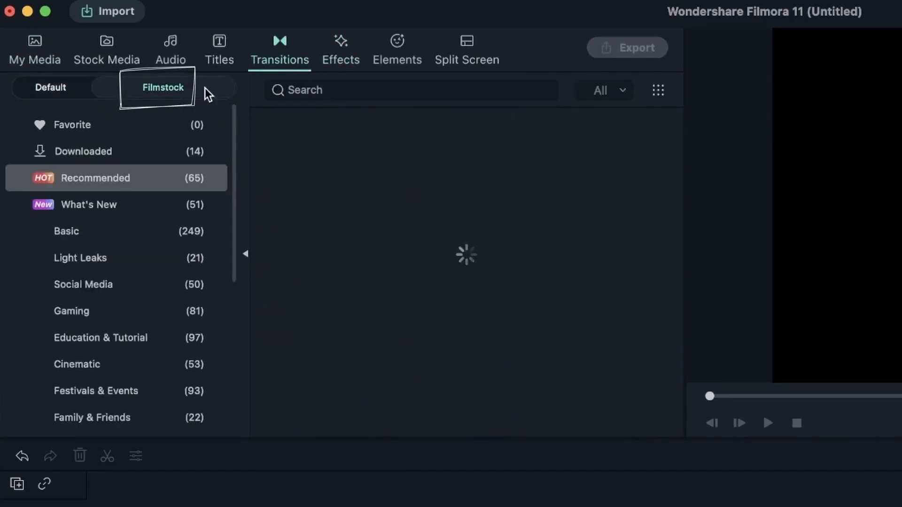
{"action": "left_click", "coordinate": [396, 48]}
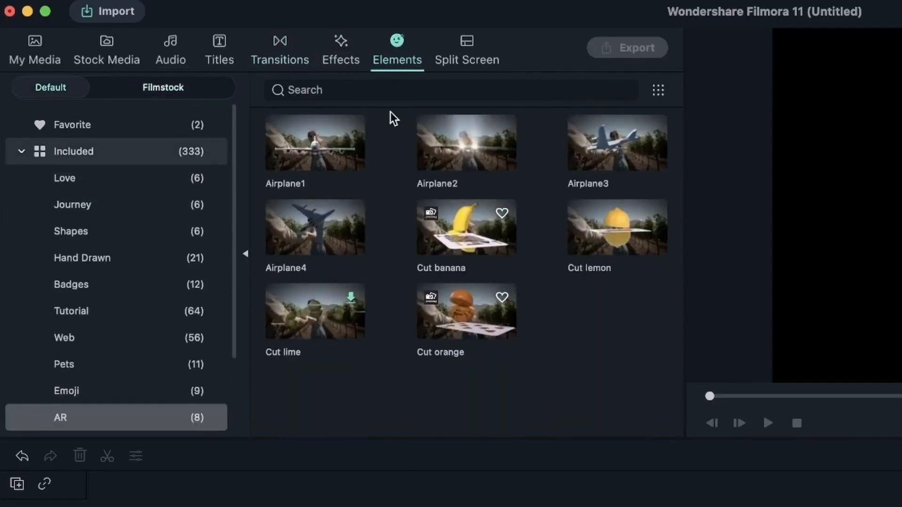
{"action": "mouse_move", "coordinate": [293, 80]}
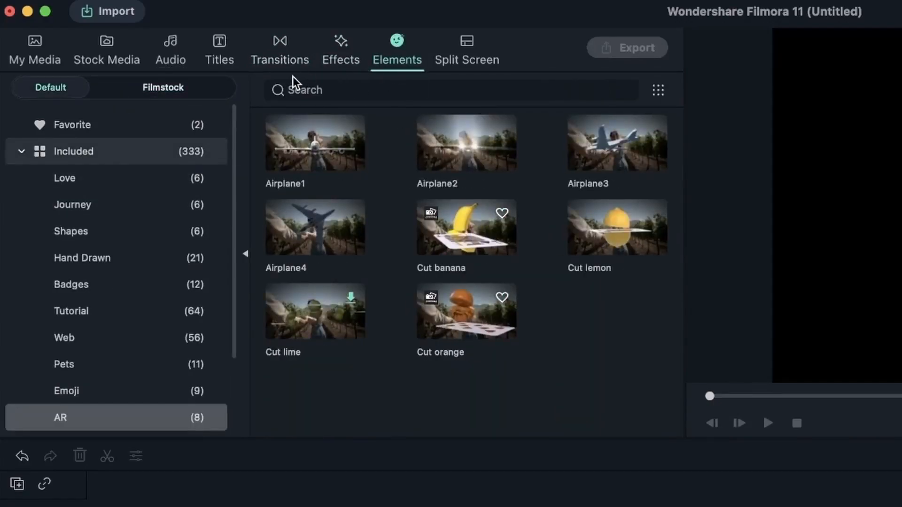
{"action": "left_click", "coordinate": [219, 48]}
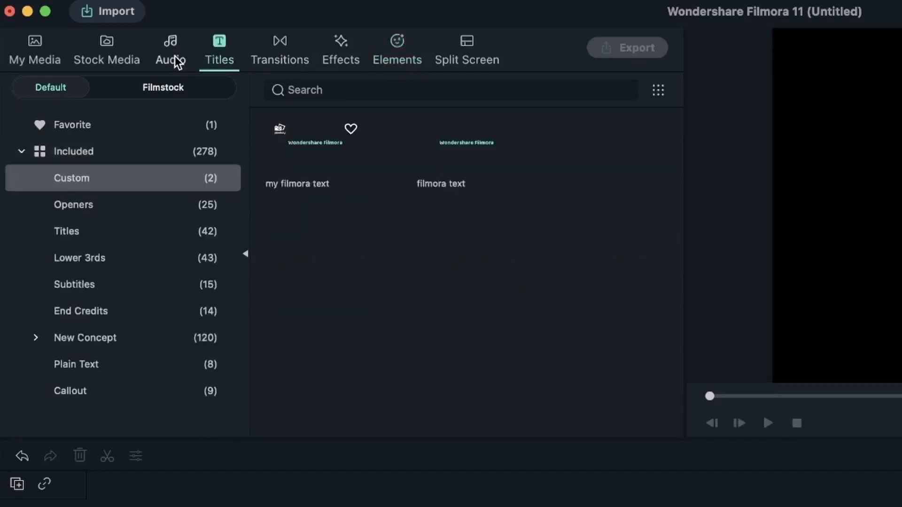
{"action": "left_click", "coordinate": [169, 48]}
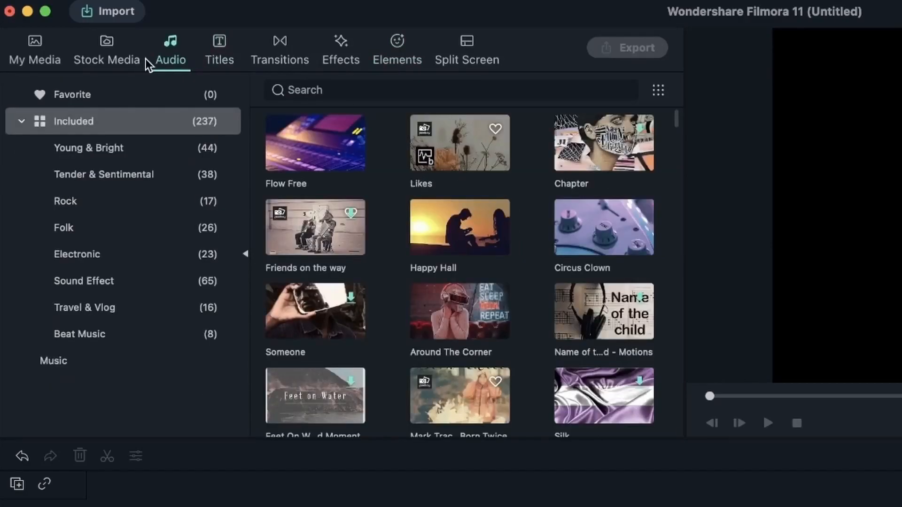
{"action": "left_click", "coordinate": [106, 48]}
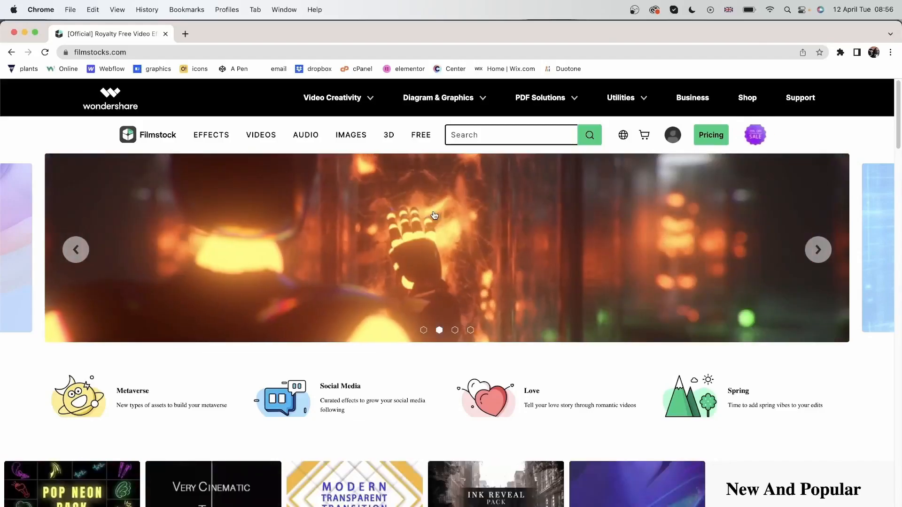
Scroll the Filmstock homepage and step through the resource category carousel.
{"action": "scroll", "scroll_direction": "down", "scroll_amount": 3}
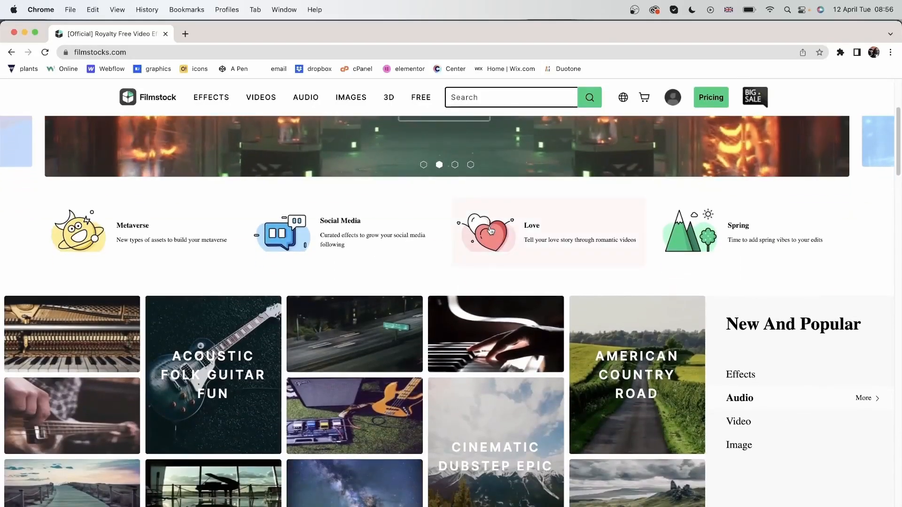
{"action": "scroll", "scroll_direction": "down", "scroll_amount": 3}
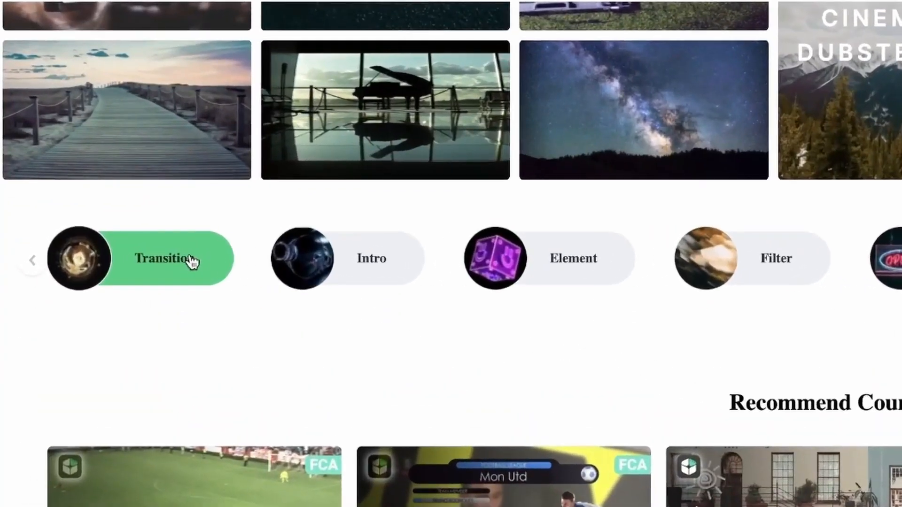
{"action": "left_click", "coordinate": [372, 259]}
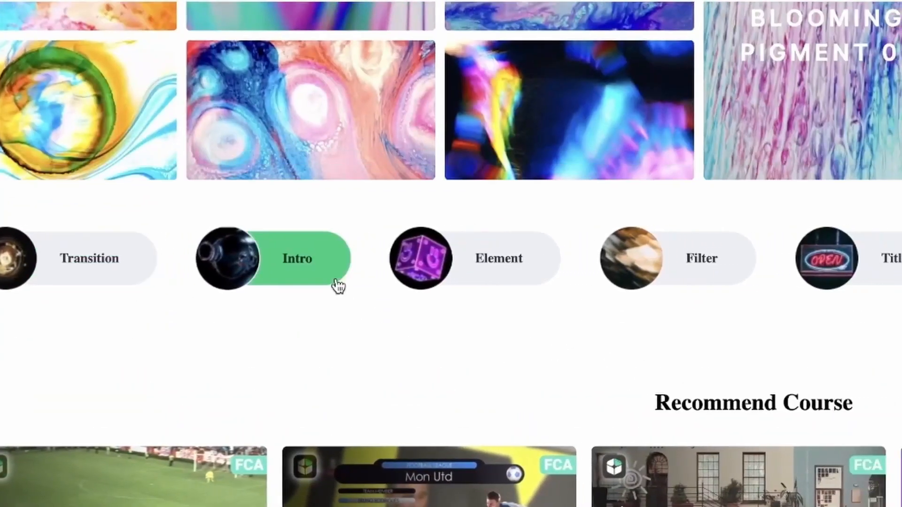
{"action": "scroll", "scroll_direction": "right", "scroll_amount": 3}
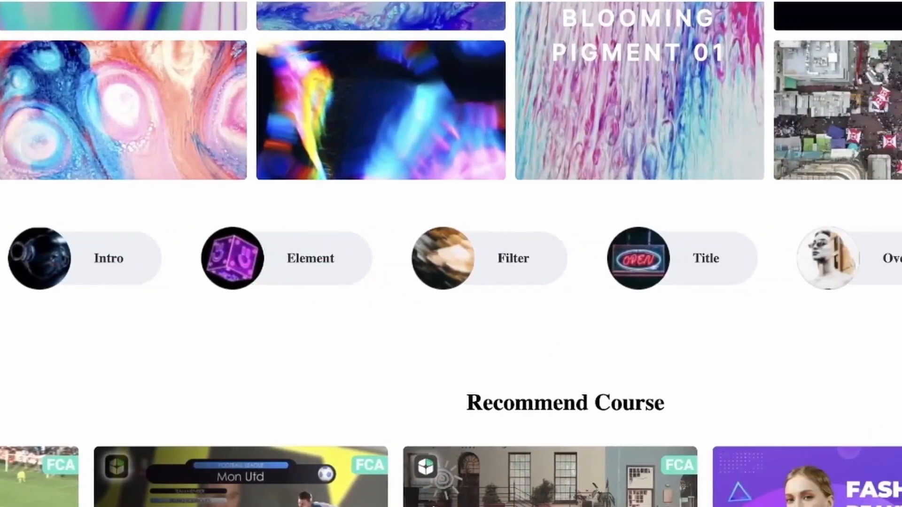
{"action": "scroll", "scroll_direction": "right", "scroll_amount": 3}
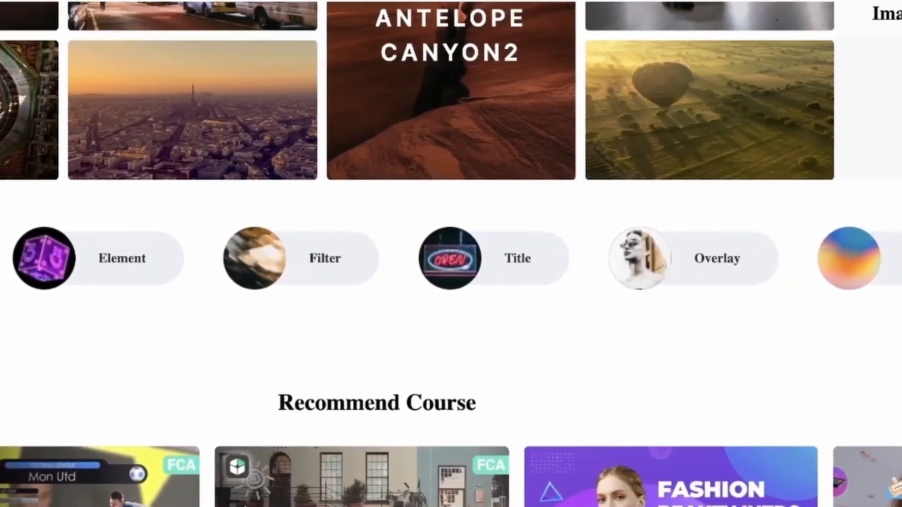
{"action": "scroll", "scroll_direction": "up", "scroll_amount": 3}
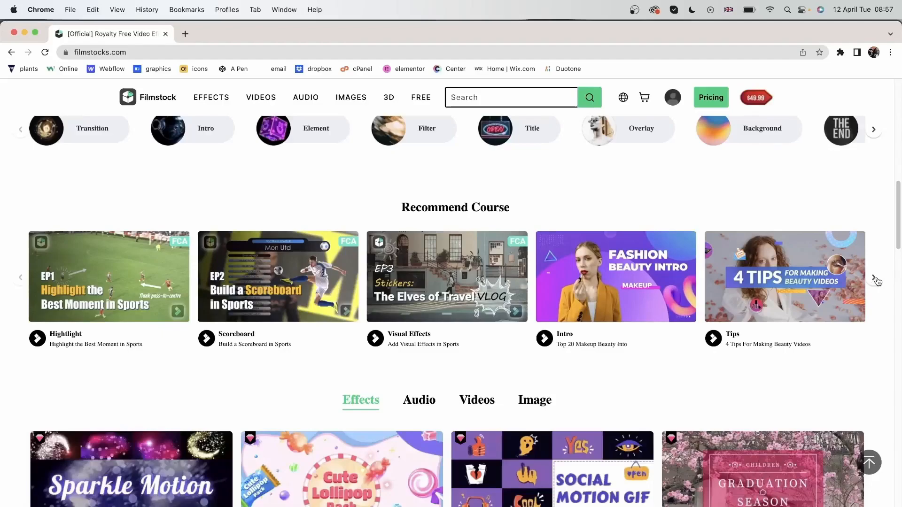
Browse the recommended courses and switch the featured section to Audio, then Image.
{"action": "scroll", "scroll_direction": "down", "scroll_amount": 3}
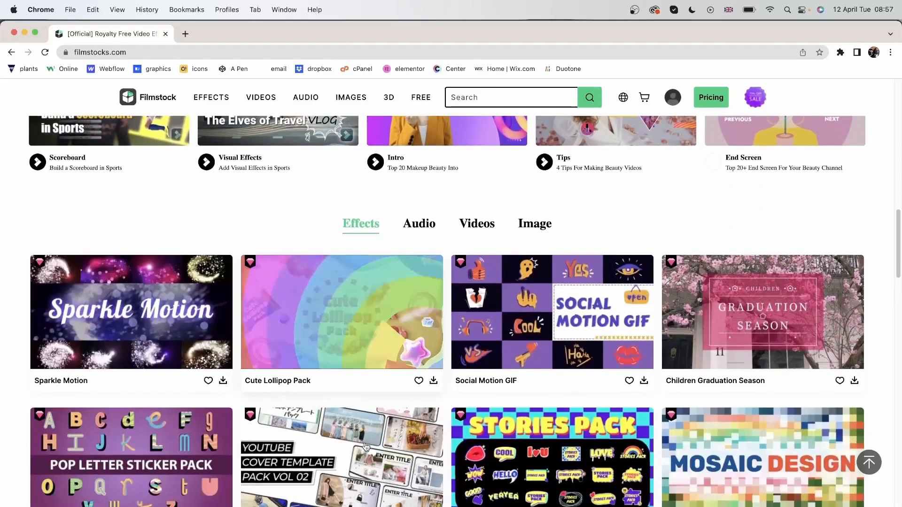
{"action": "scroll", "scroll_direction": "down", "scroll_amount": 3}
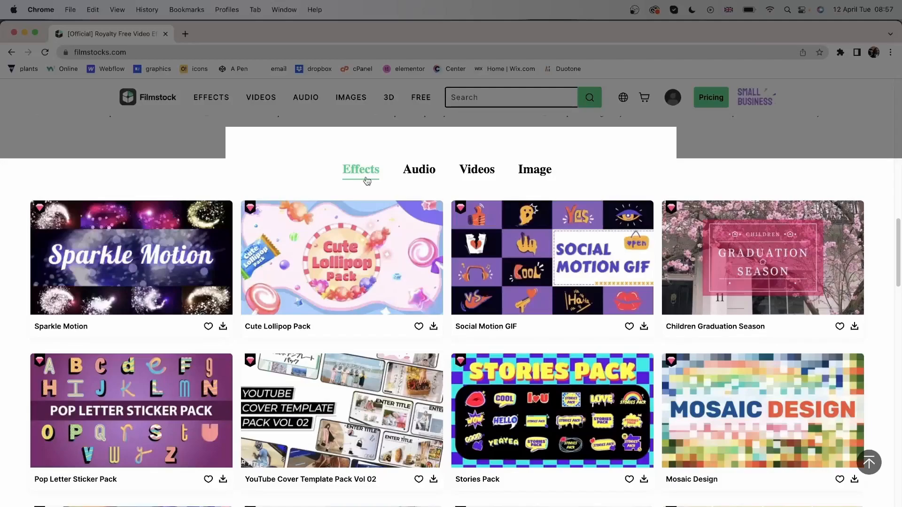
{"action": "left_click", "coordinate": [419, 169]}
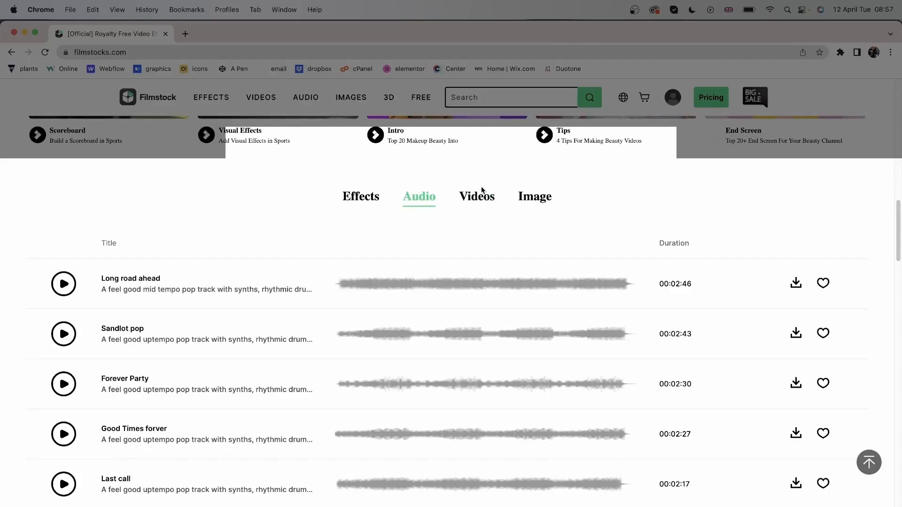
{"action": "left_click", "coordinate": [476, 196]}
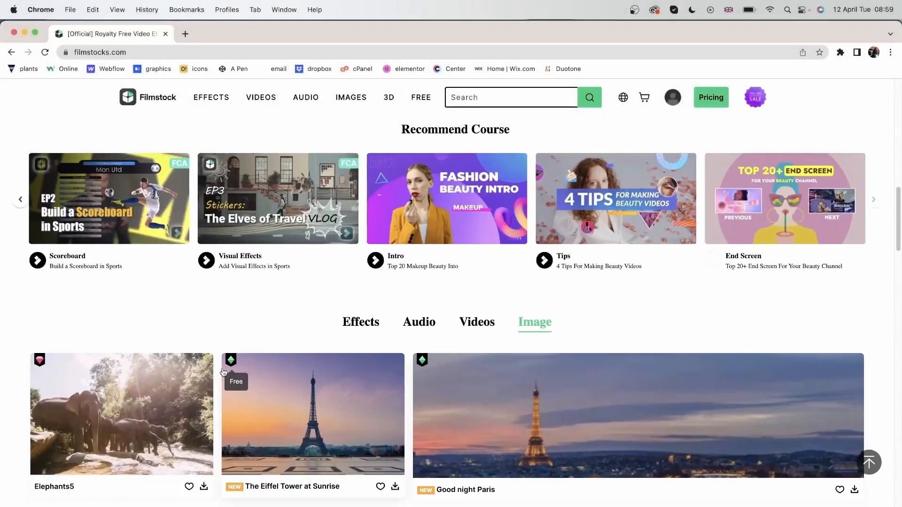
{"action": "scroll", "scroll_direction": "down", "scroll_amount": 3}
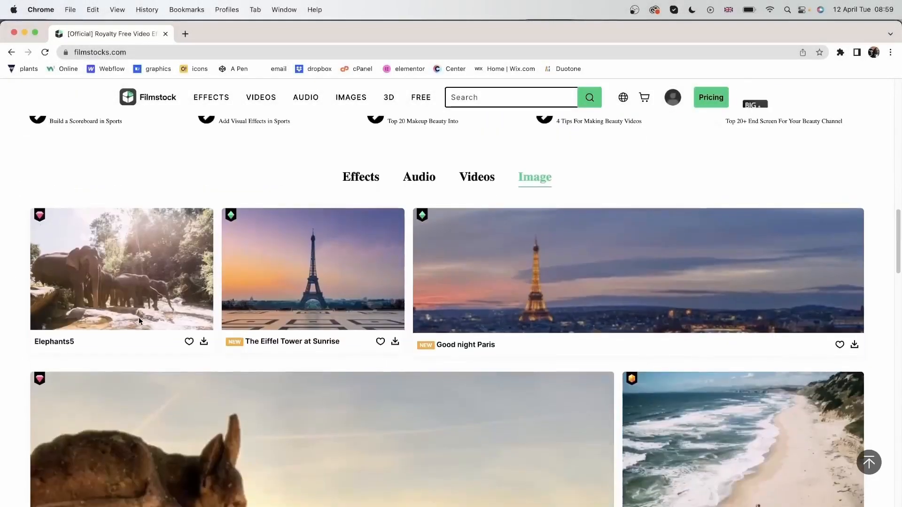
{"action": "mouse_move", "coordinate": [121, 231]}
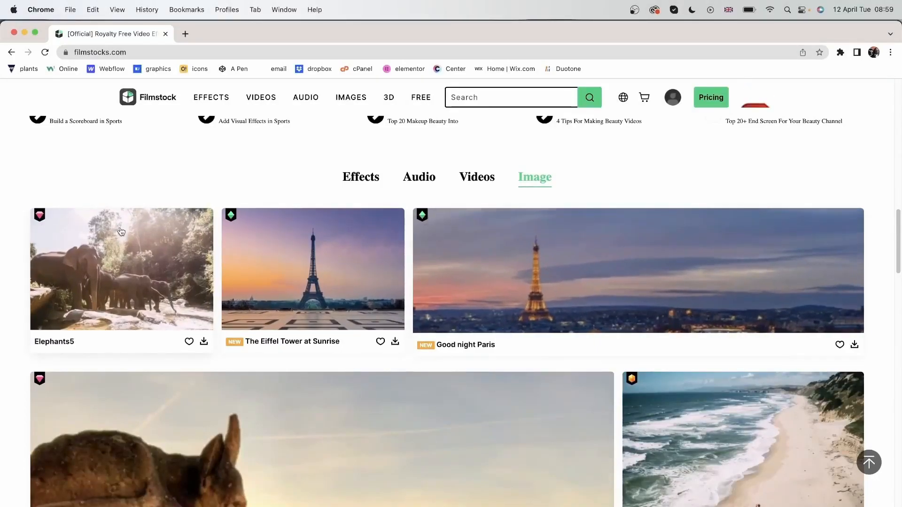
{"action": "mouse_move", "coordinate": [112, 248]}
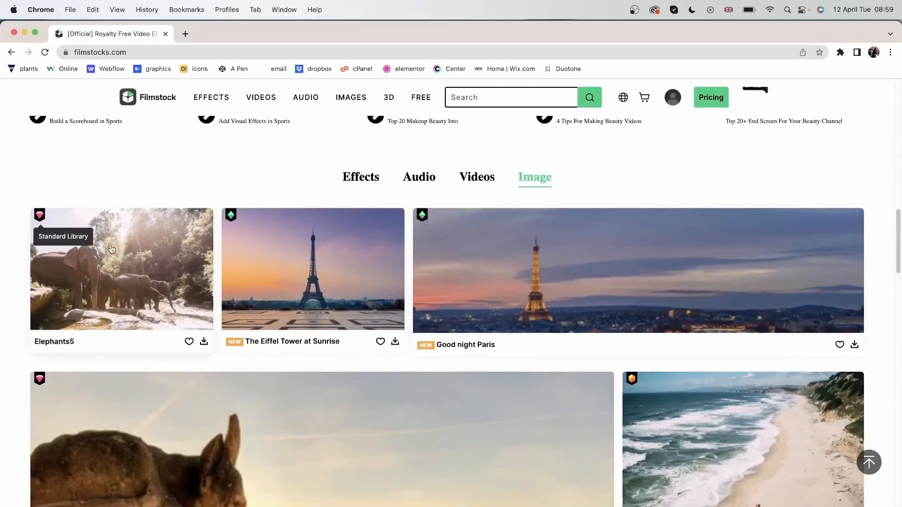
{"action": "scroll", "scroll_direction": "down", "scroll_amount": 3}
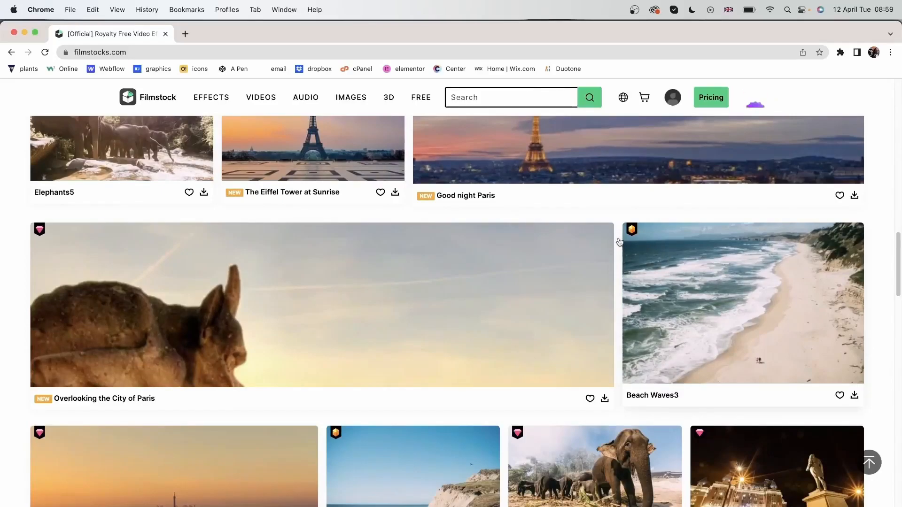
{"action": "scroll", "scroll_direction": "up", "scroll_amount": 3}
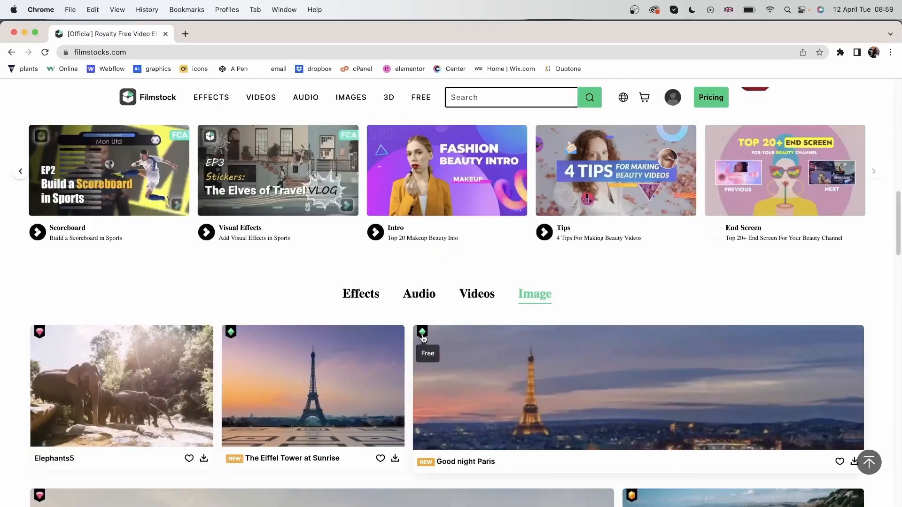
{"action": "mouse_move", "coordinate": [39, 333]}
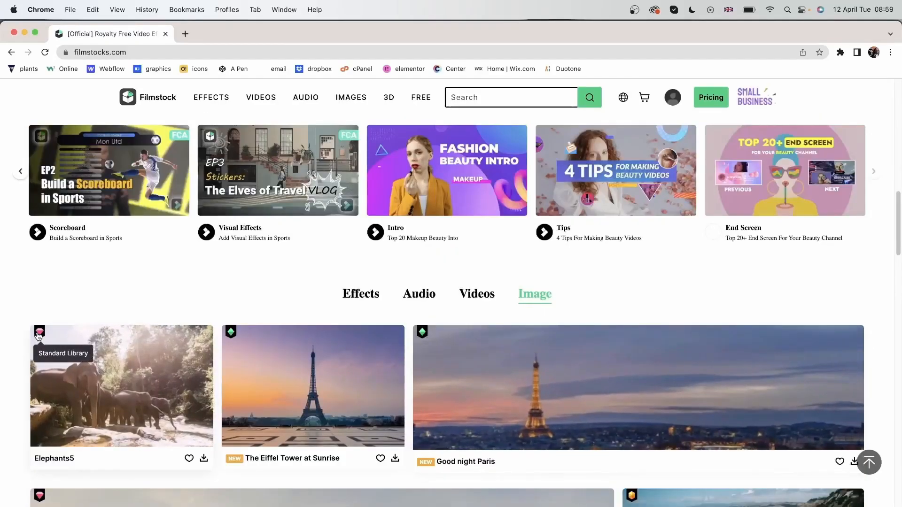
{"action": "scroll", "scroll_direction": "down", "scroll_amount": 3}
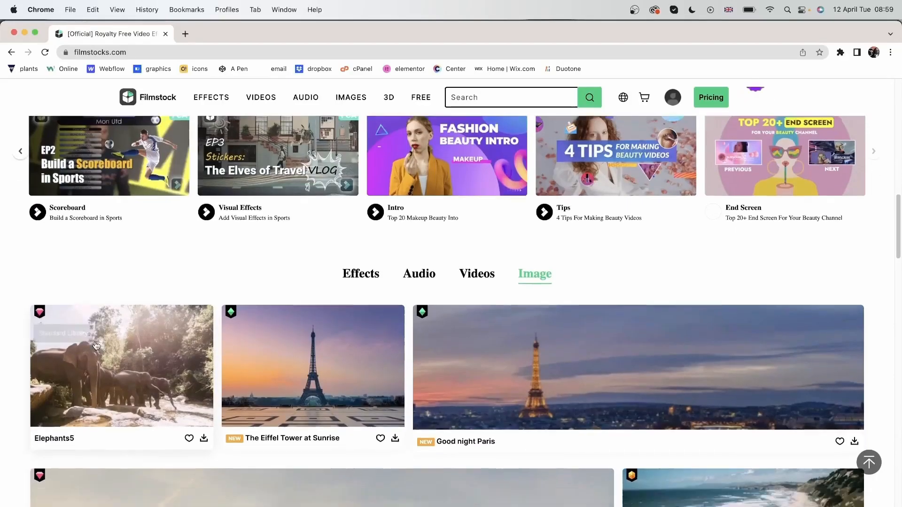
{"action": "scroll", "scroll_direction": "down", "scroll_amount": 3}
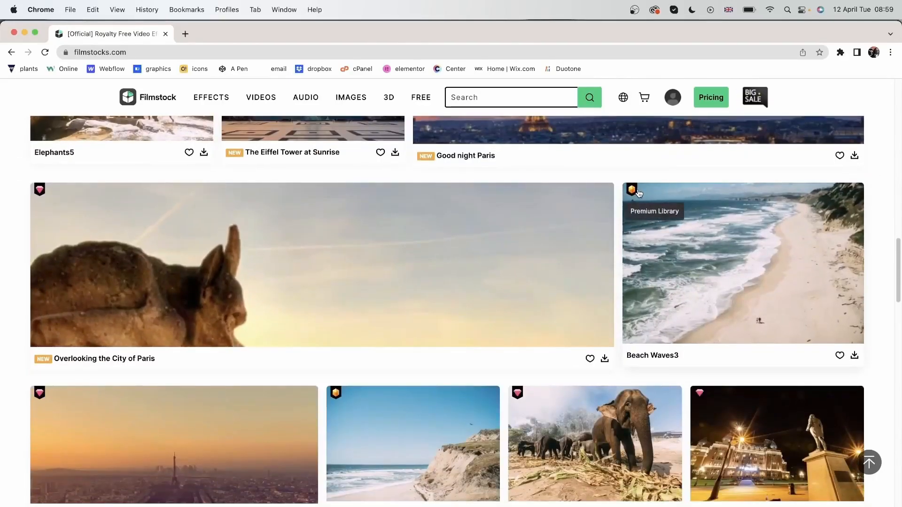
{"action": "scroll", "scroll_direction": "down", "scroll_amount": 3}
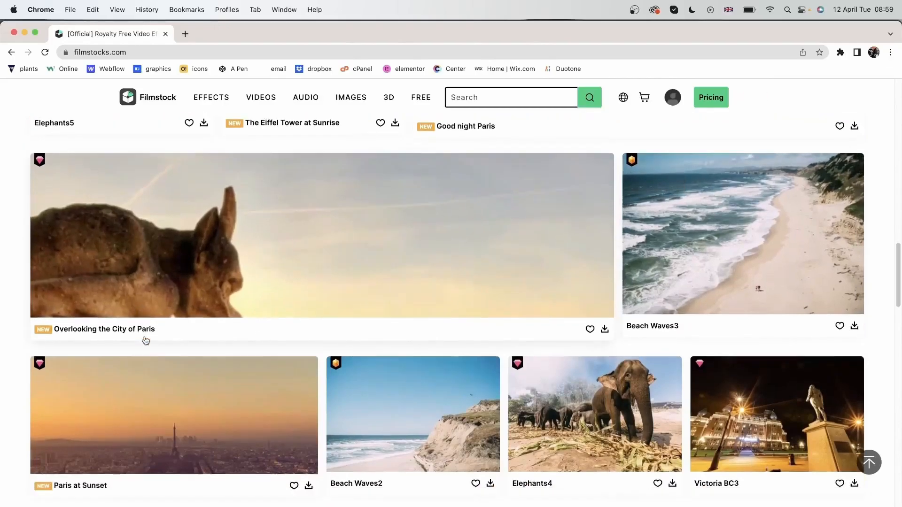
{"action": "scroll", "scroll_direction": "down", "scroll_amount": 3}
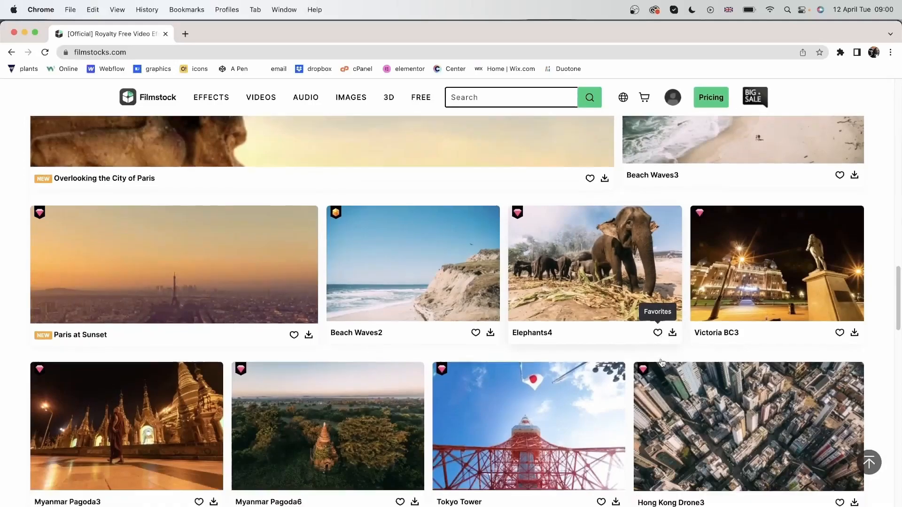
{"action": "scroll", "scroll_direction": "up", "scroll_amount": 3}
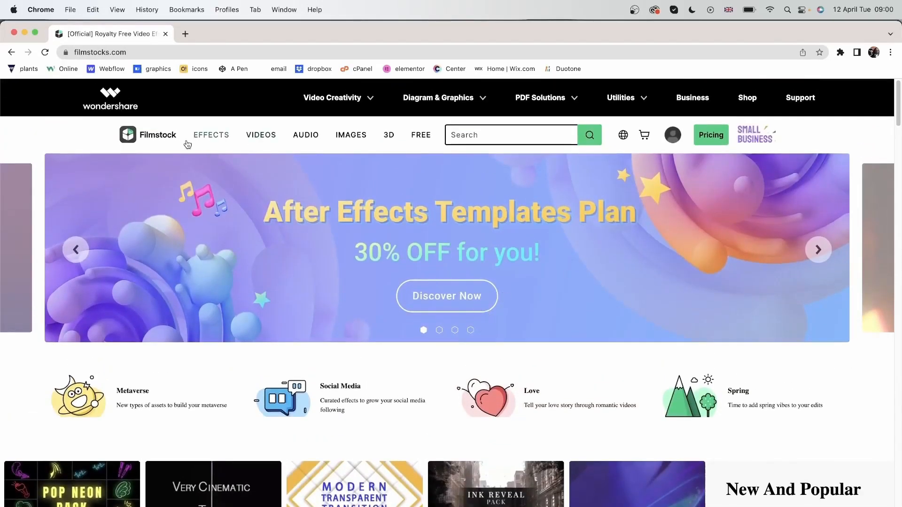
Scroll the Effects page and open the Birthday category in a new background tab.
{"action": "left_click", "coordinate": [211, 135]}
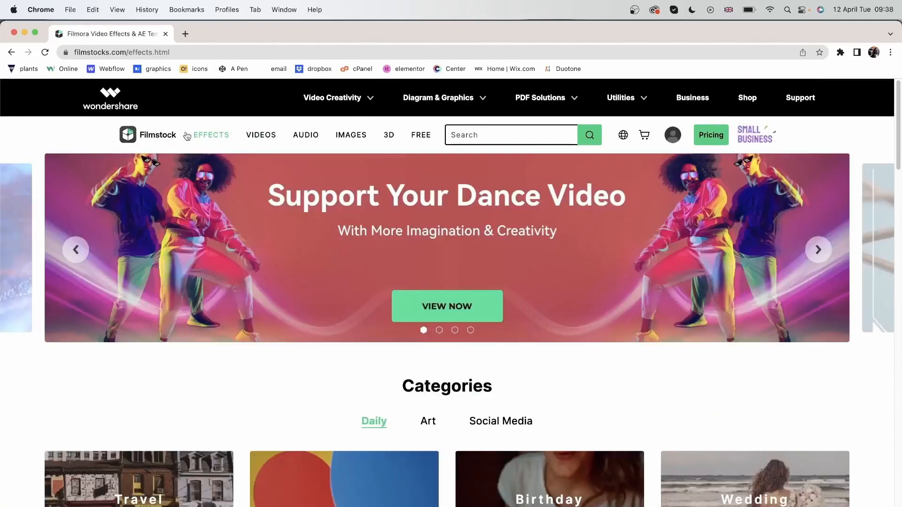
{"action": "scroll", "scroll_direction": "down", "scroll_amount": 3}
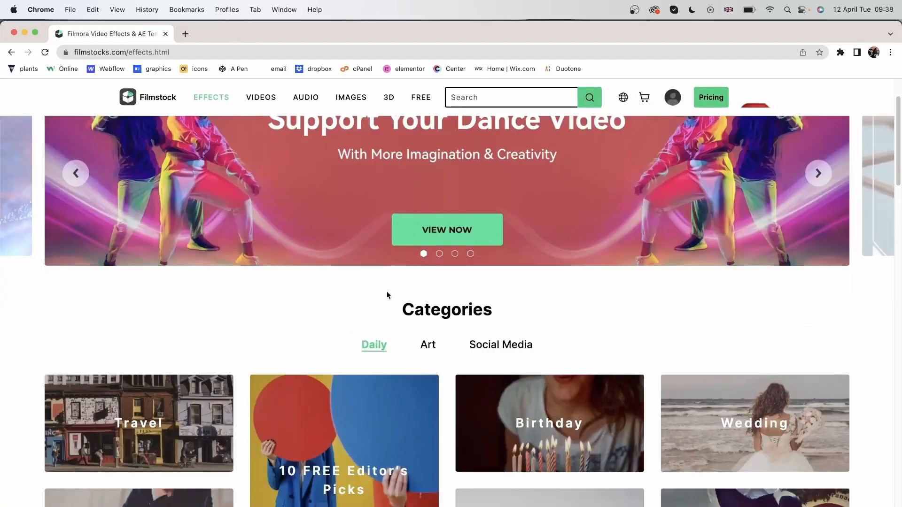
{"action": "scroll", "scroll_direction": "down", "scroll_amount": 3}
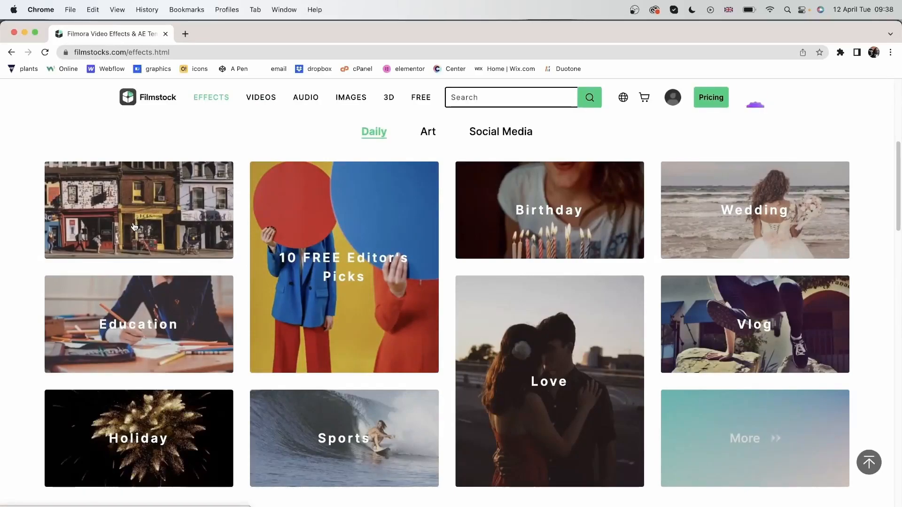
{"action": "right_click", "coordinate": [548, 210]}
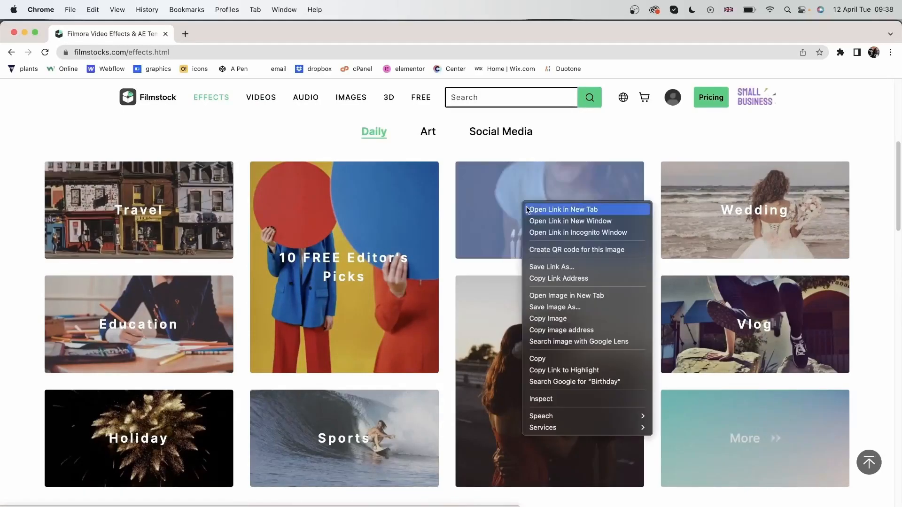
{"action": "left_click", "coordinate": [563, 209]}
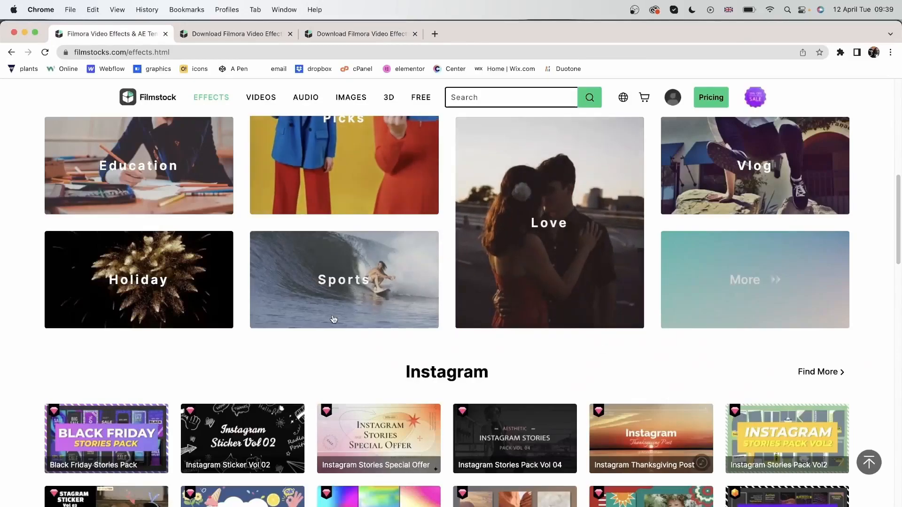
Browse the Instagram, Gaming, FREE Editor's Picks and Cinematic sections, then return to the top.
{"action": "scroll", "scroll_direction": "down", "scroll_amount": 3}
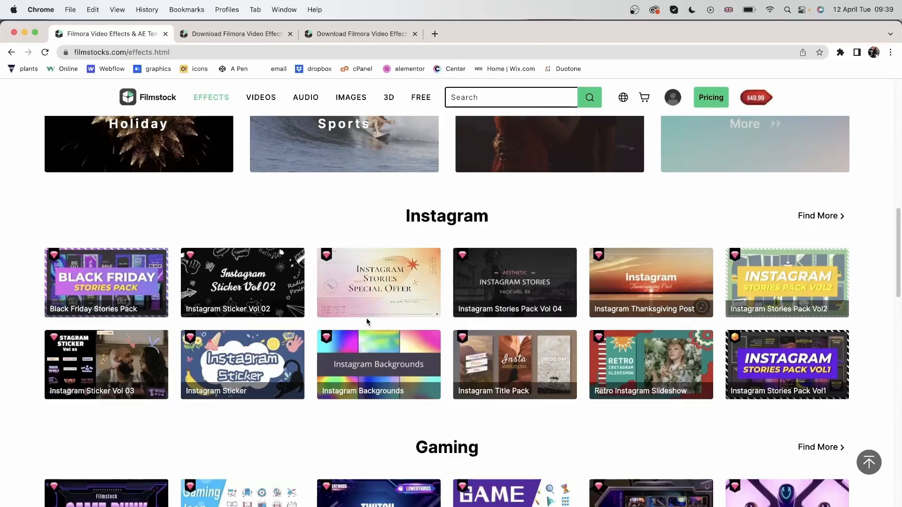
{"action": "mouse_move", "coordinate": [602, 403]}
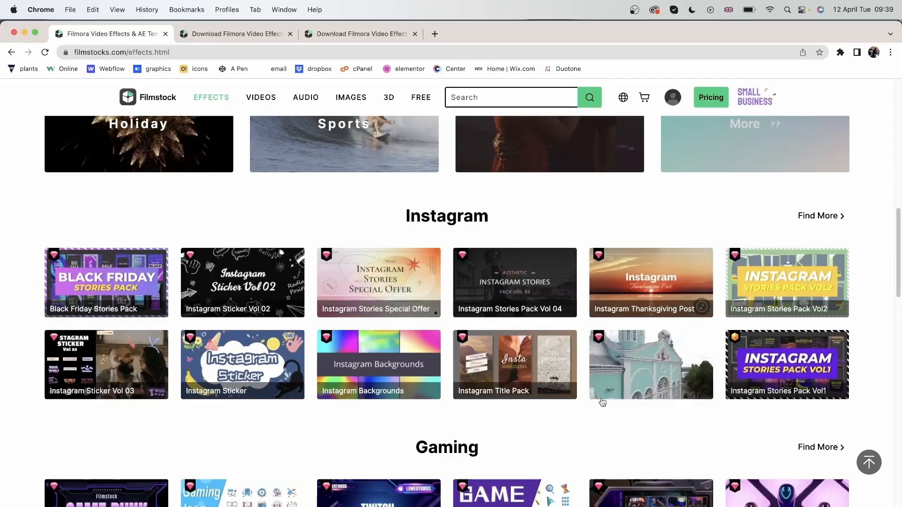
{"action": "scroll", "scroll_direction": "down", "scroll_amount": 3}
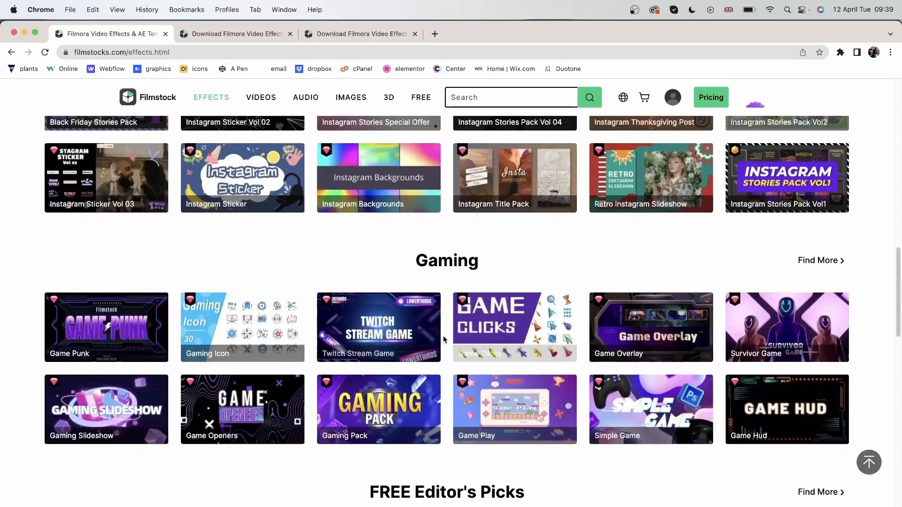
{"action": "scroll", "scroll_direction": "down", "scroll_amount": 3}
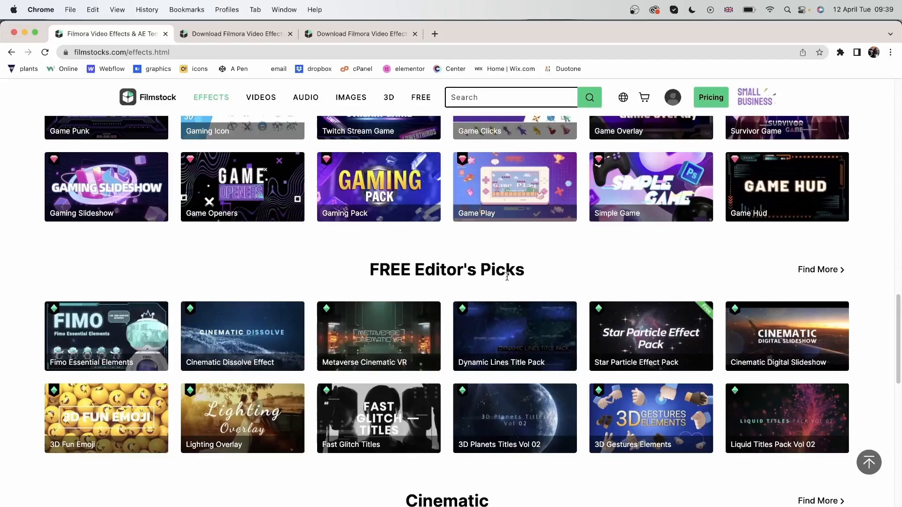
{"action": "scroll", "scroll_direction": "down", "scroll_amount": 3}
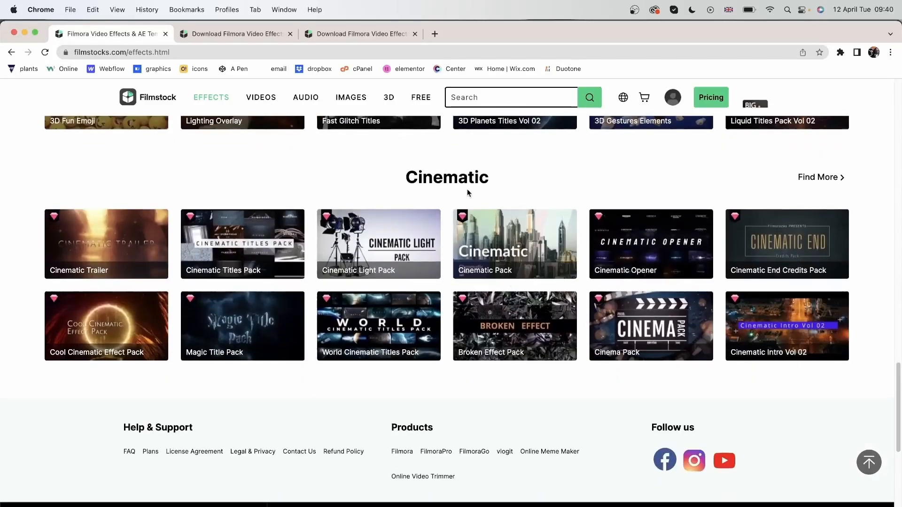
{"action": "scroll", "scroll_direction": "up", "scroll_amount": 3}
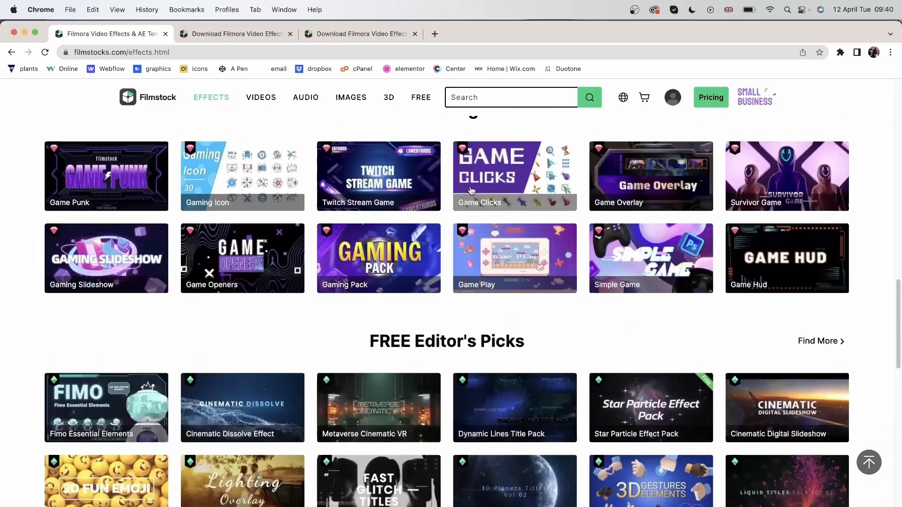
{"action": "scroll", "scroll_direction": "up", "scroll_amount": 3}
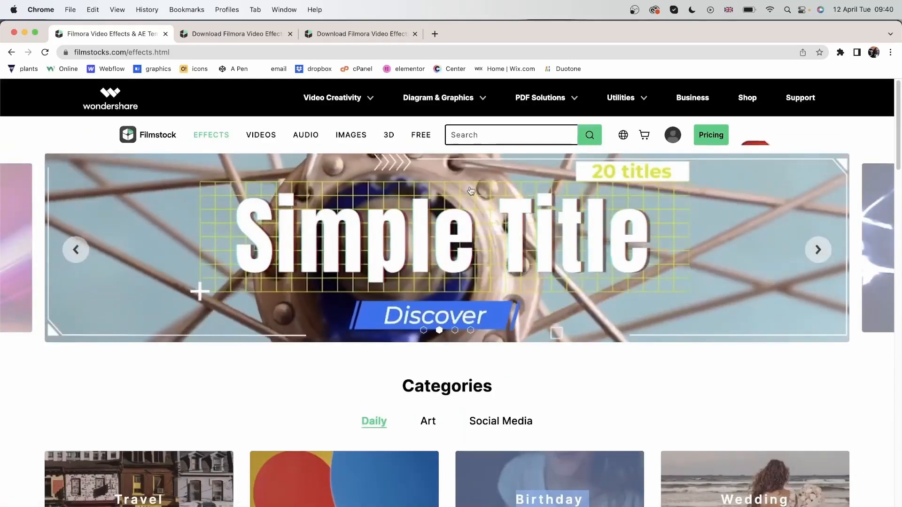
Open the Videos page in a new tab and scroll its categories down to Trending Theme.
{"action": "left_click", "coordinate": [434, 34]}
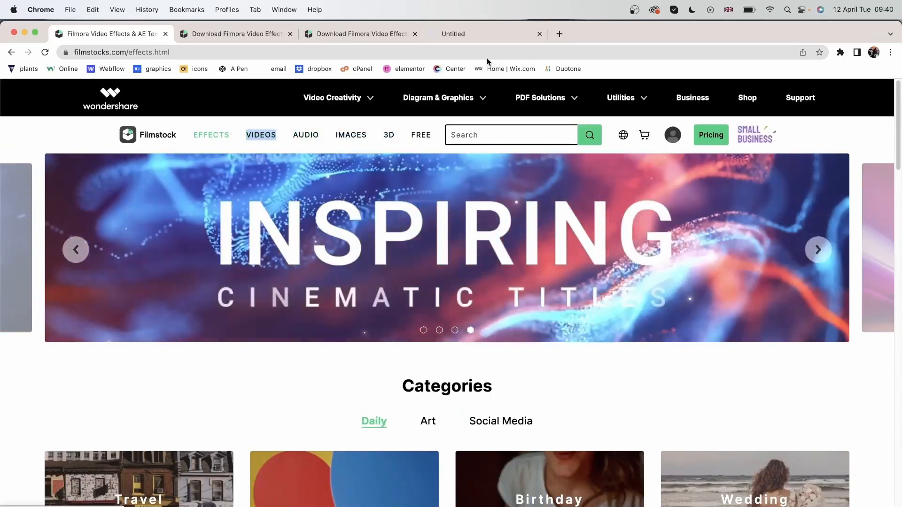
{"action": "left_click", "coordinate": [260, 134]}
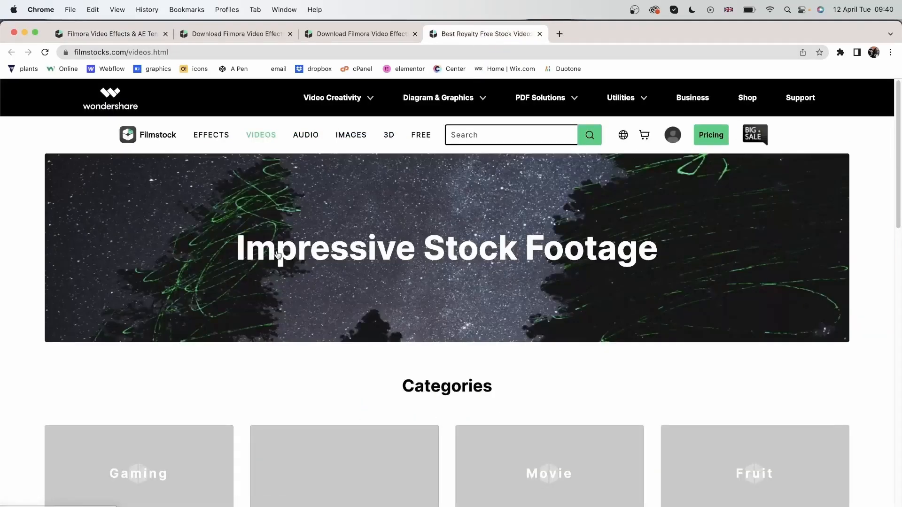
{"action": "scroll", "scroll_direction": "down", "scroll_amount": 3}
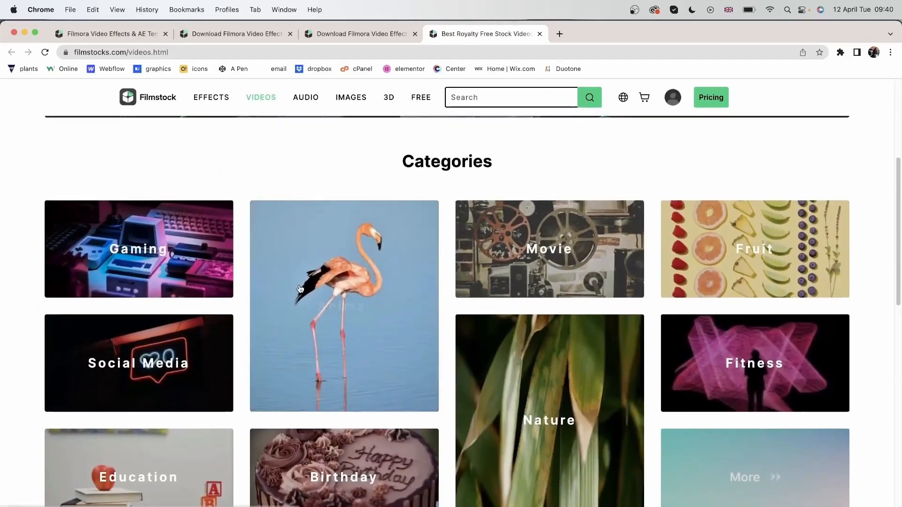
{"action": "scroll", "scroll_direction": "down", "scroll_amount": 3}
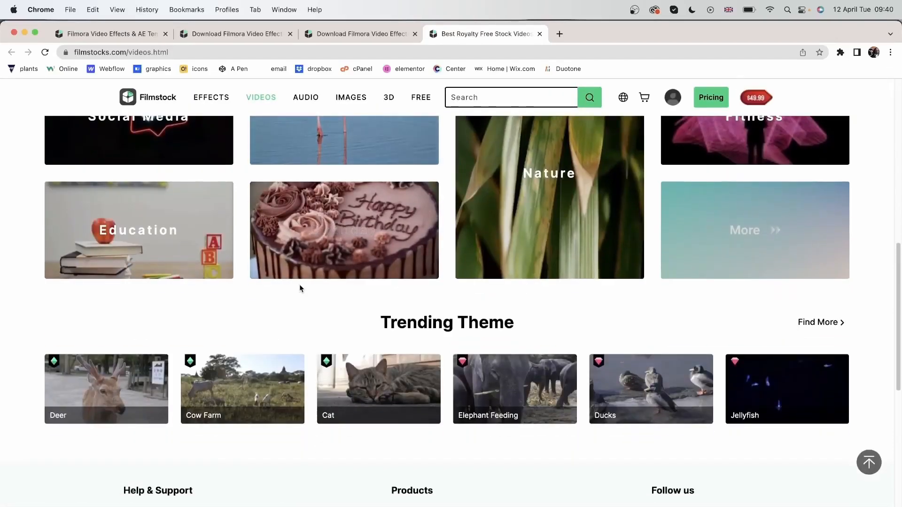
{"action": "scroll", "scroll_direction": "down", "scroll_amount": 3}
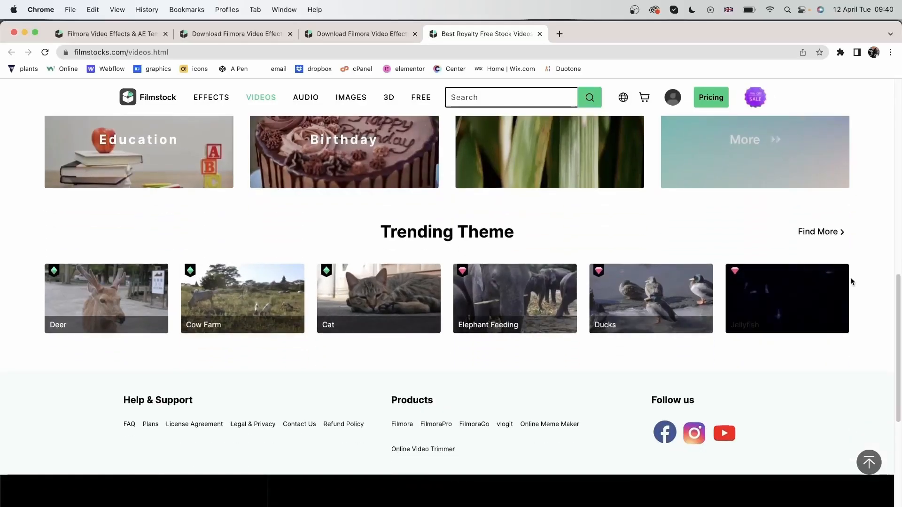
{"action": "scroll", "scroll_direction": "down", "scroll_amount": 3}
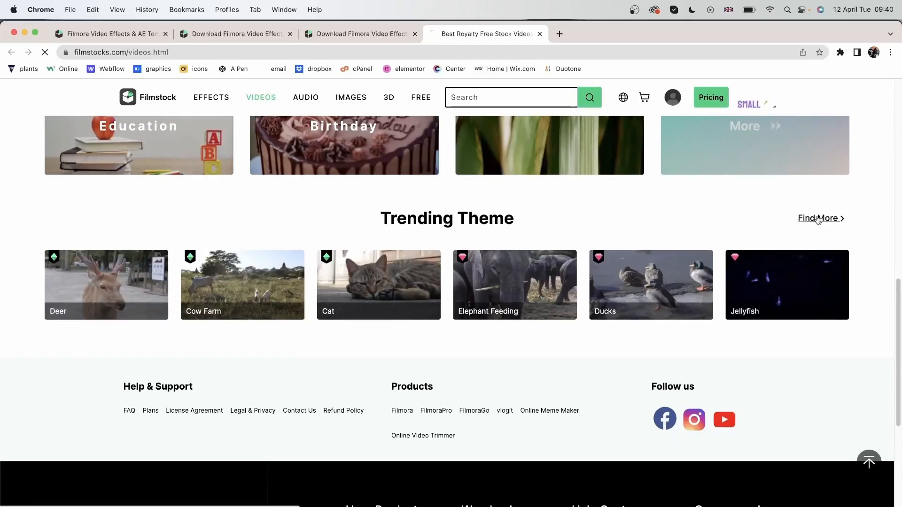
Open the full footage listing and filter free footage from Premium/Standard libraries, sorted by Most Popular.
{"action": "left_click", "coordinate": [819, 218]}
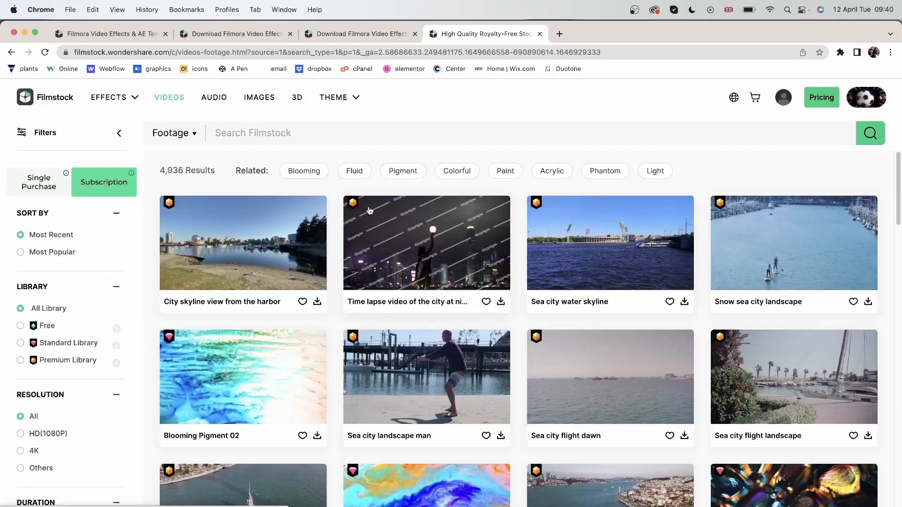
{"action": "mouse_move", "coordinate": [406, 286]}
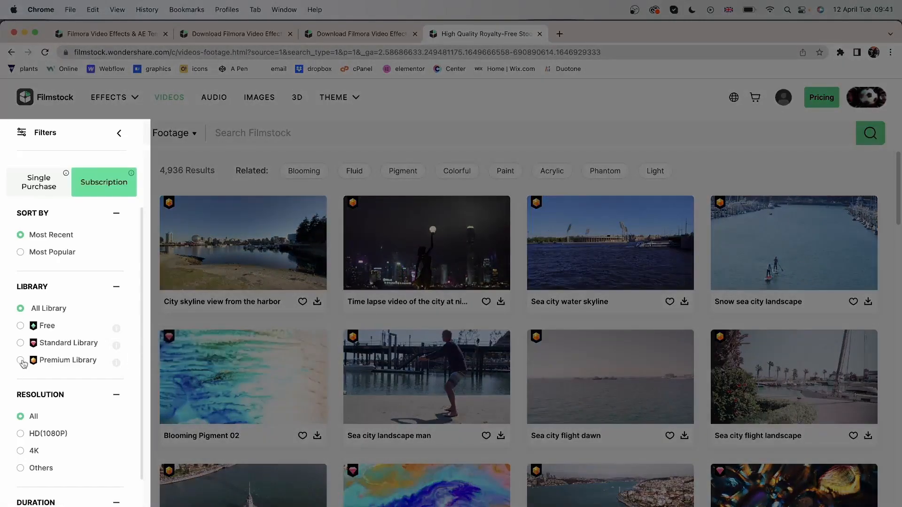
{"action": "left_click", "coordinate": [21, 360]}
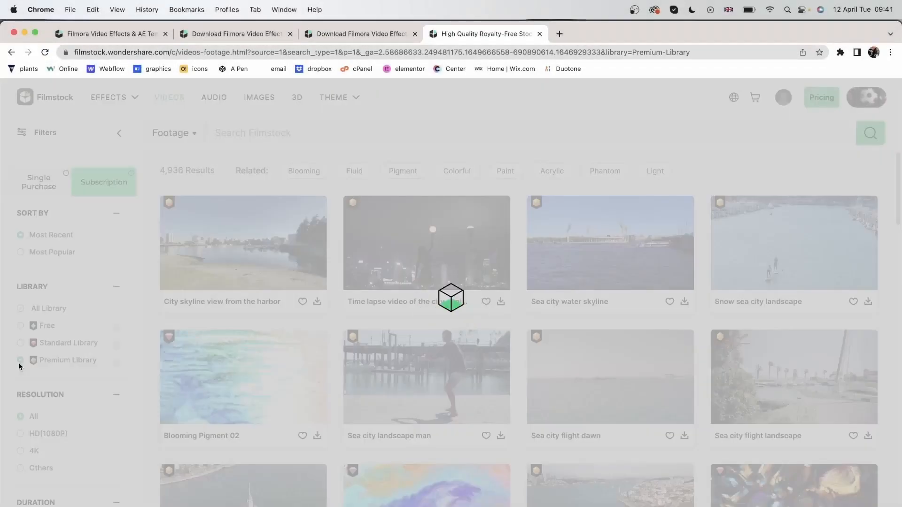
{"action": "left_click", "coordinate": [20, 360]}
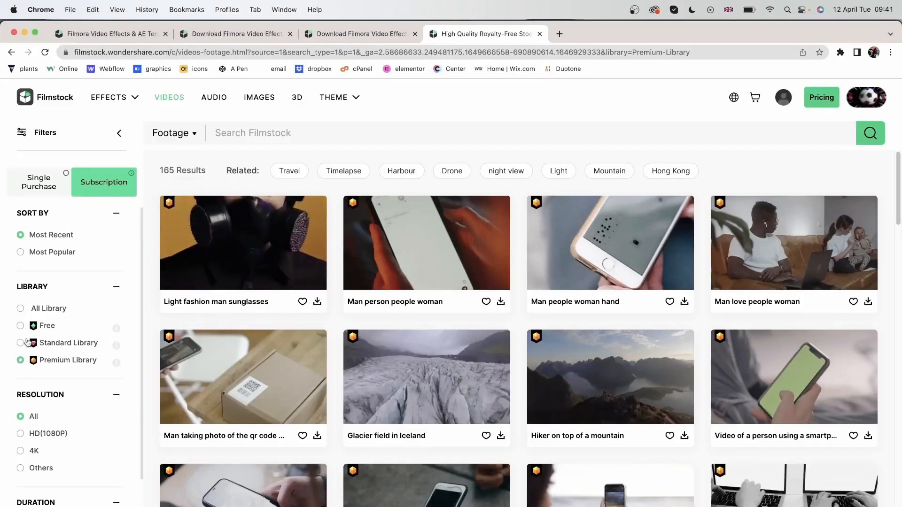
{"action": "left_click", "coordinate": [21, 343]}
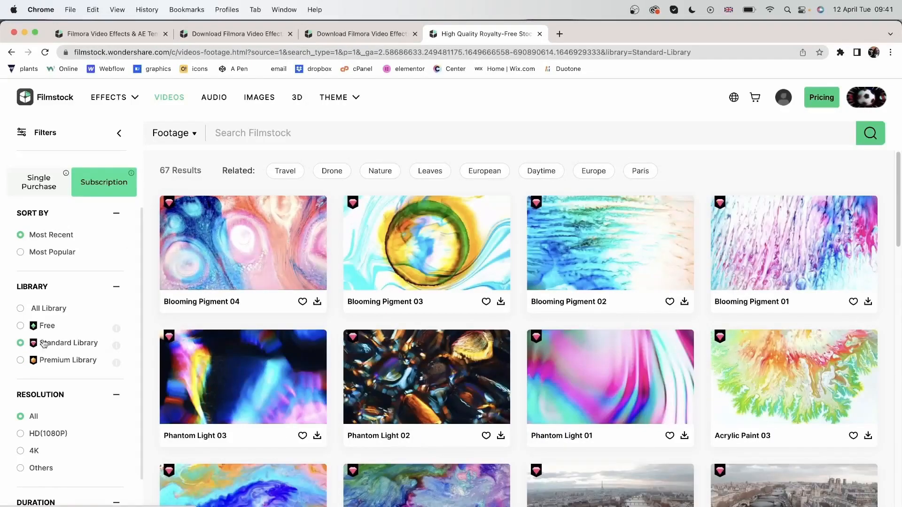
{"action": "left_click", "coordinate": [47, 326]}
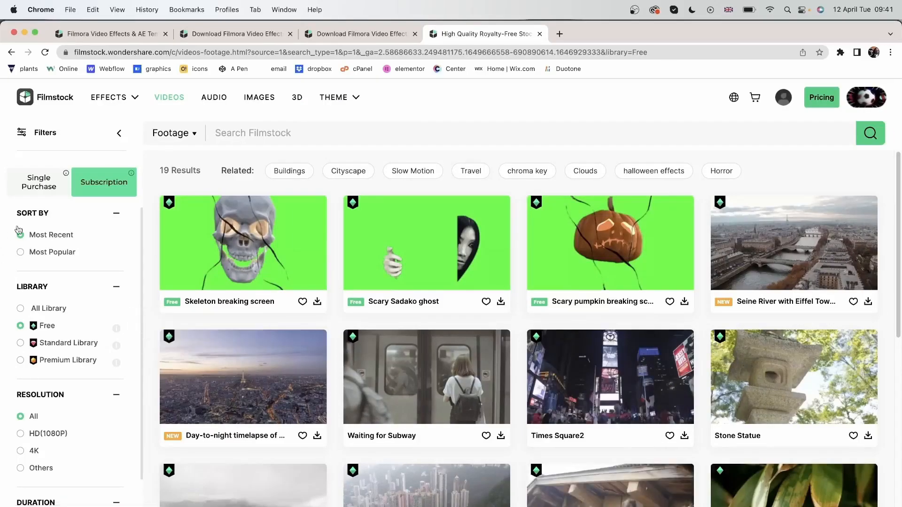
{"action": "left_click", "coordinate": [20, 235]}
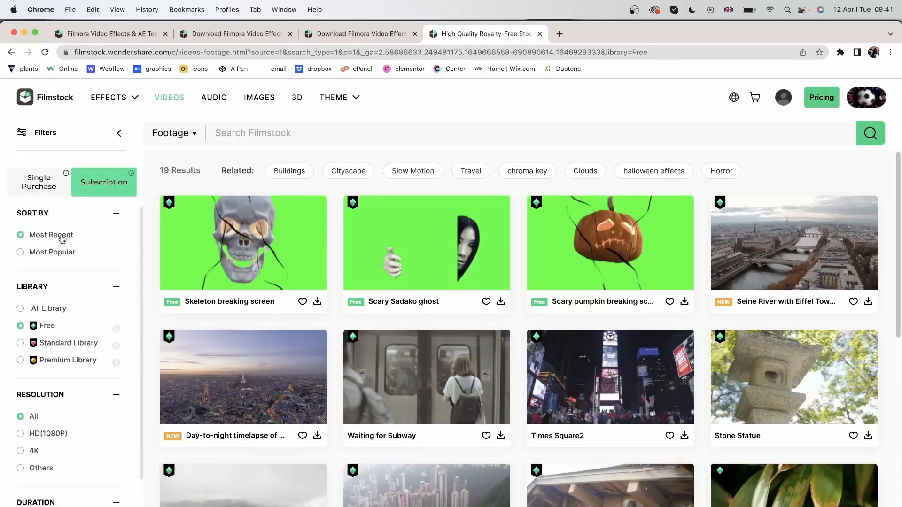
{"action": "left_click", "coordinate": [20, 251]}
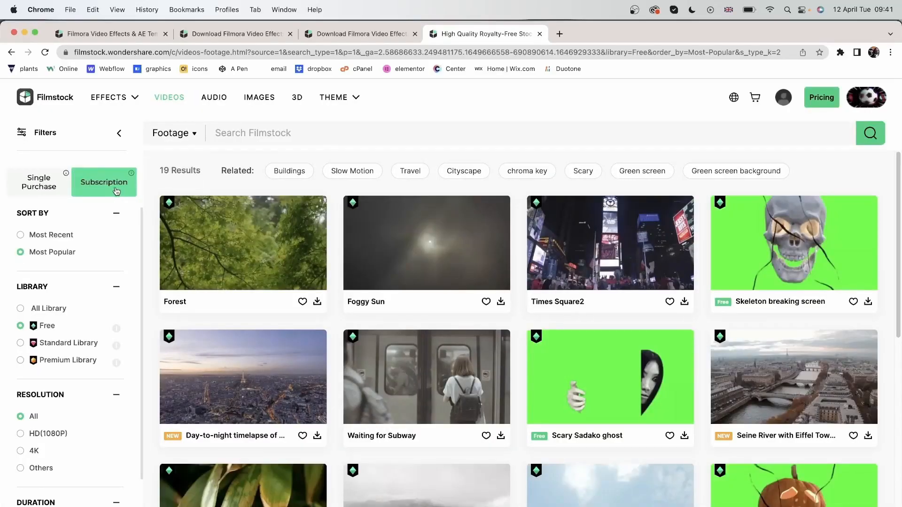
{"action": "mouse_move", "coordinate": [31, 198]}
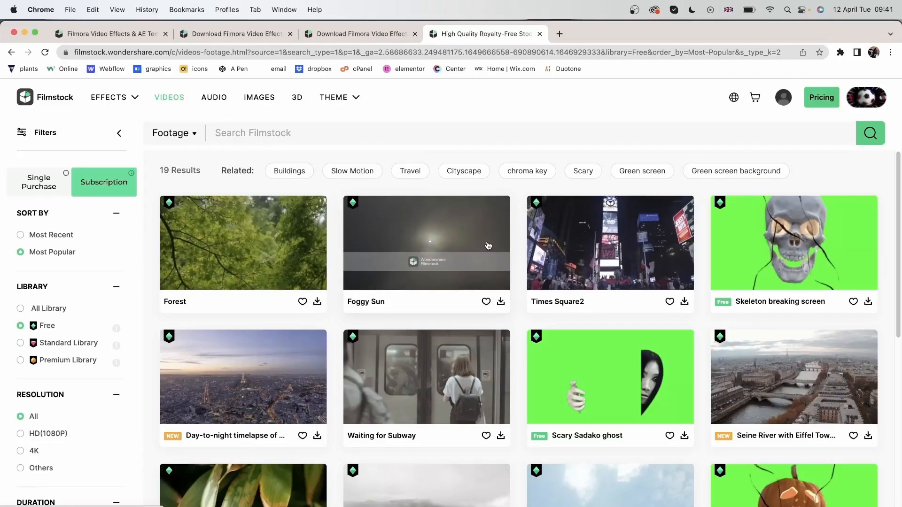
{"action": "mouse_move", "coordinate": [744, 361]}
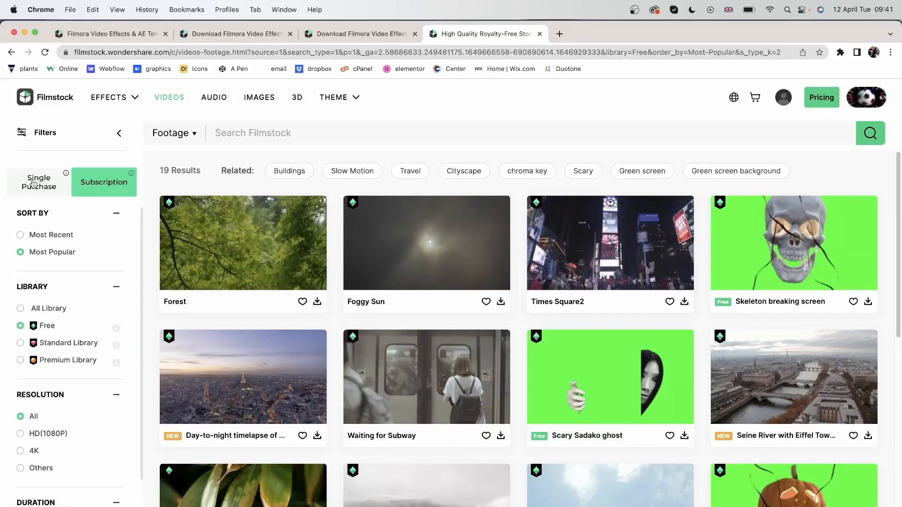
Switch to Single Purchase sorted by popularity, then to Subscription footage showing 4,936 results.
{"action": "left_click", "coordinate": [37, 181]}
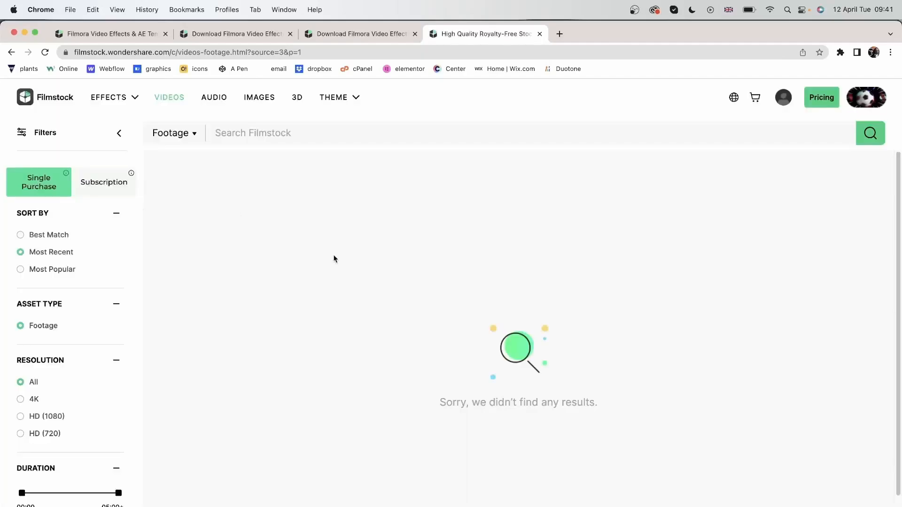
{"action": "mouse_move", "coordinate": [33, 270]}
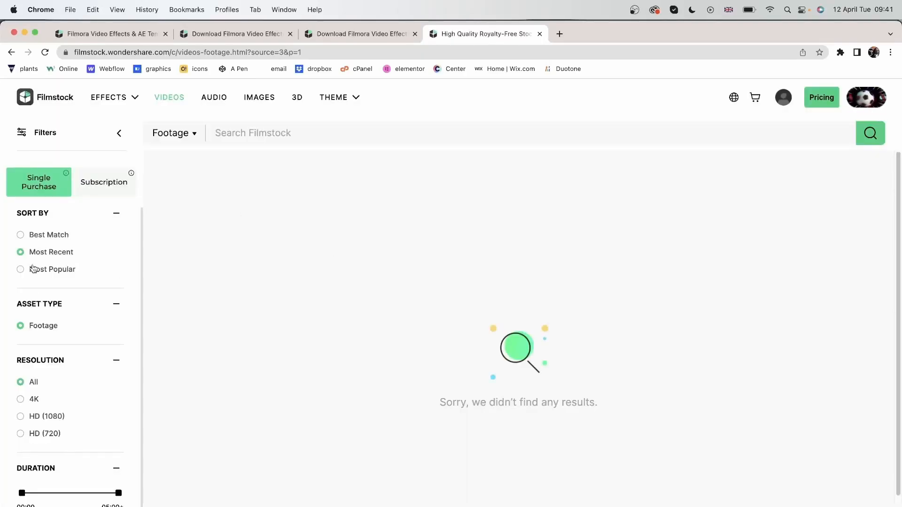
{"action": "left_click", "coordinate": [21, 270]}
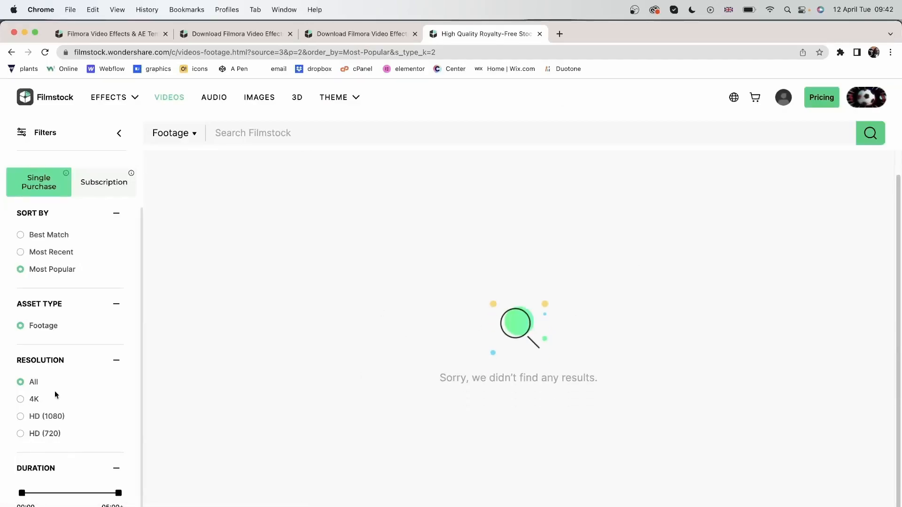
{"action": "left_click", "coordinate": [103, 181]}
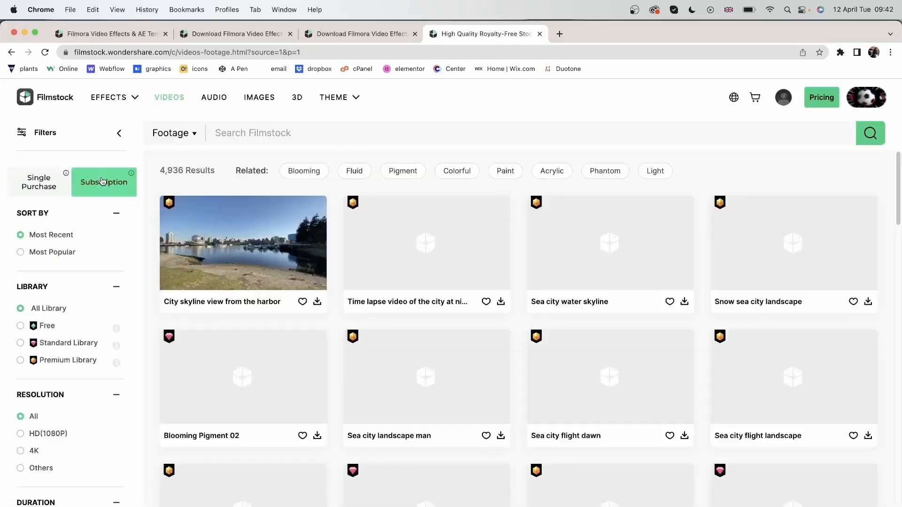
Search the subscription footage for 'hat', narrowing results to a single clip.
{"action": "scroll", "scroll_direction": "down", "scroll_amount": 3}
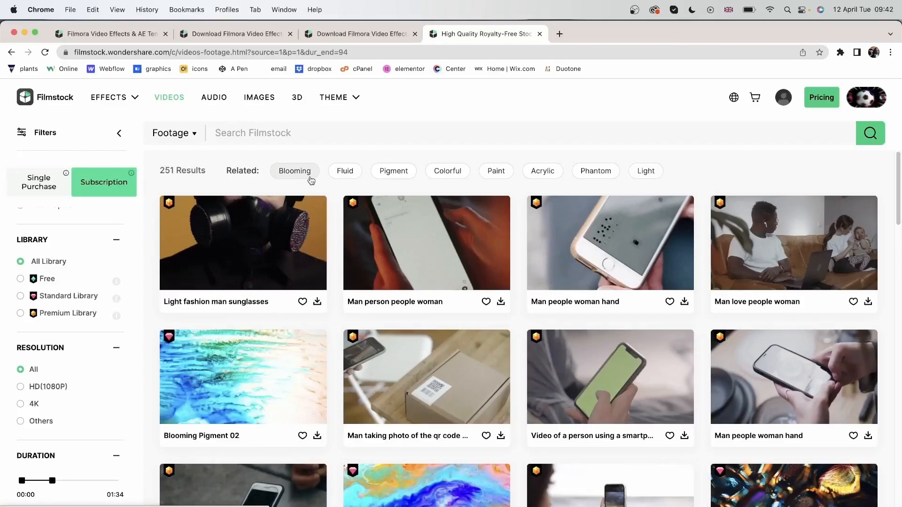
{"action": "mouse_move", "coordinate": [471, 171]}
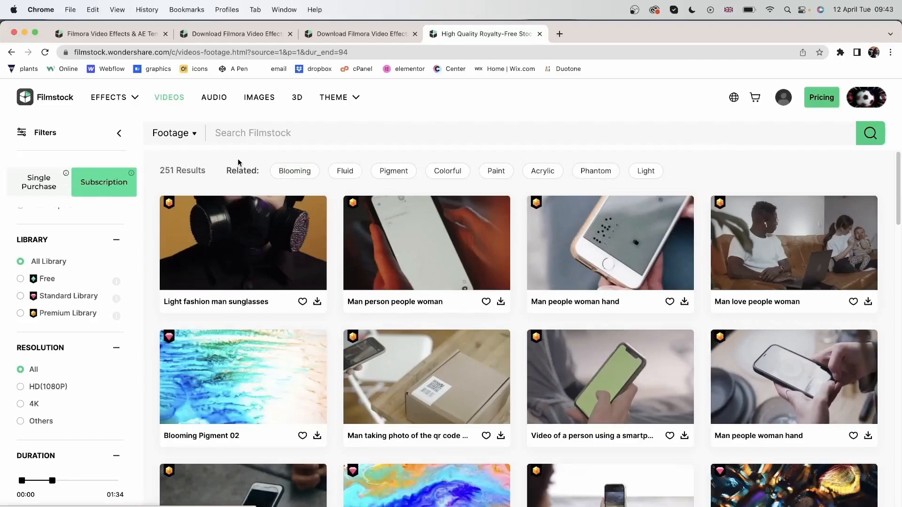
{"action": "left_click", "coordinate": [252, 133]}
{"action": "type", "text": "hat"}
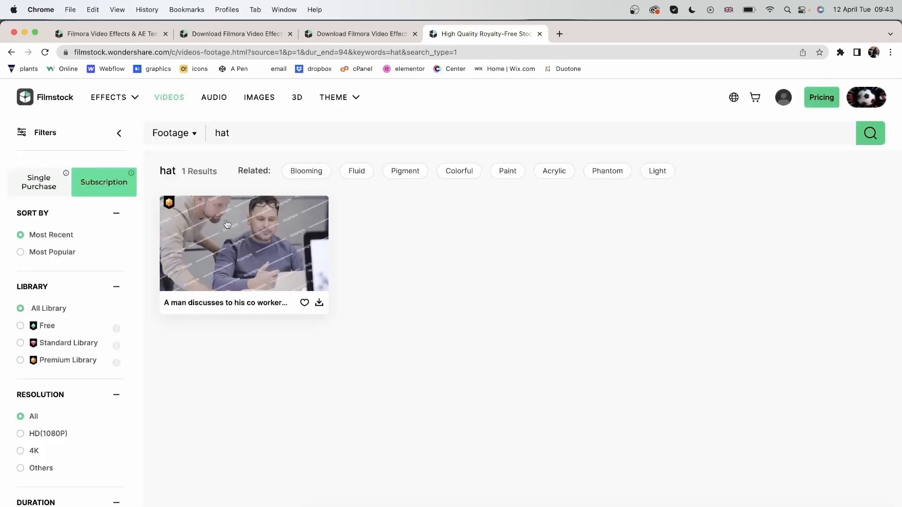
{"action": "scroll", "scroll_direction": "down", "scroll_amount": 3}
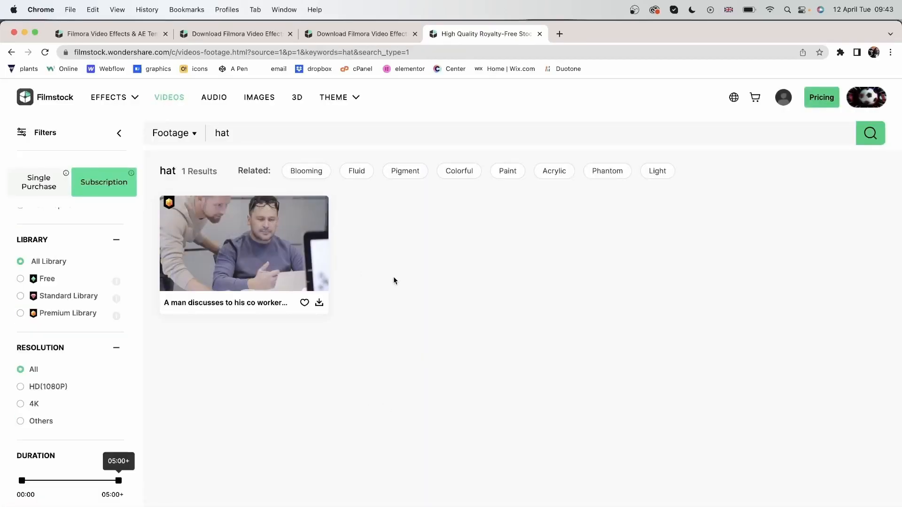
{"action": "mouse_move", "coordinate": [214, 96]}
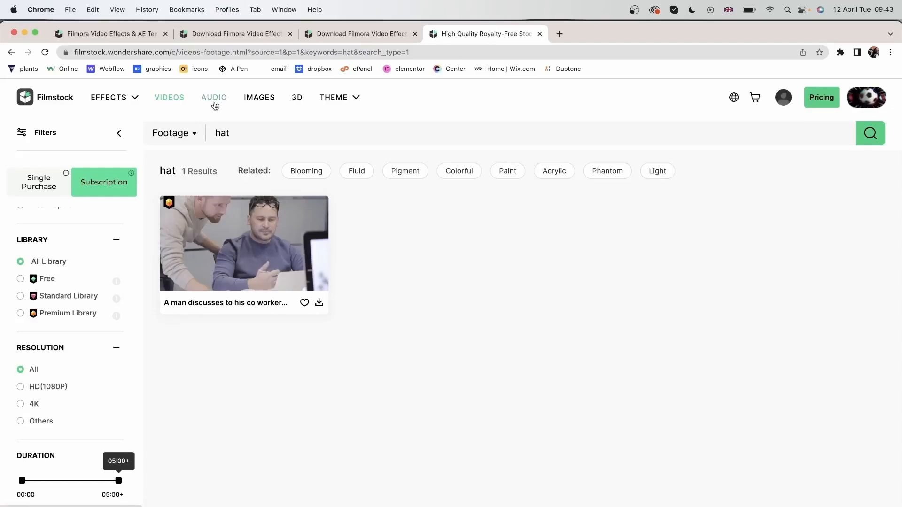
Open the Audio page and view Popular Recommendation by Vibe, then Occasion, down to the ranking lists.
{"action": "left_click", "coordinate": [214, 97]}
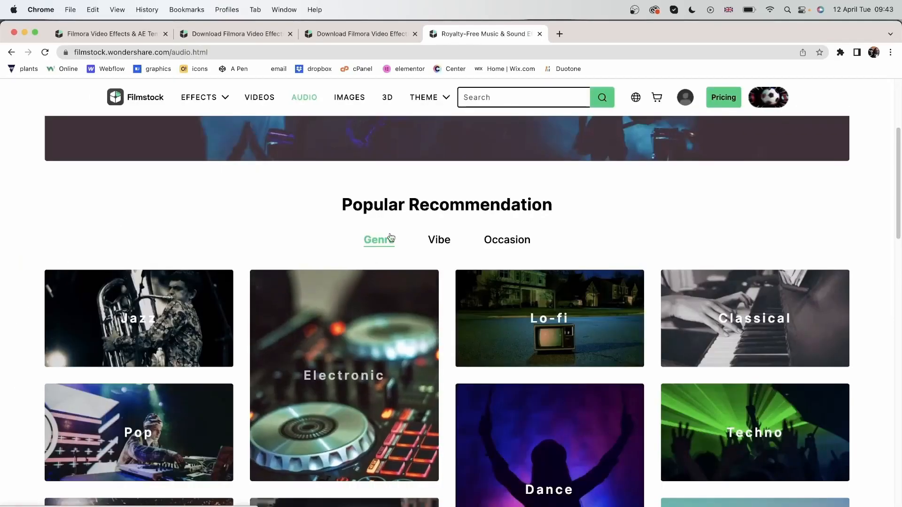
{"action": "mouse_move", "coordinate": [278, 276]}
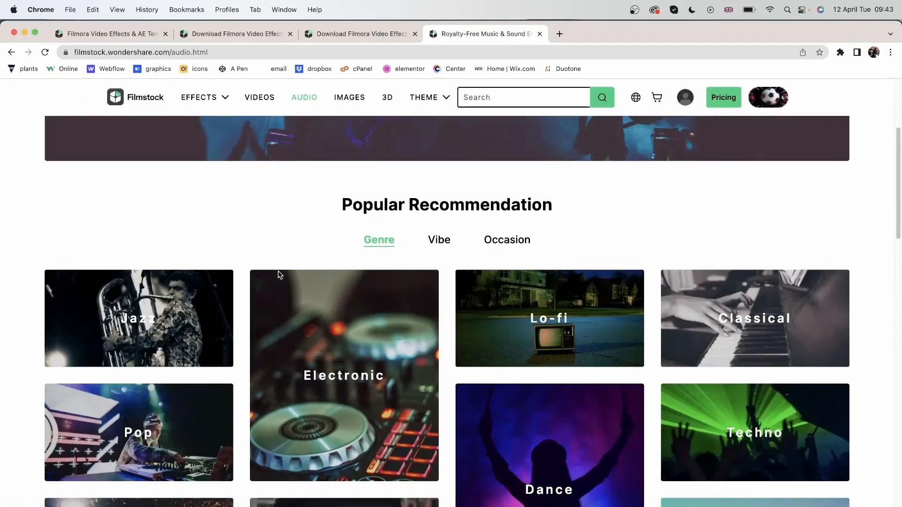
{"action": "scroll", "scroll_direction": "down", "scroll_amount": 3}
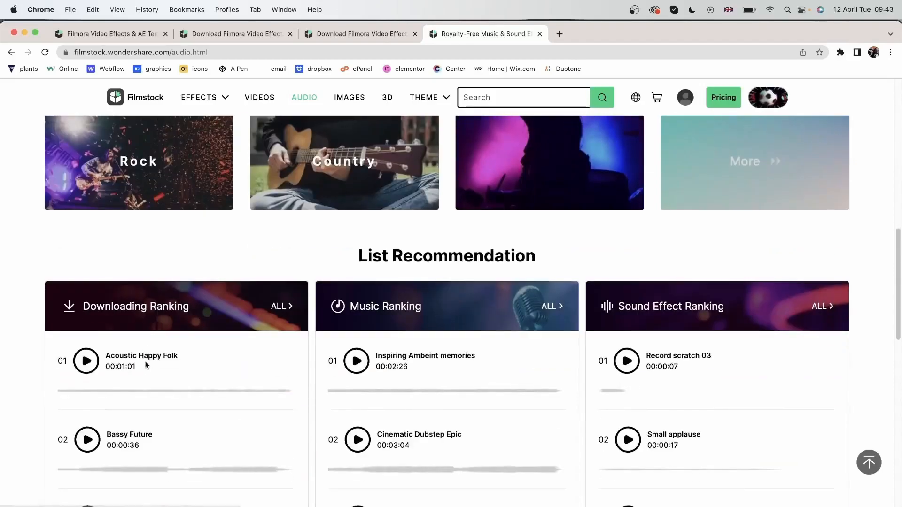
{"action": "scroll", "scroll_direction": "up", "scroll_amount": 3}
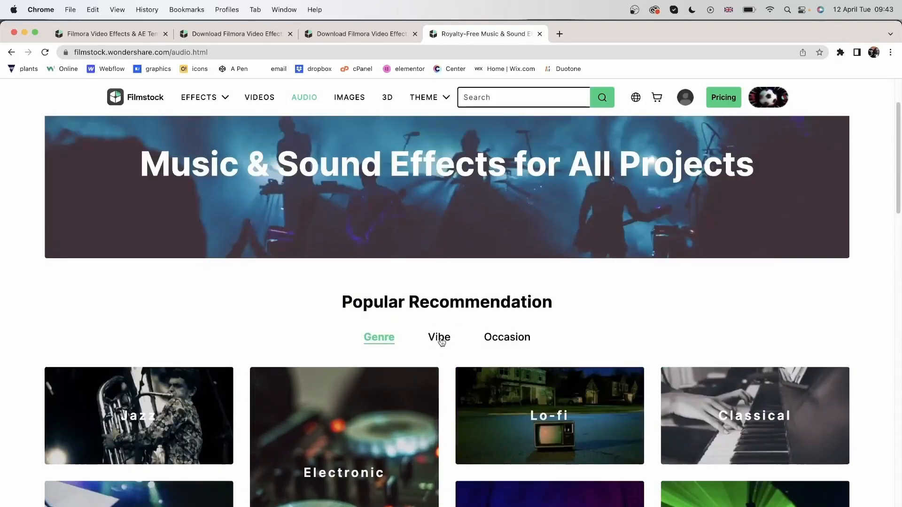
{"action": "left_click", "coordinate": [439, 338]}
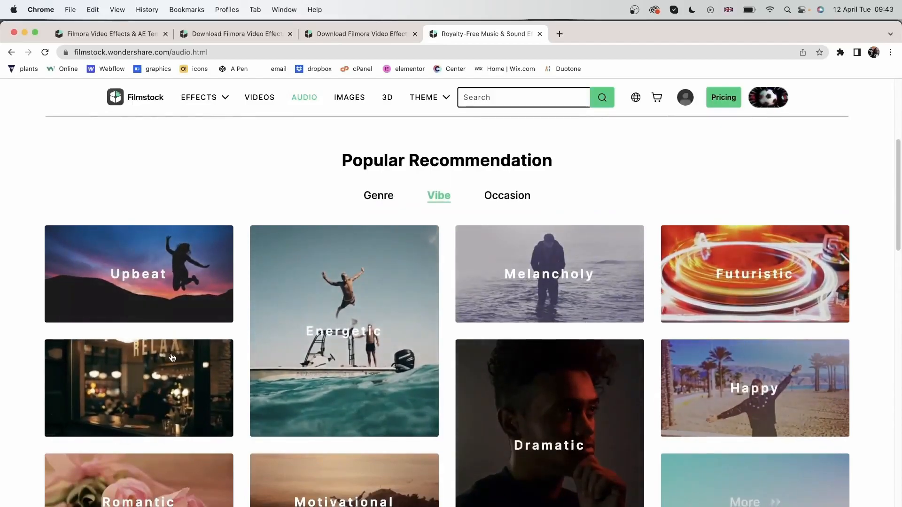
{"action": "left_click", "coordinate": [507, 195]}
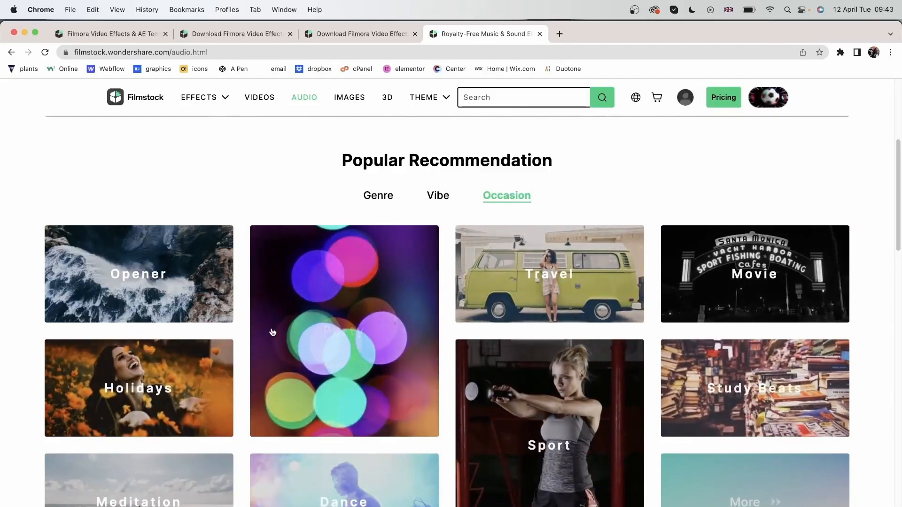
{"action": "scroll", "scroll_direction": "down", "scroll_amount": 3}
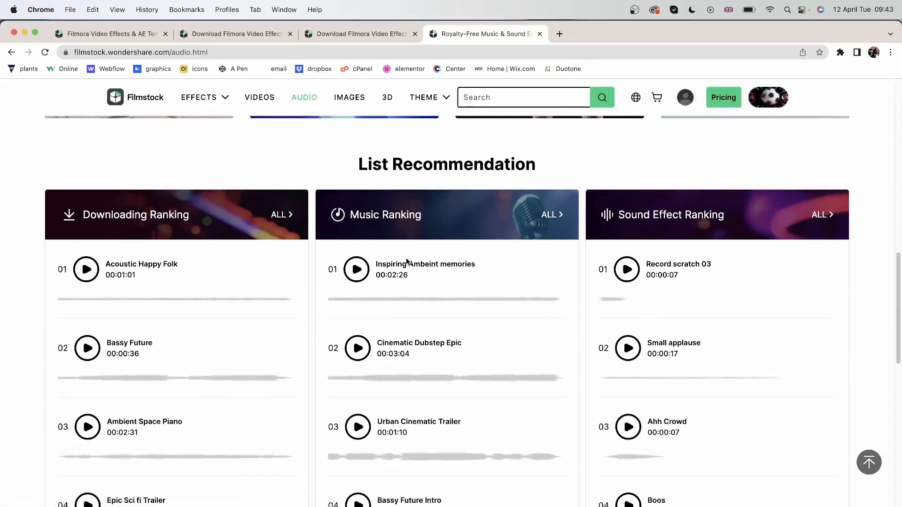
{"action": "mouse_move", "coordinate": [403, 245]}
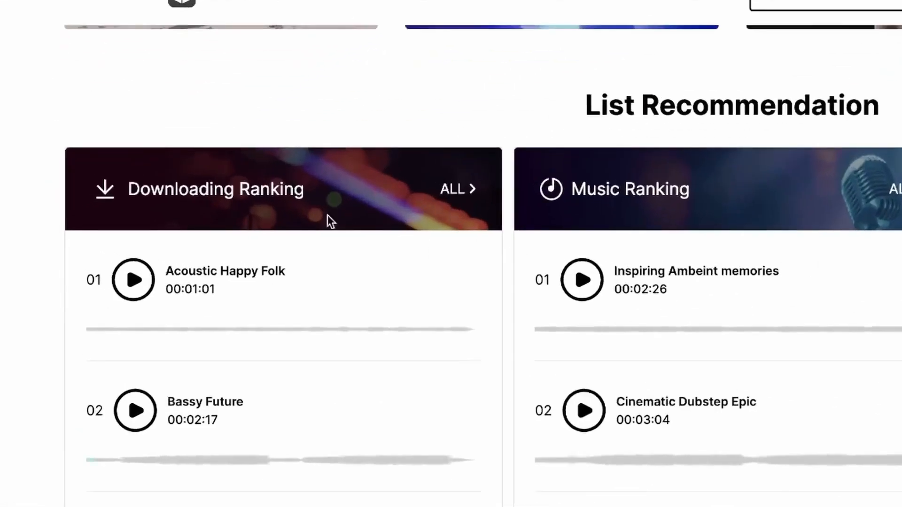
{"action": "mouse_move", "coordinate": [226, 292]}
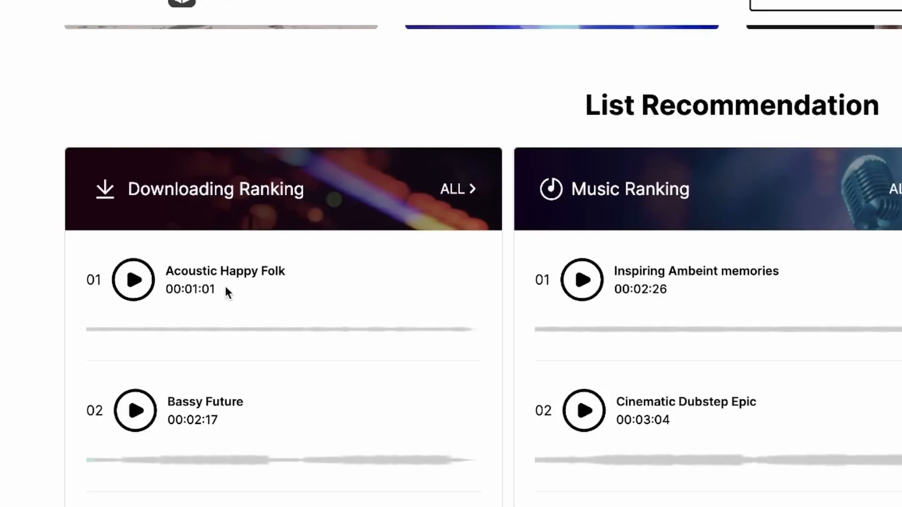
{"action": "mouse_move", "coordinate": [104, 307]}
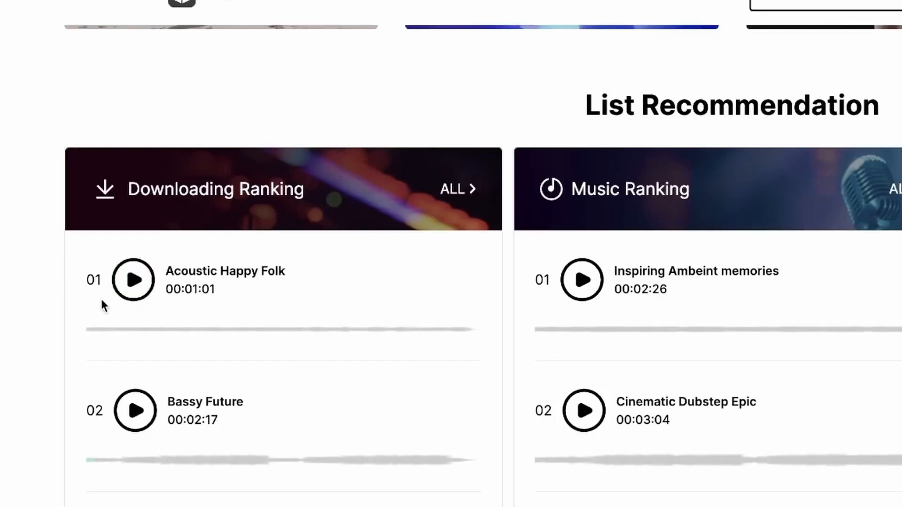
Preview Acoustic Happy Folk, Inspiring Ambeint memories and Record scratch 03 from the ranking lists.
{"action": "left_click", "coordinate": [133, 280]}
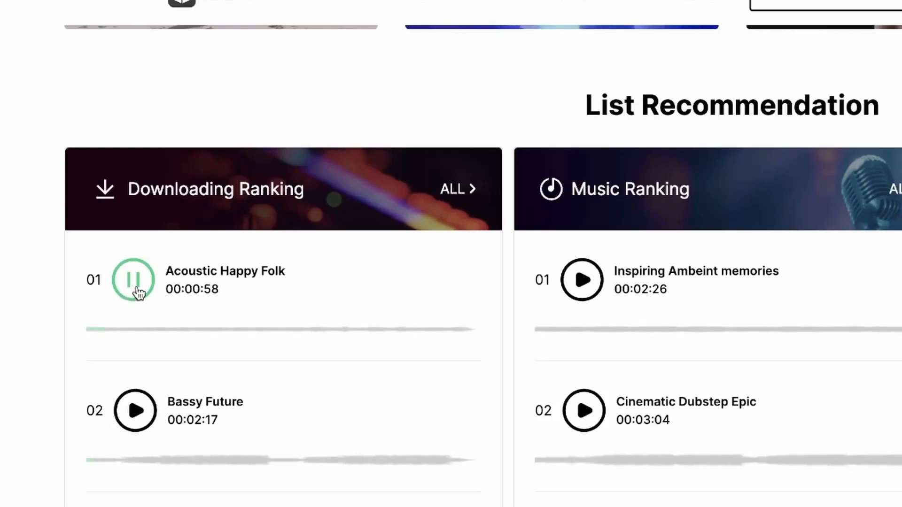
{"action": "scroll", "scroll_direction": "right", "scroll_amount": 3}
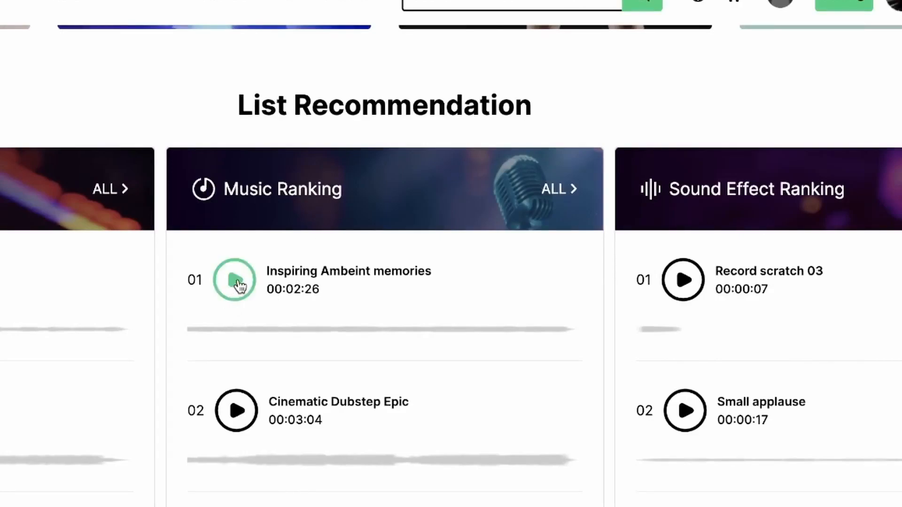
{"action": "left_click", "coordinate": [235, 280]}
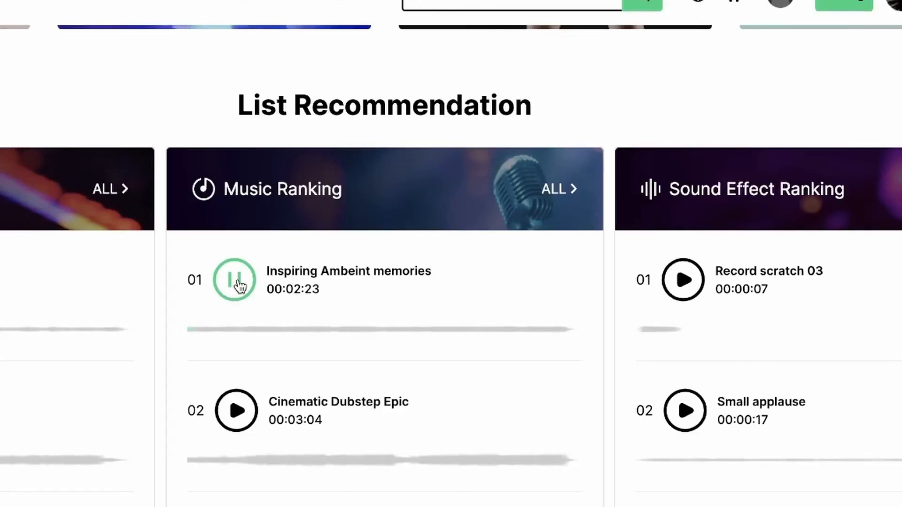
{"action": "scroll", "scroll_direction": "right", "scroll_amount": 3}
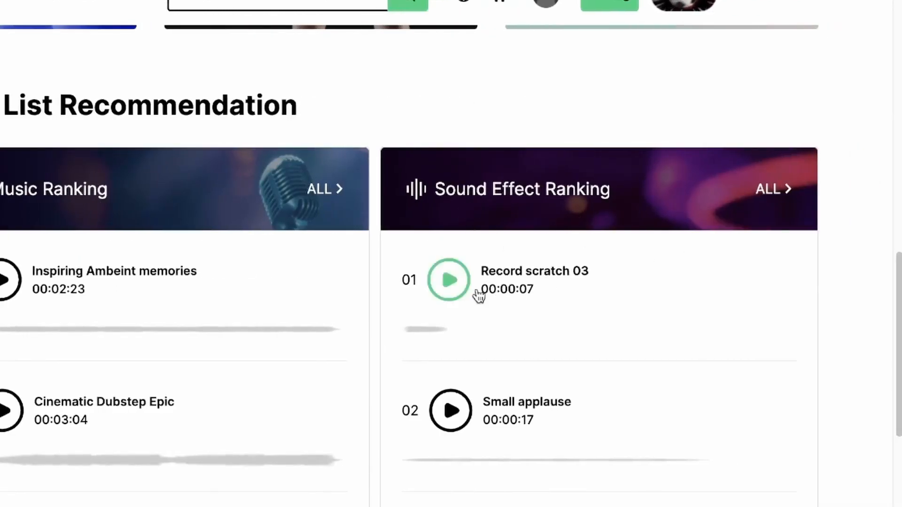
{"action": "left_click", "coordinate": [448, 280]}
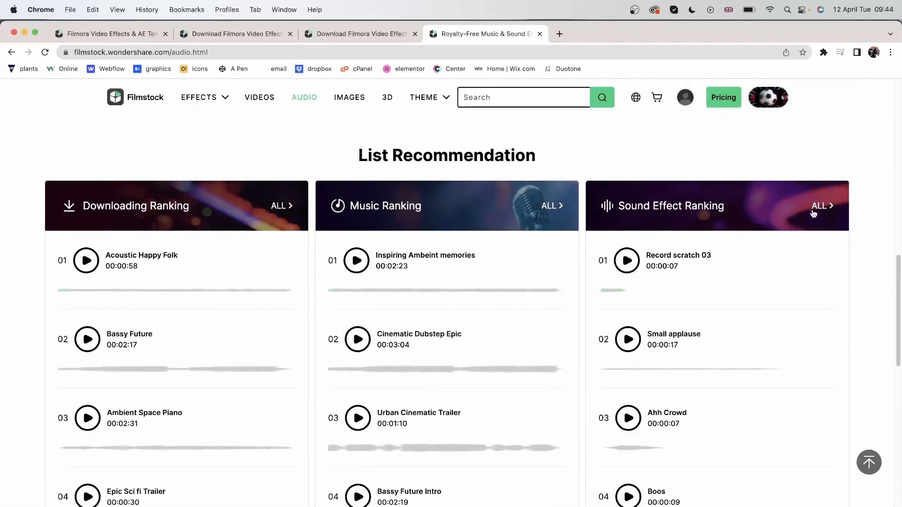
Open the full sound effects list in a new tab and toggle single-purchase versus subscription results.
{"action": "right_click", "coordinate": [821, 206]}
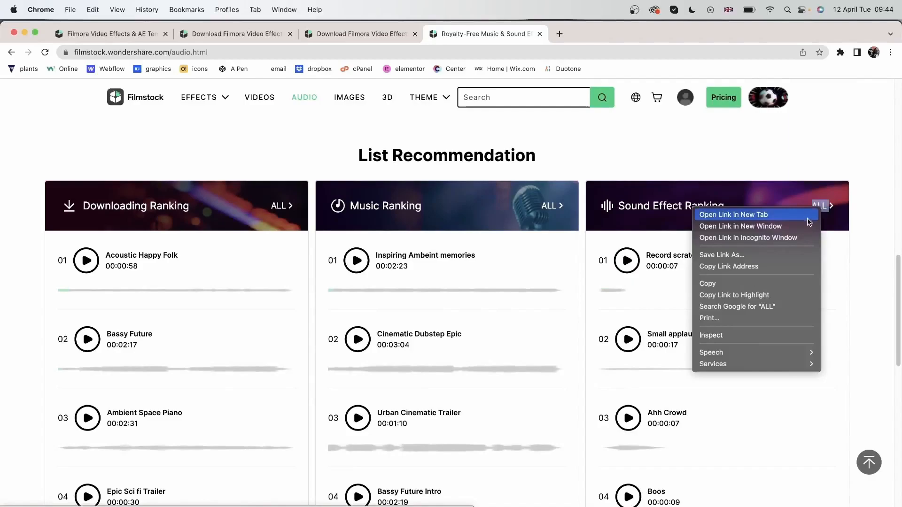
{"action": "left_click", "coordinate": [732, 215]}
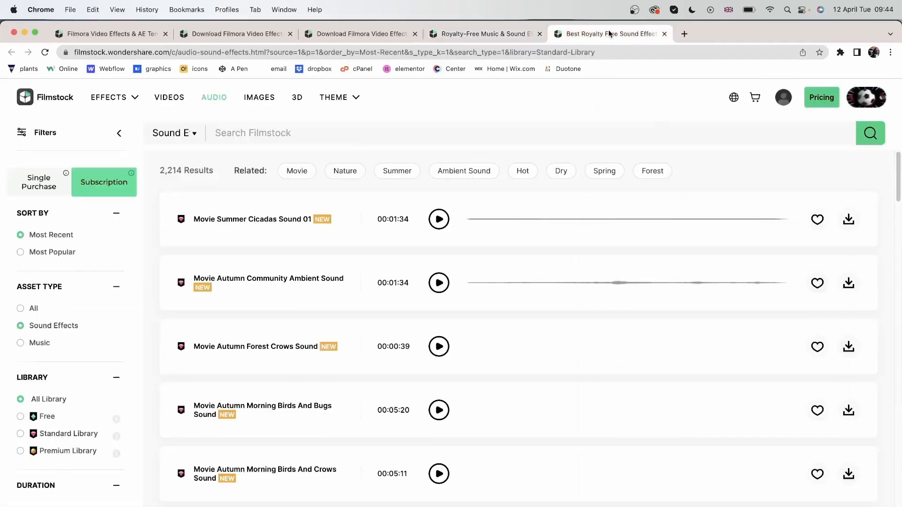
{"action": "scroll", "scroll_direction": "down", "scroll_amount": 3}
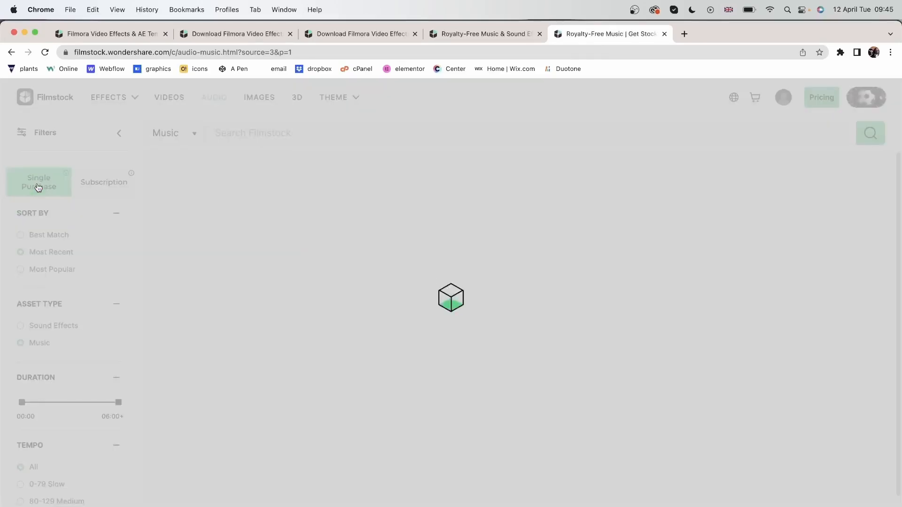
{"action": "left_click", "coordinate": [104, 181]}
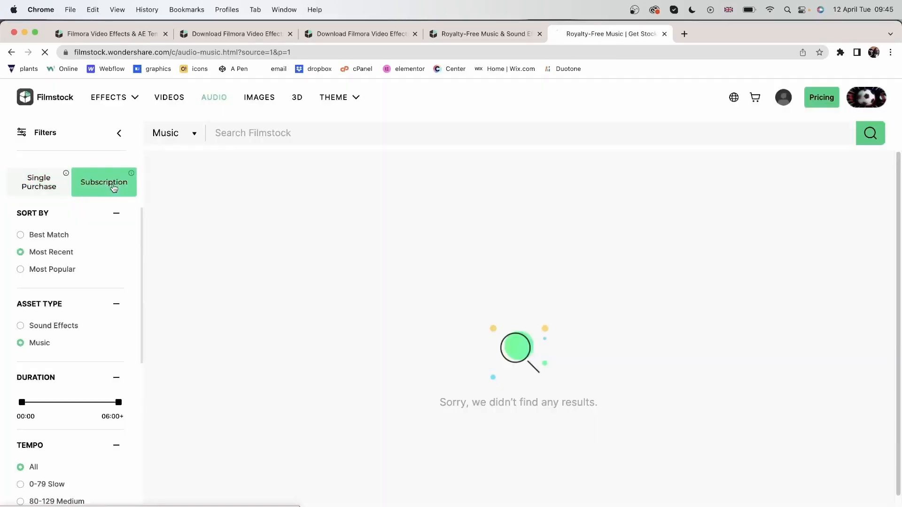
{"action": "left_click", "coordinate": [34, 308]}
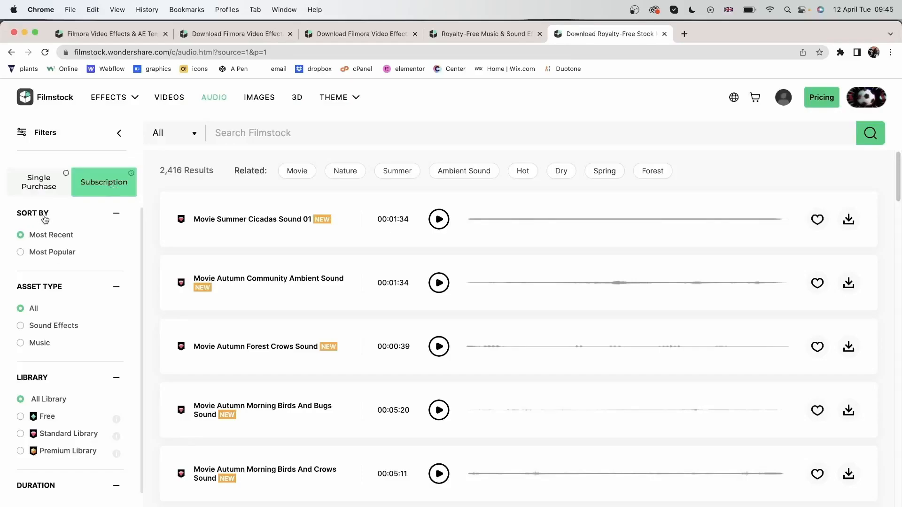
{"action": "mouse_move", "coordinate": [34, 261]}
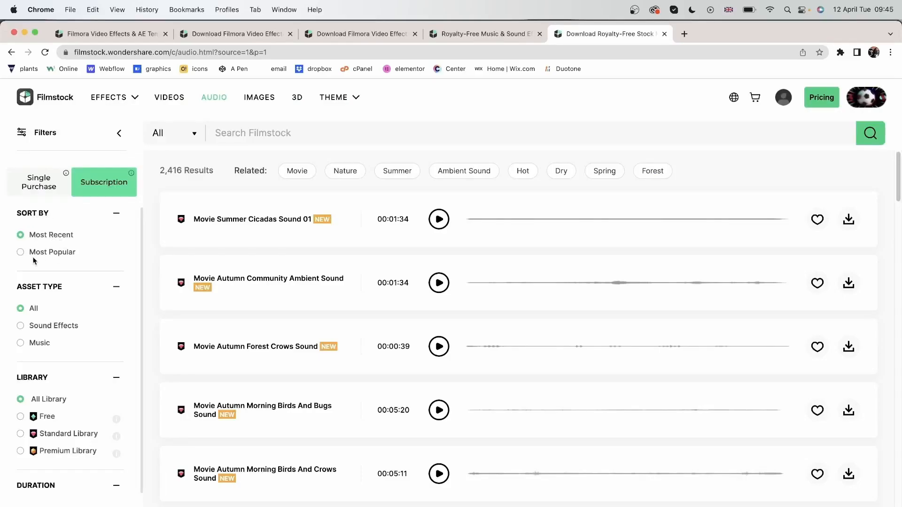
{"action": "mouse_move", "coordinate": [48, 302]}
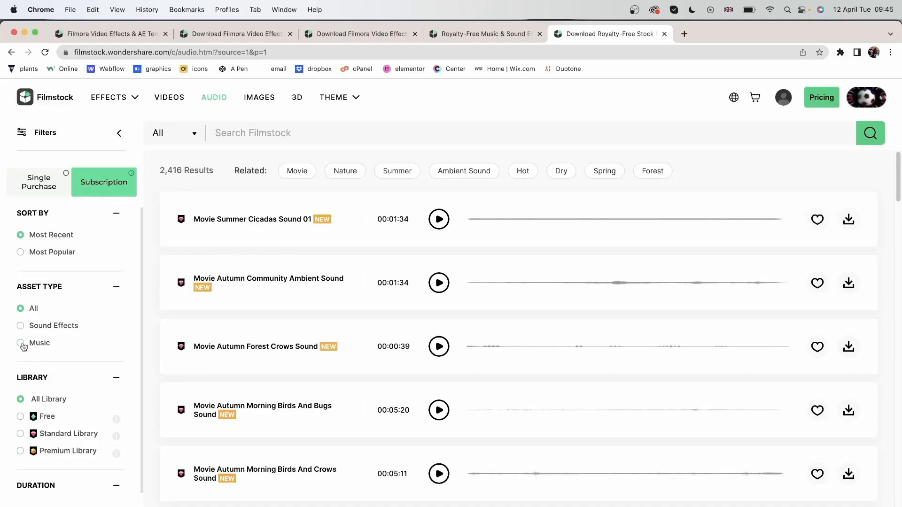
Filter Asset Type to Music, then Library to Free, Standard and finally Premium Library (30 results).
{"action": "left_click", "coordinate": [21, 326]}
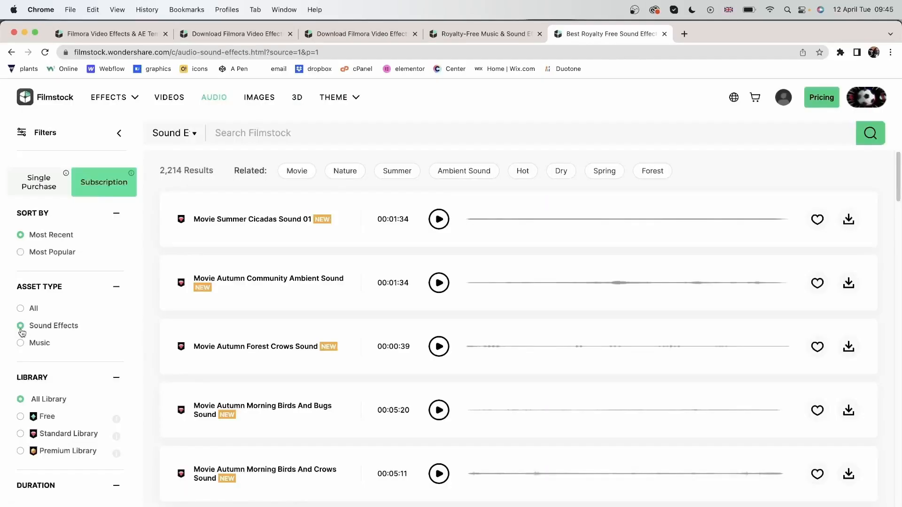
{"action": "left_click", "coordinate": [21, 343]}
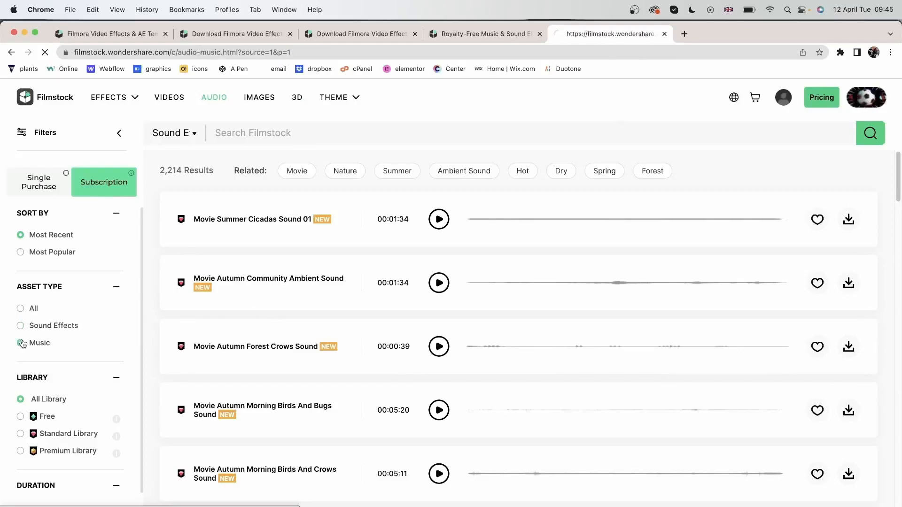
{"action": "left_click", "coordinate": [40, 343]}
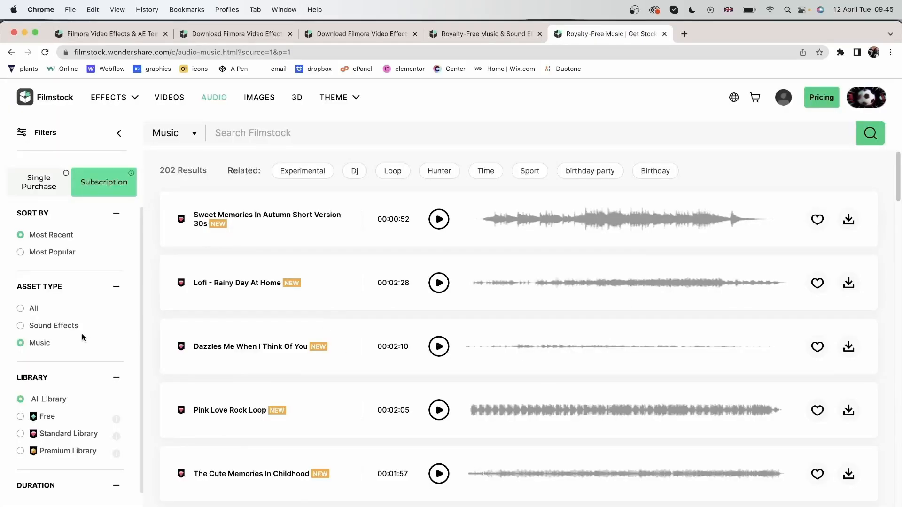
{"action": "mouse_move", "coordinate": [37, 429]}
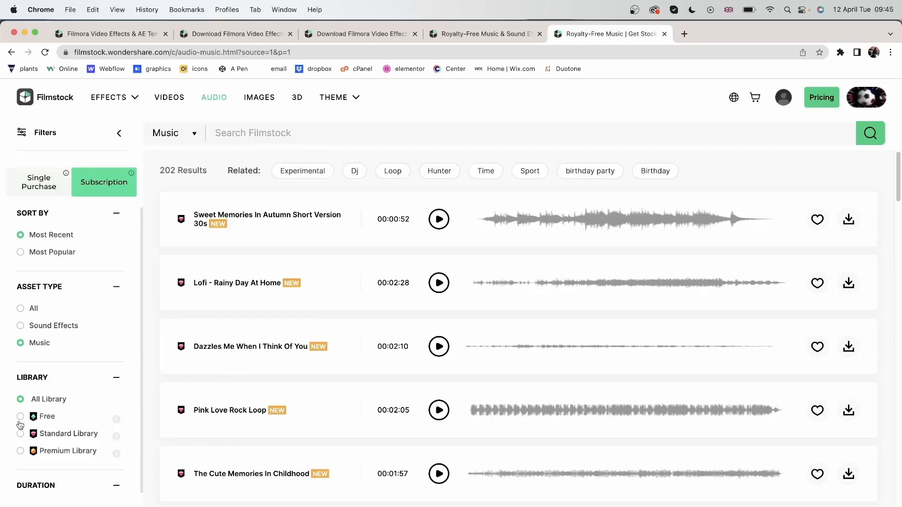
{"action": "left_click", "coordinate": [19, 416]}
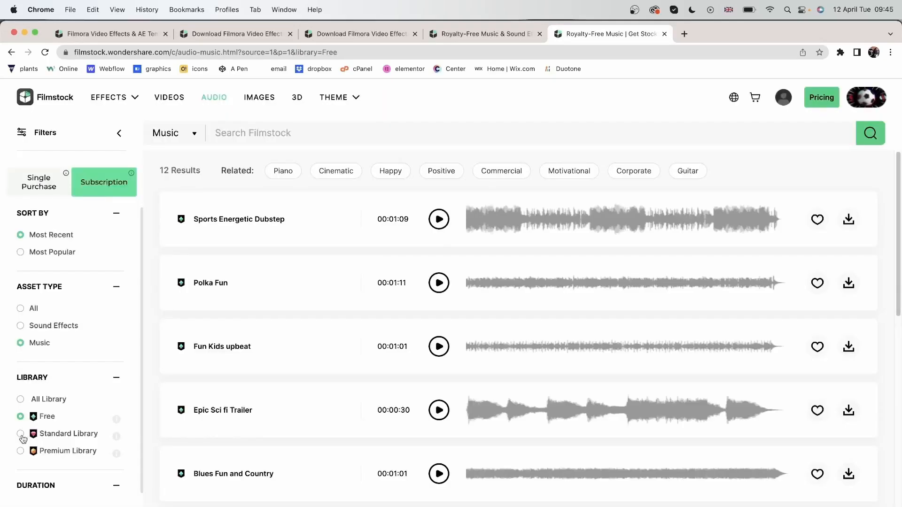
{"action": "left_click", "coordinate": [21, 434]}
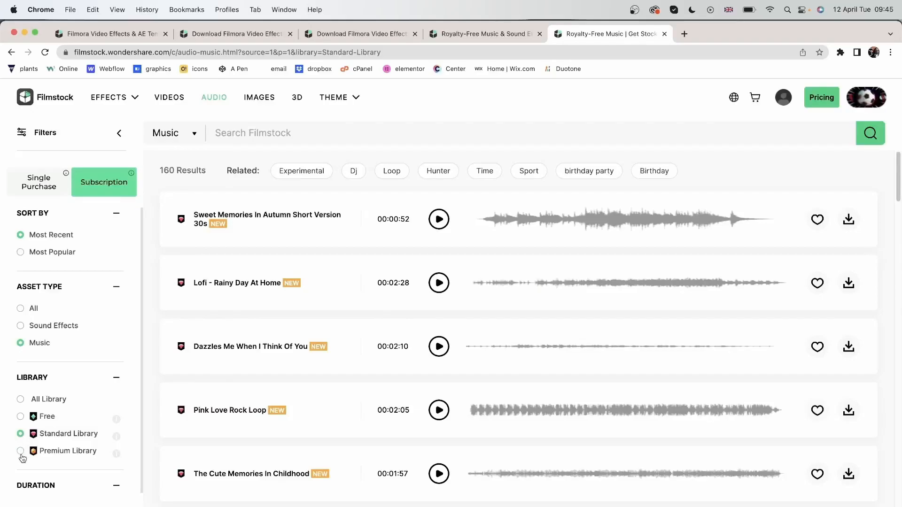
{"action": "left_click", "coordinate": [20, 451]}
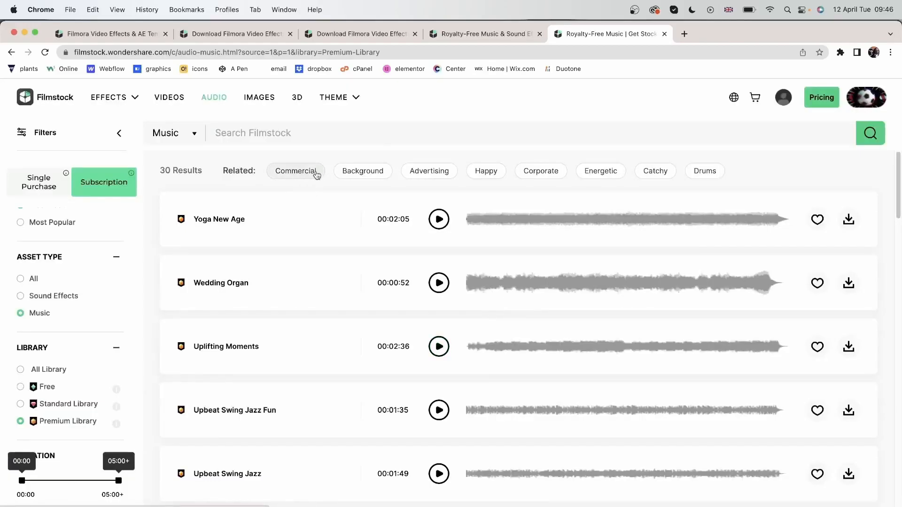
Search the Commercial tag and preview Summer Surfing Upbeat, Pop Ambient Glitch, Jazzy Guitar swing and Futuristic Beat.
{"action": "left_click", "coordinate": [295, 171]}
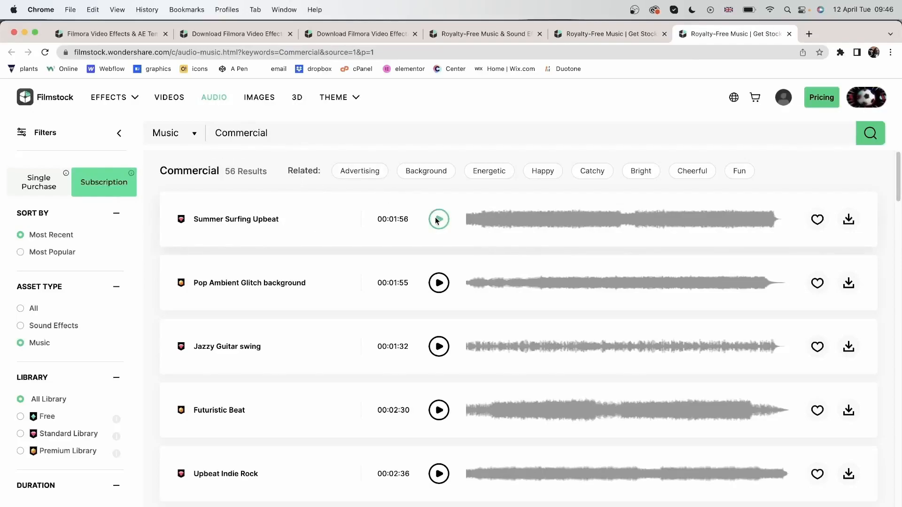
{"action": "left_click", "coordinate": [439, 219]}
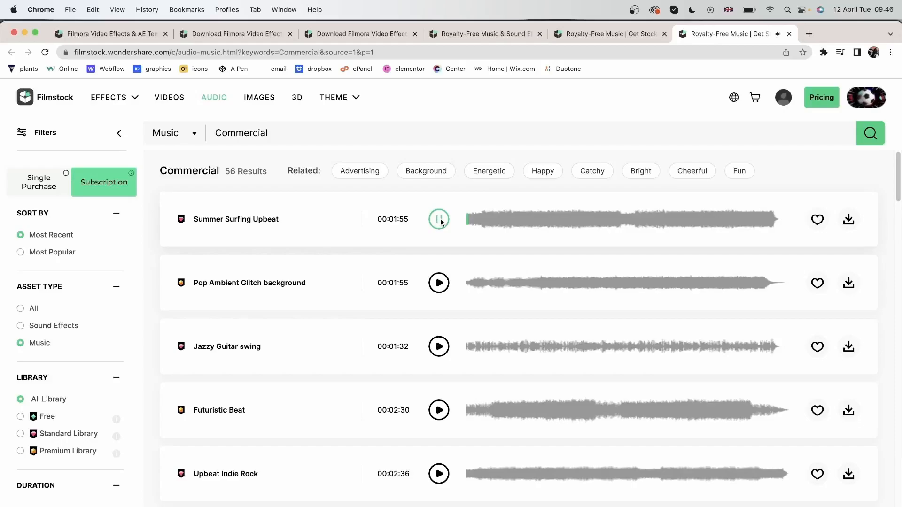
{"action": "left_click", "coordinate": [439, 283]}
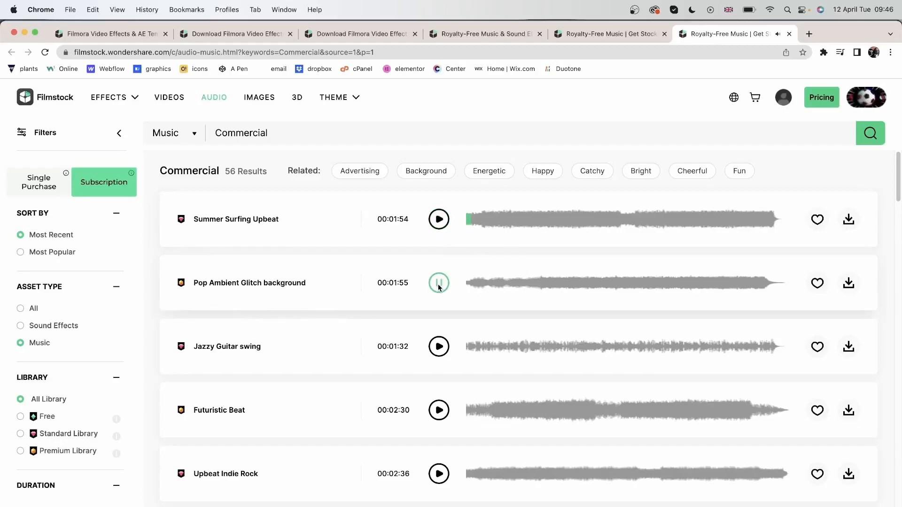
{"action": "left_click", "coordinate": [438, 346]}
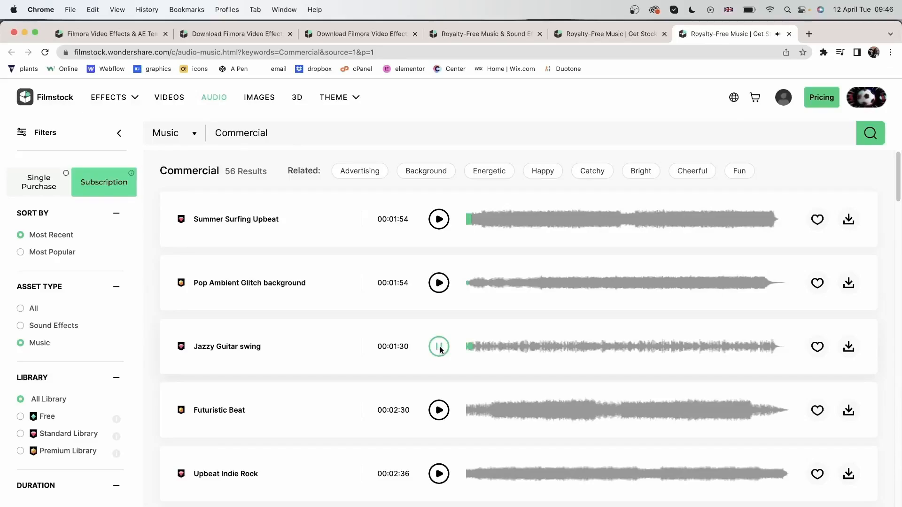
{"action": "left_click", "coordinate": [439, 410]}
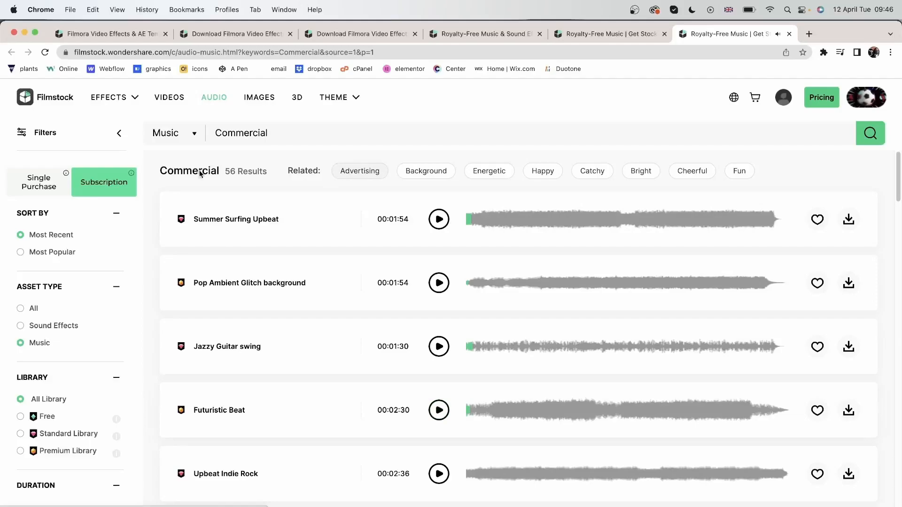
Widen the commercial search to All audio types, giving 63 results.
{"action": "left_click", "coordinate": [173, 132]}
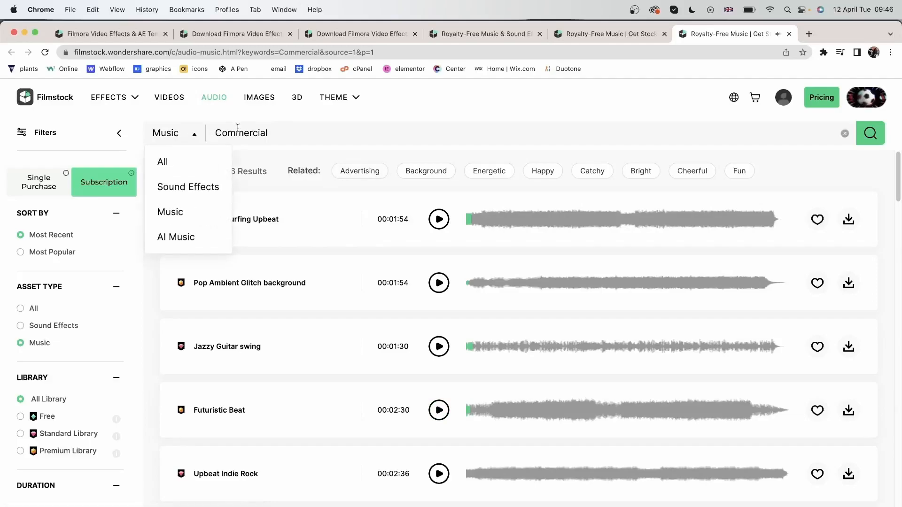
{"action": "mouse_move", "coordinate": [188, 187]}
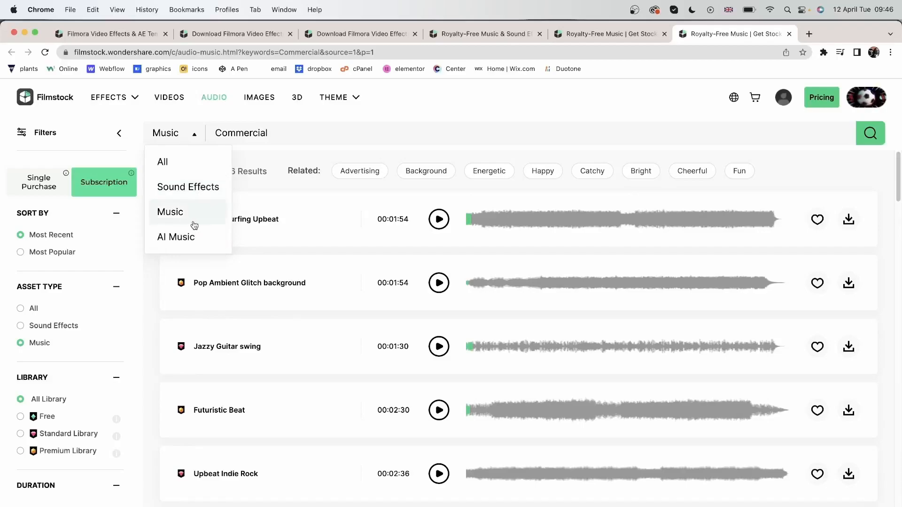
{"action": "left_click", "coordinate": [163, 162]}
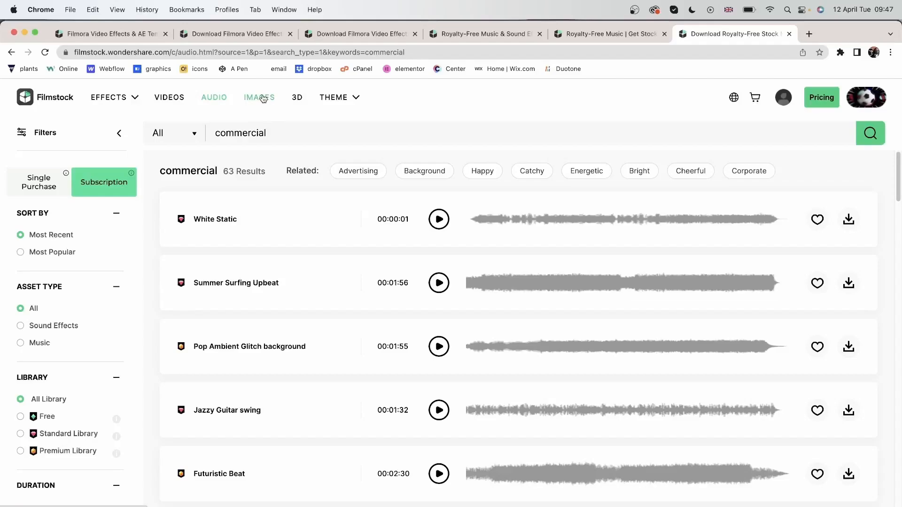
From the Images section, bring up the Green Screen photo category in a new tab.
{"action": "left_click", "coordinate": [260, 97]}
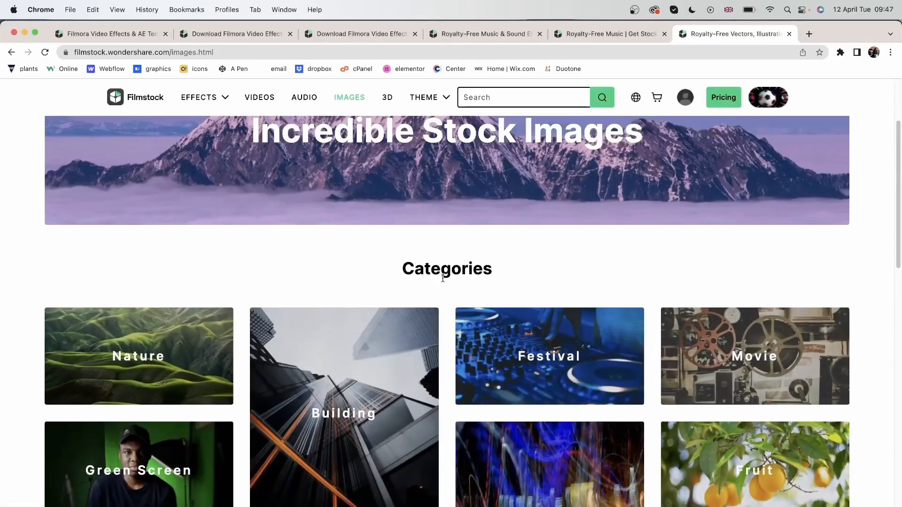
{"action": "right_click", "coordinate": [138, 260]}
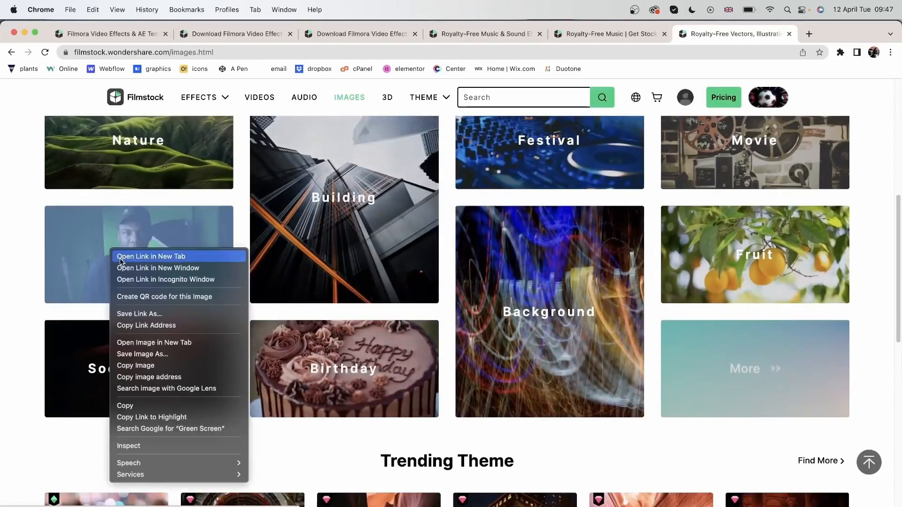
{"action": "left_click", "coordinate": [152, 257]}
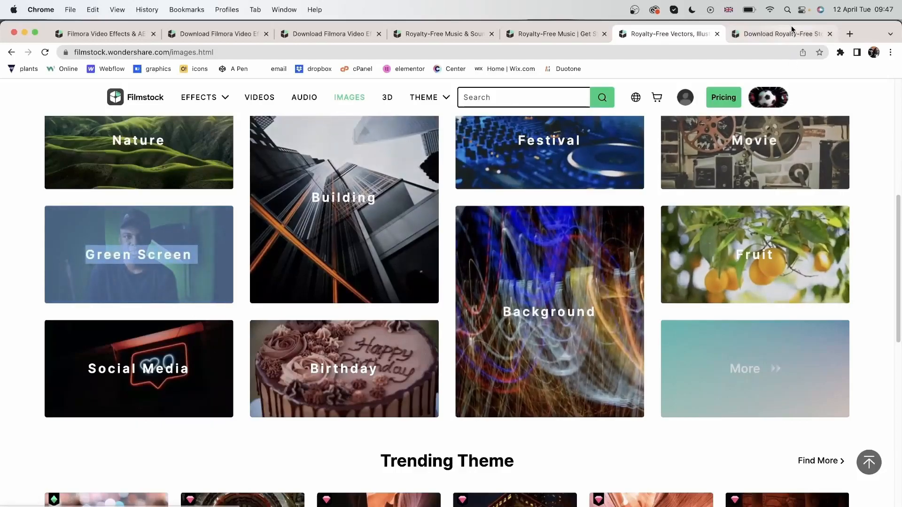
{"action": "left_click", "coordinate": [138, 255]}
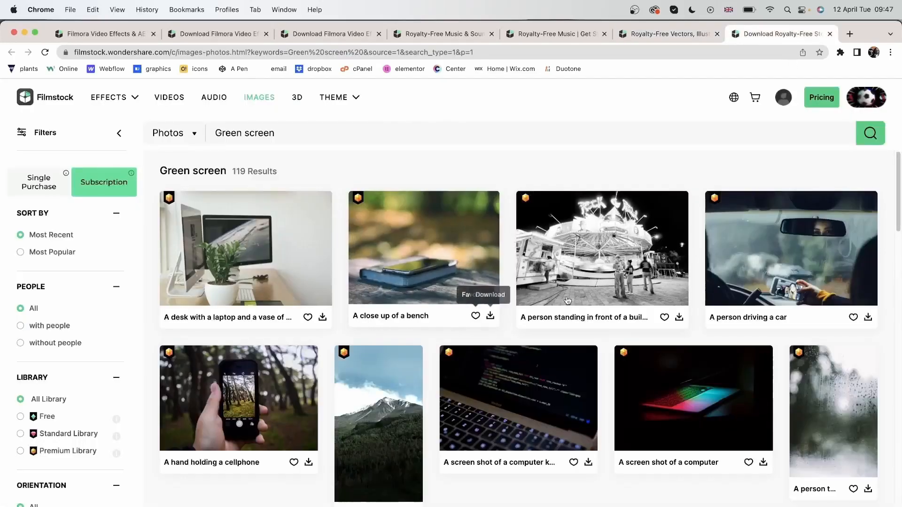
Browse the Green screen photos and filter them to shots without people.
{"action": "scroll", "scroll_direction": "down", "scroll_amount": 3}
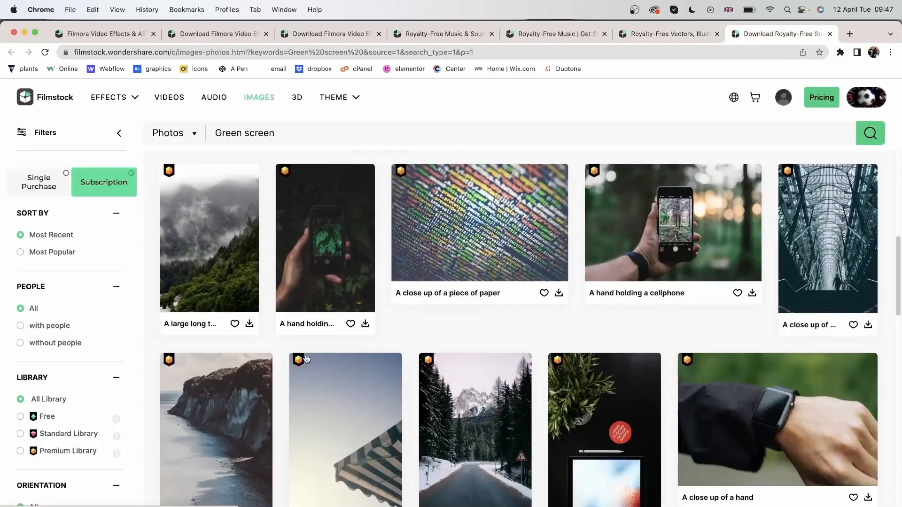
{"action": "scroll", "scroll_direction": "down", "scroll_amount": 3}
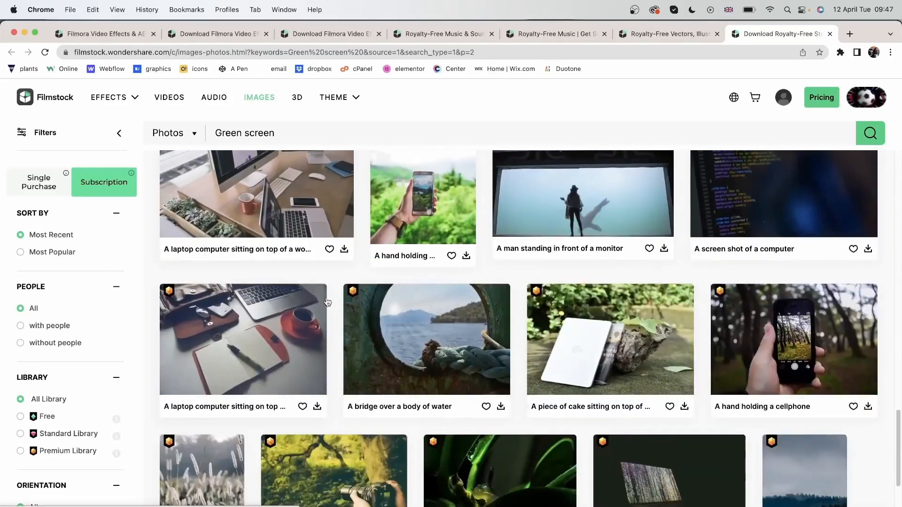
{"action": "scroll", "scroll_direction": "down", "scroll_amount": 3}
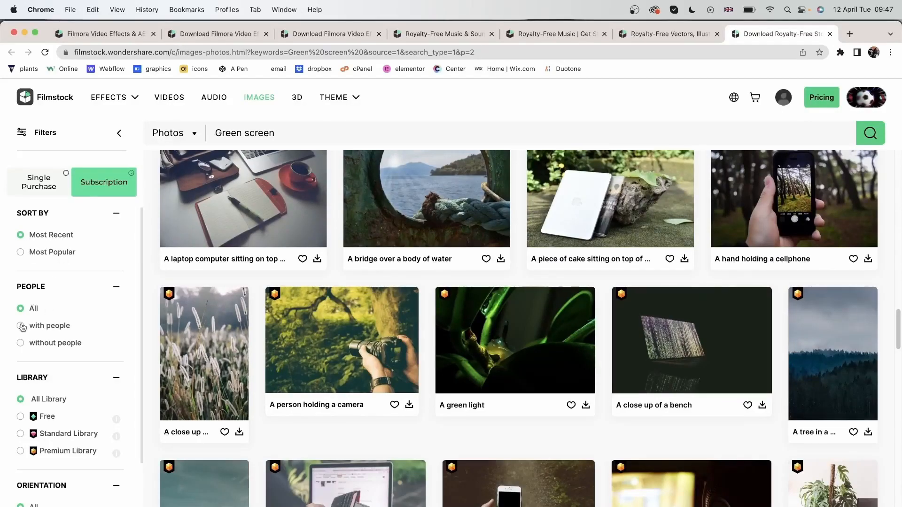
{"action": "left_click", "coordinate": [21, 327]}
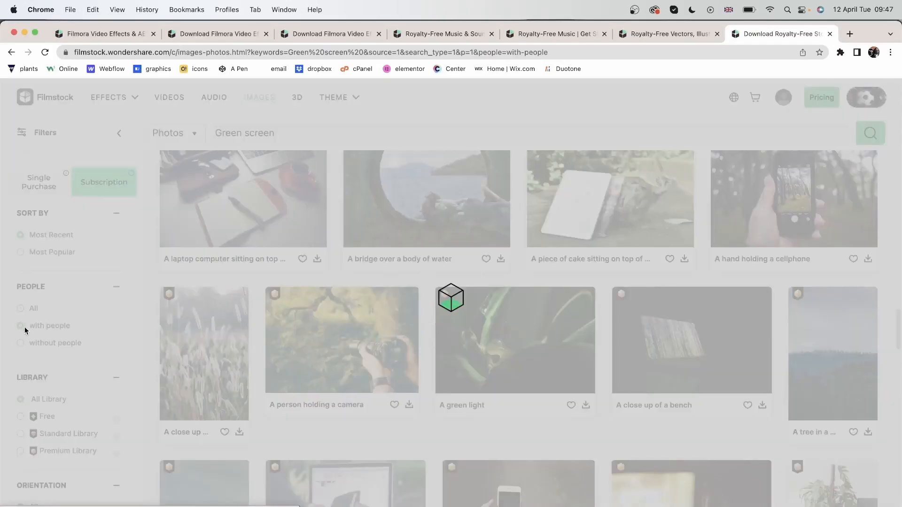
{"action": "left_click", "coordinate": [21, 326]}
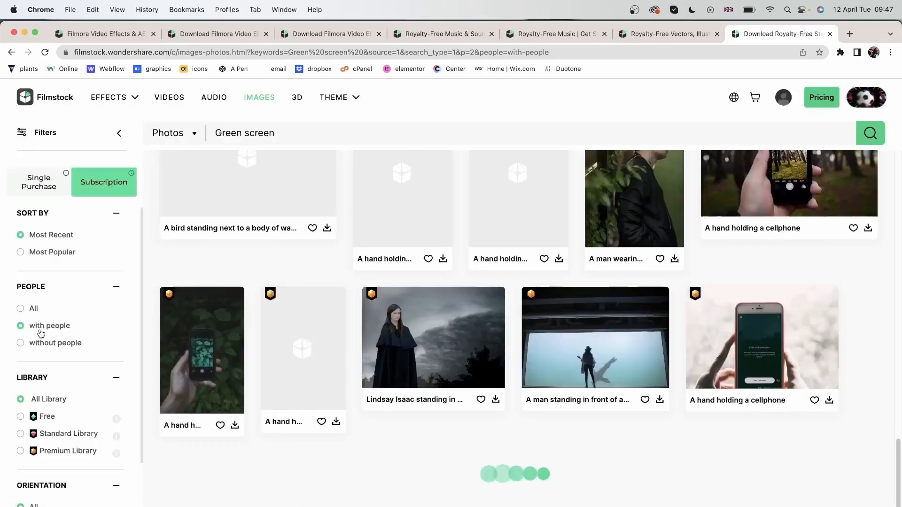
{"action": "scroll", "scroll_direction": "down", "scroll_amount": 3}
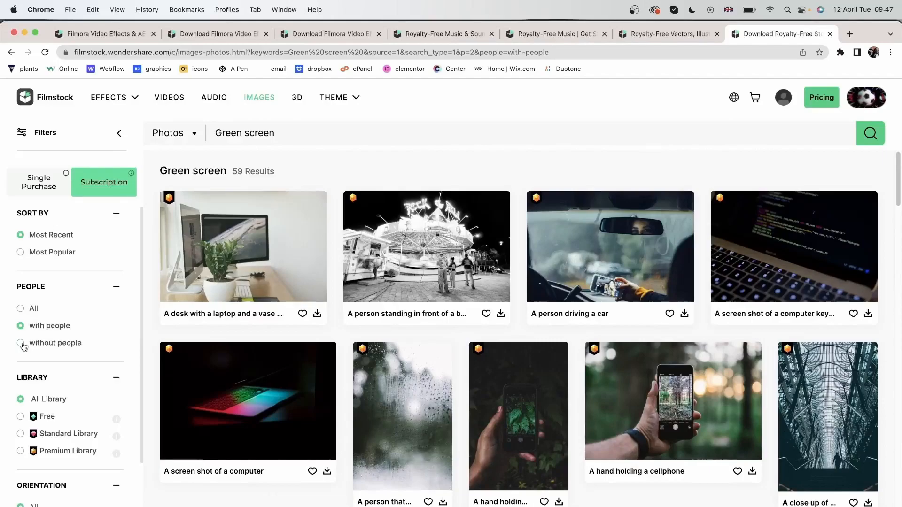
{"action": "left_click", "coordinate": [20, 343]}
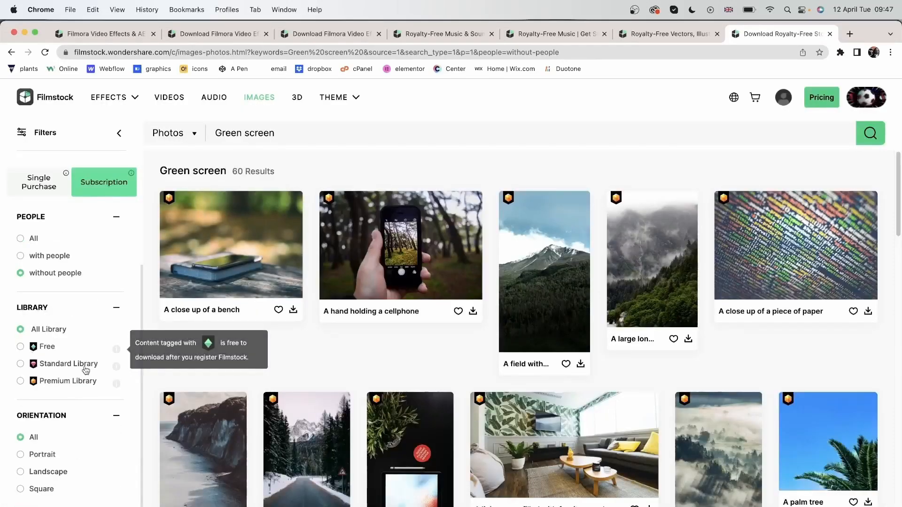
{"action": "mouse_move", "coordinate": [6, 464]}
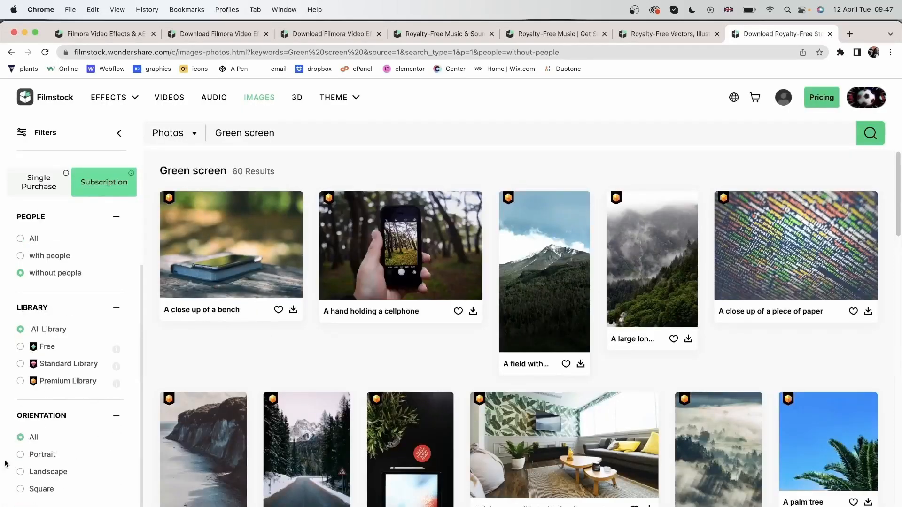
Try Portrait and Landscape, settle on Square orientation, then return to the image categories page.
{"action": "left_click", "coordinate": [19, 454]}
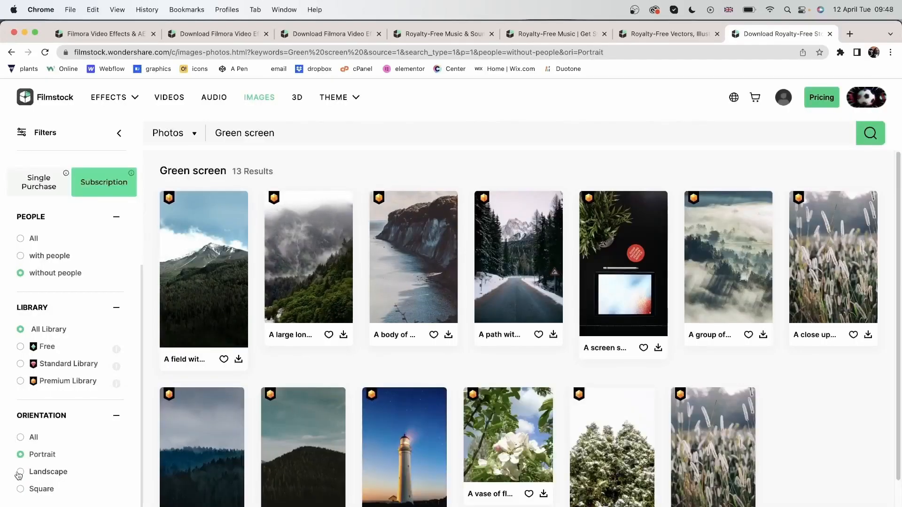
{"action": "left_click", "coordinate": [20, 472]}
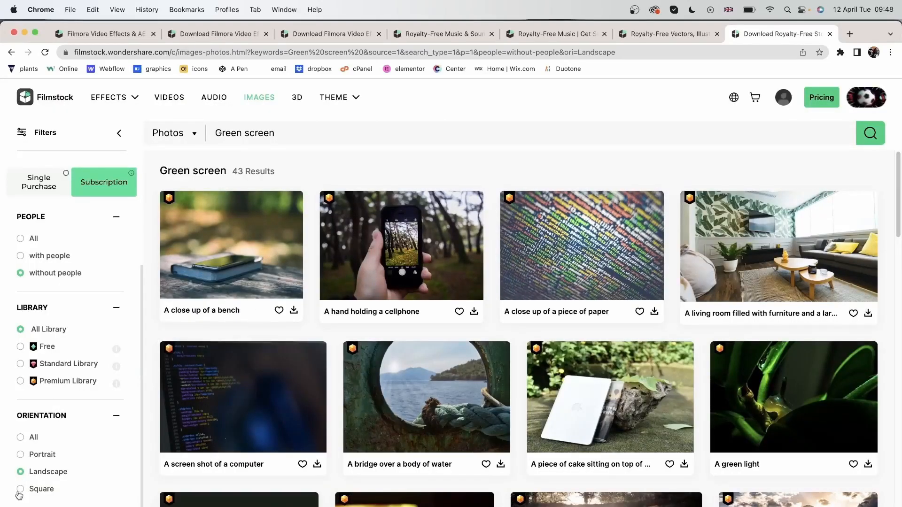
{"action": "left_click", "coordinate": [21, 489]}
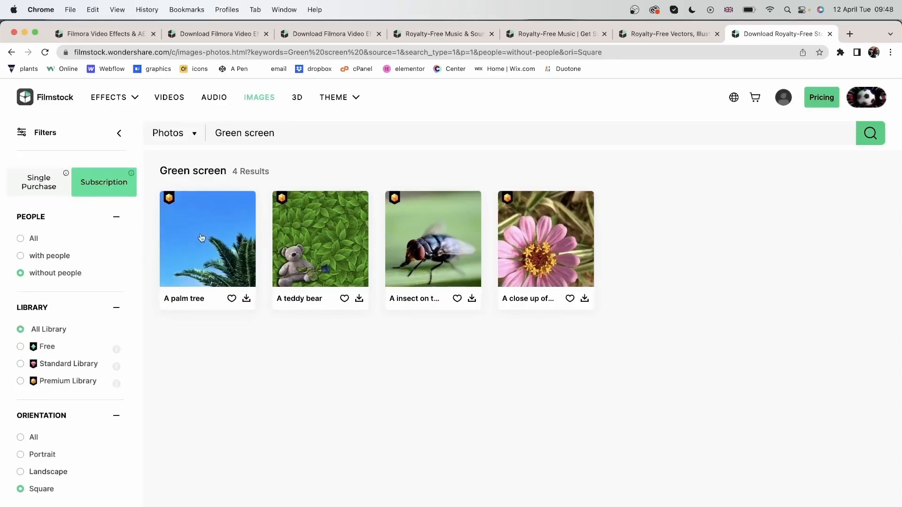
{"action": "left_click", "coordinate": [259, 97]}
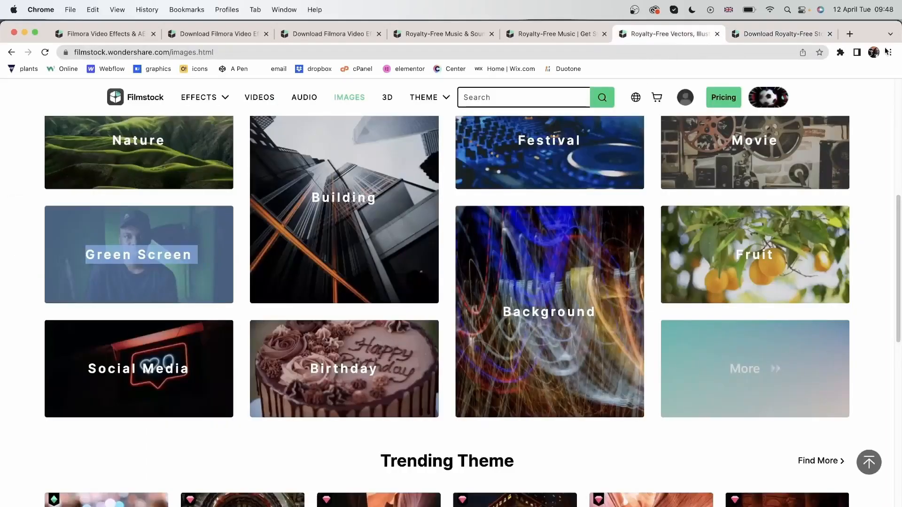
Scroll through the full photo listing before ending on the Premium Library music tab.
{"action": "scroll", "scroll_direction": "down", "scroll_amount": 3}
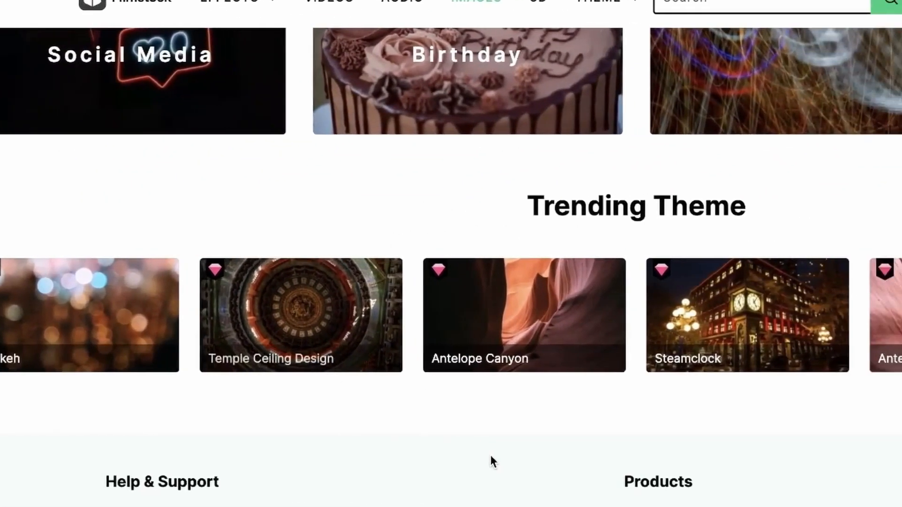
{"action": "scroll", "scroll_direction": "right", "scroll_amount": 3}
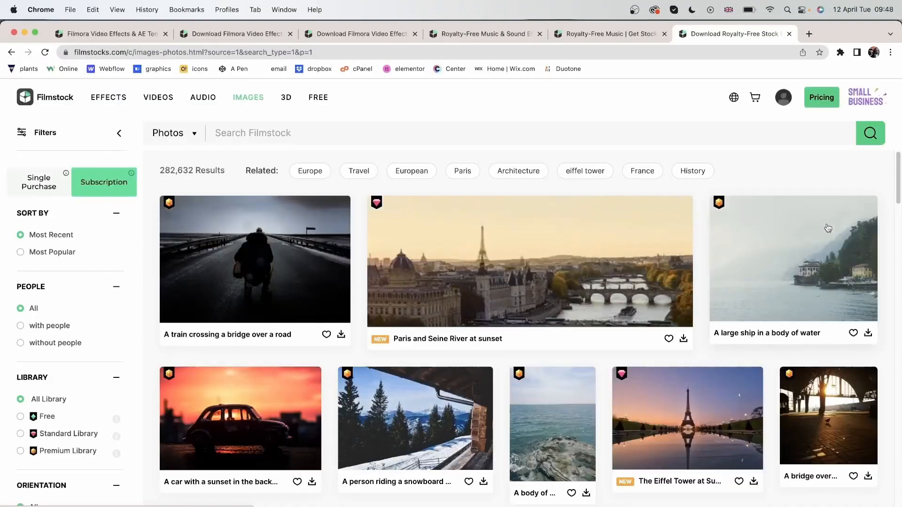
{"action": "scroll", "scroll_direction": "down", "scroll_amount": 3}
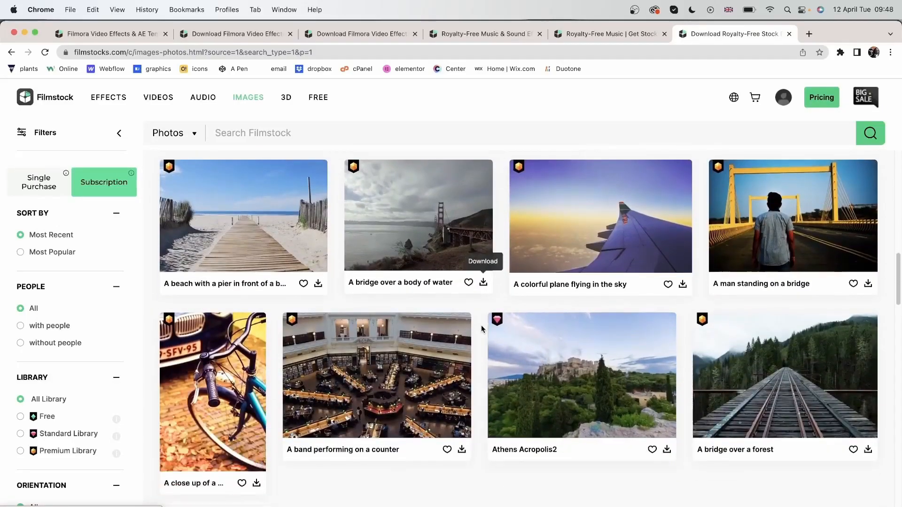
{"action": "scroll", "scroll_direction": "down", "scroll_amount": 3}
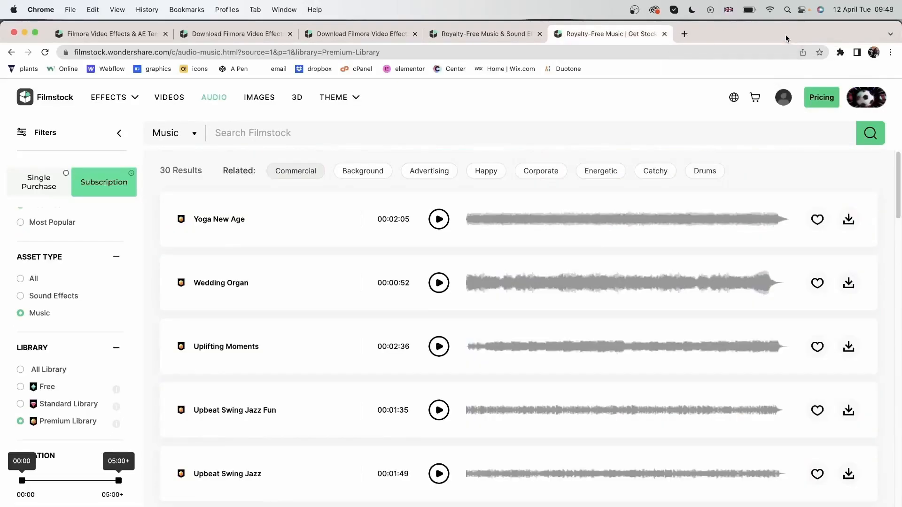
Browse the 3D Metaverse assets from the Filmstock home, then the Free page down to Trending Theme.
{"action": "left_click", "coordinate": [236, 34]}
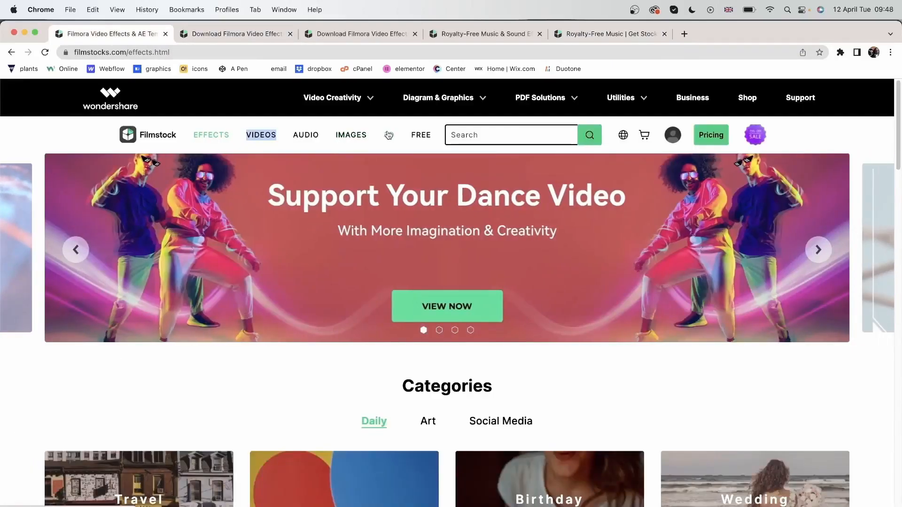
{"action": "left_click", "coordinate": [755, 134]}
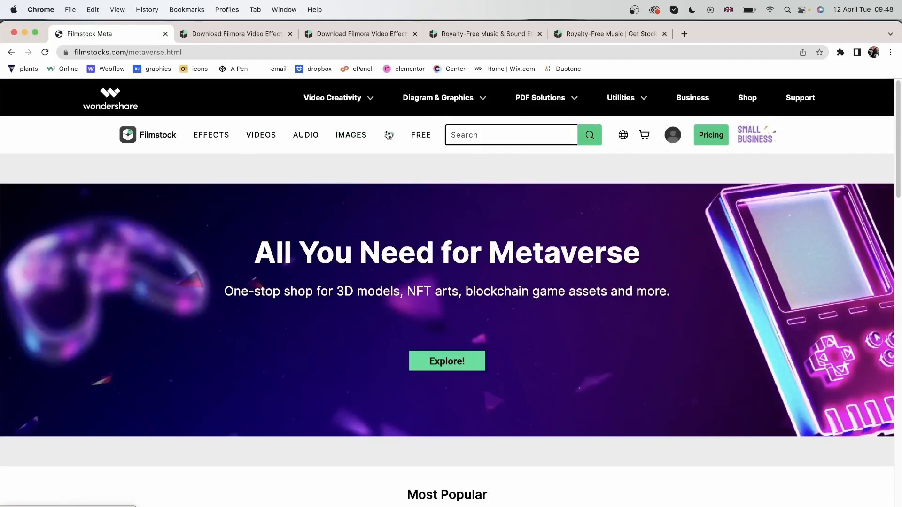
{"action": "mouse_move", "coordinate": [299, 299]}
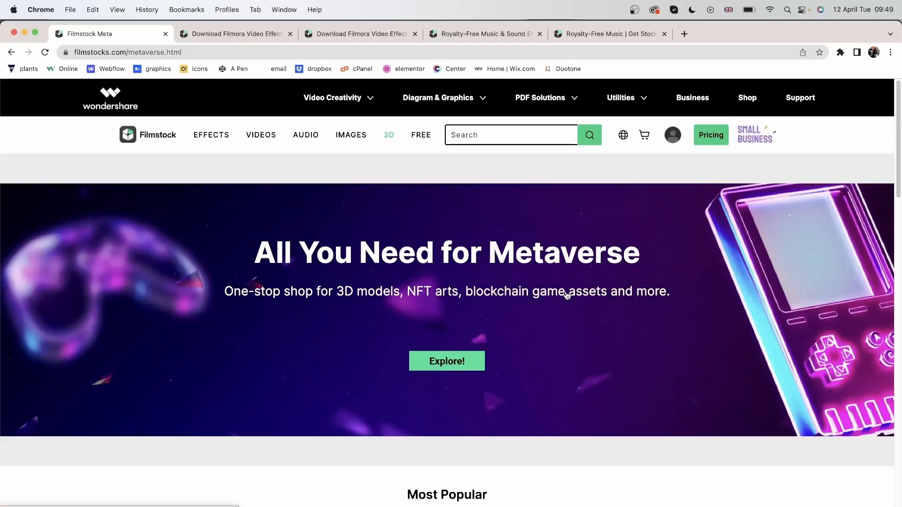
{"action": "scroll", "scroll_direction": "down", "scroll_amount": 3}
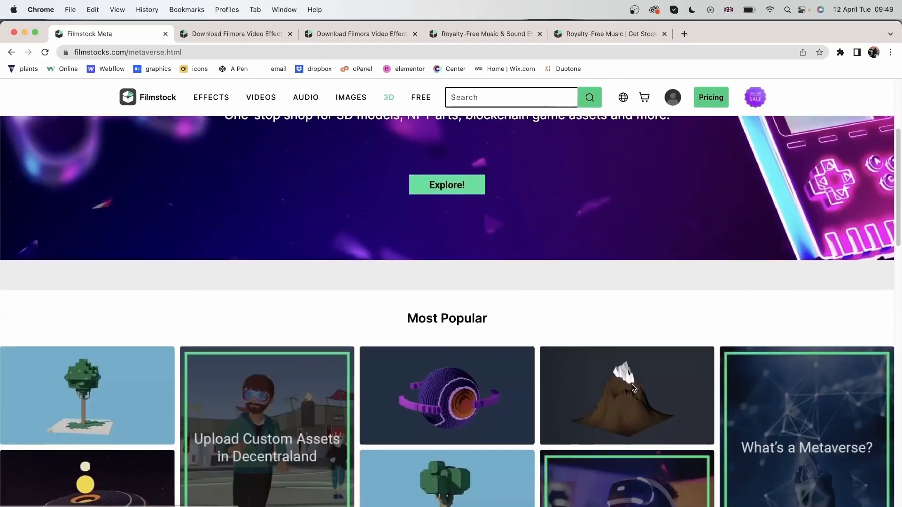
{"action": "scroll", "scroll_direction": "down", "scroll_amount": 3}
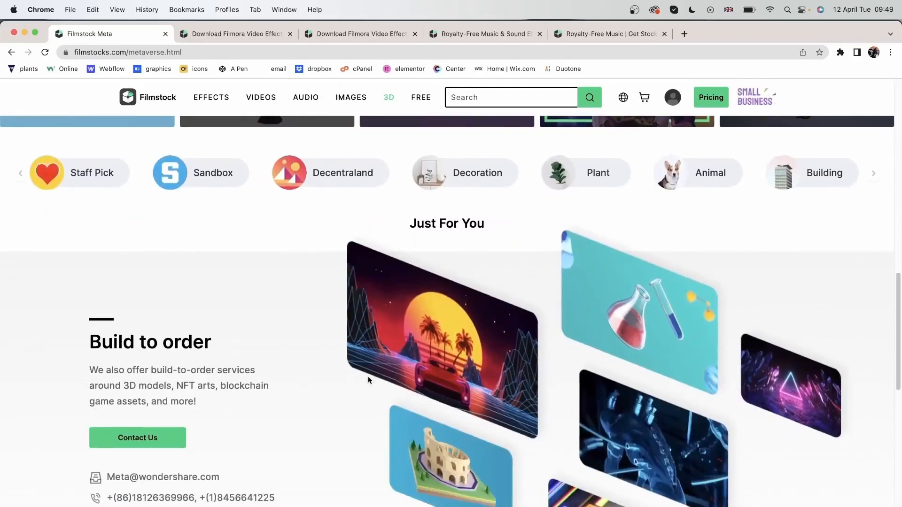
{"action": "scroll", "scroll_direction": "up", "scroll_amount": 3}
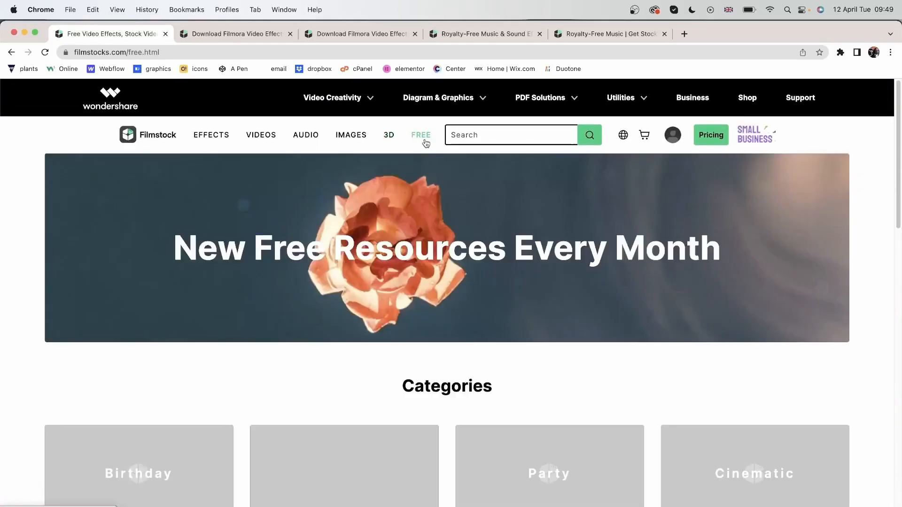
{"action": "scroll", "scroll_direction": "down", "scroll_amount": 3}
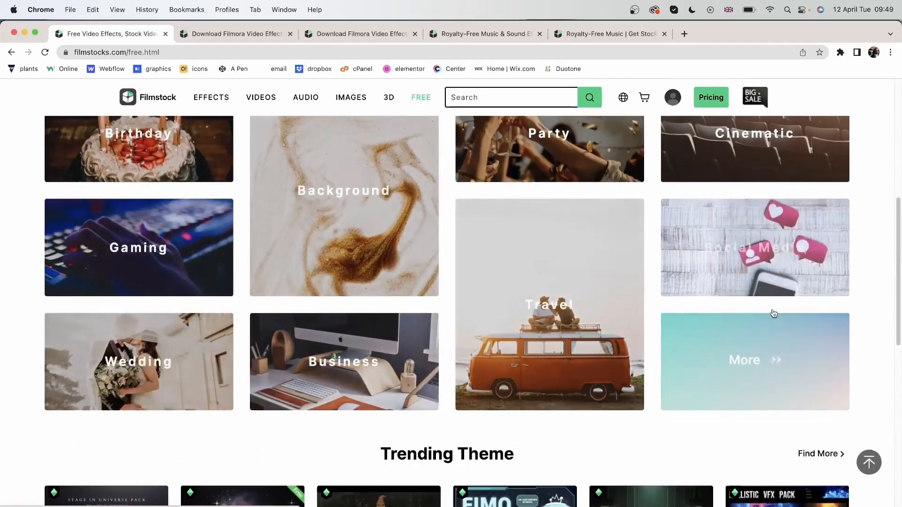
{"action": "scroll", "scroll_direction": "down", "scroll_amount": 3}
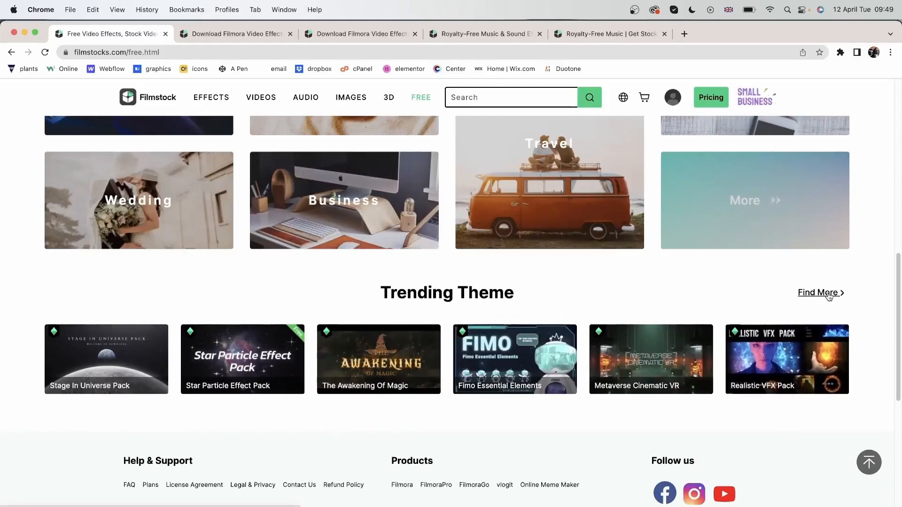
Show the full free effects list narrowed to Filmora Effects, 84 results with Cyberpunk Opening Titles Pack.
{"action": "left_click", "coordinate": [817, 292]}
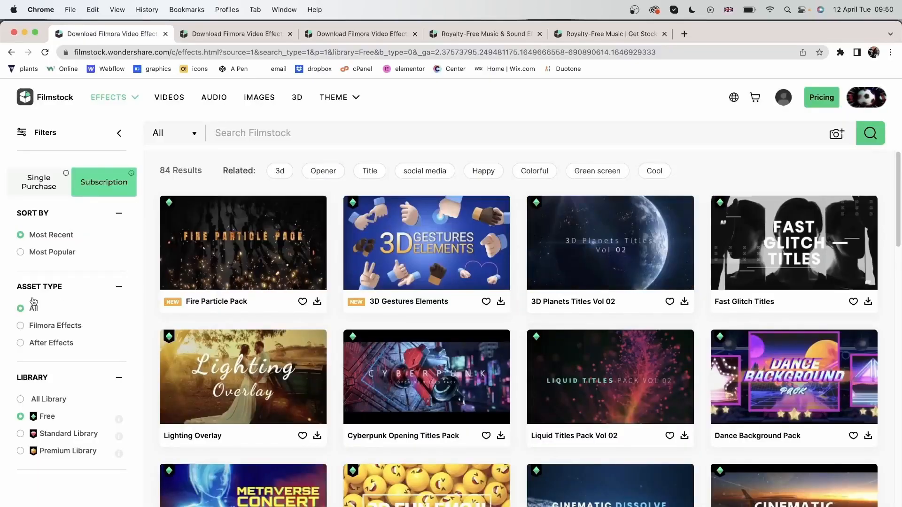
{"action": "left_click", "coordinate": [20, 326]}
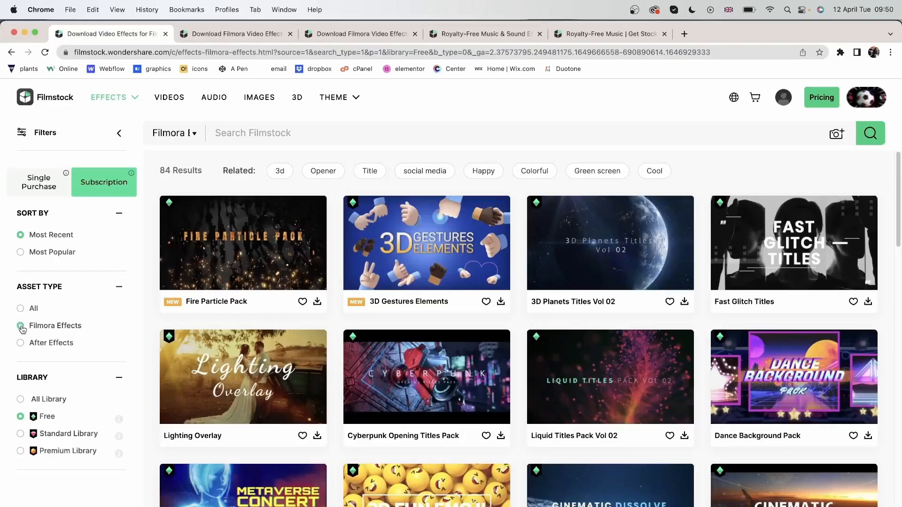
{"action": "scroll", "scroll_direction": "down", "scroll_amount": 3}
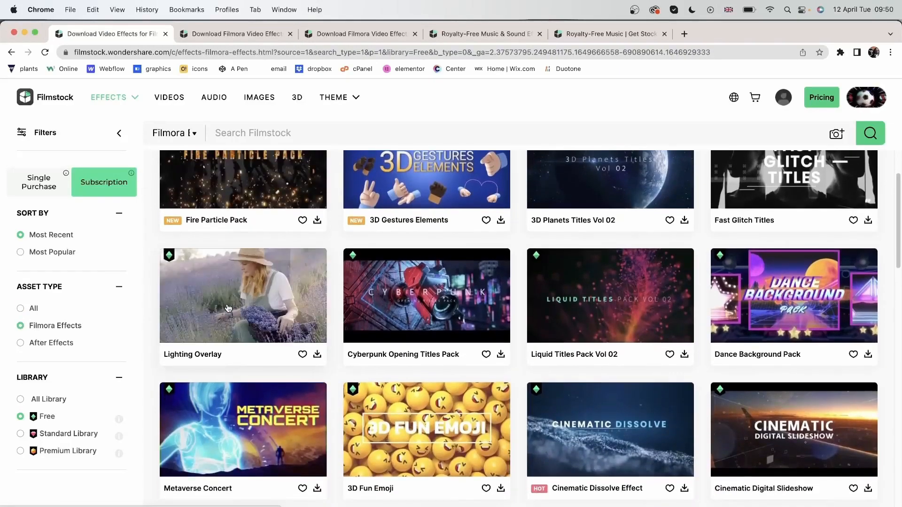
{"action": "mouse_move", "coordinate": [220, 272]}
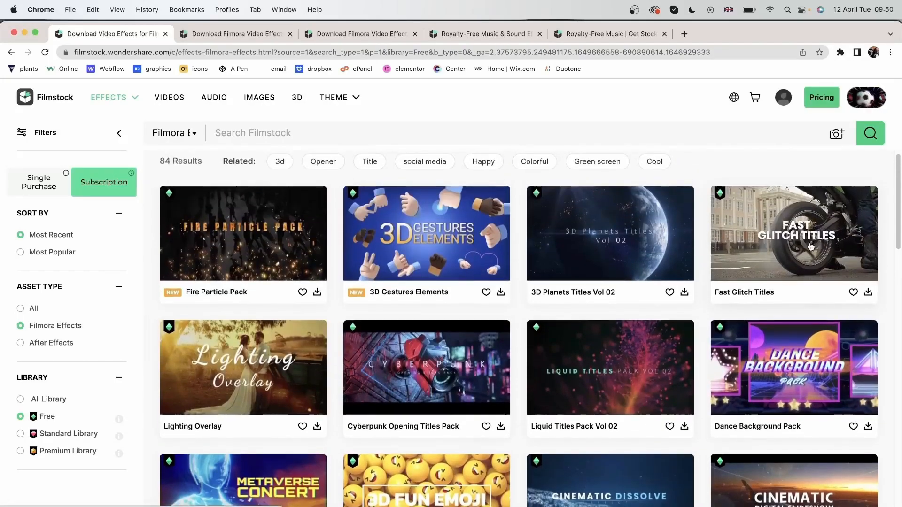
{"action": "mouse_move", "coordinate": [811, 244]}
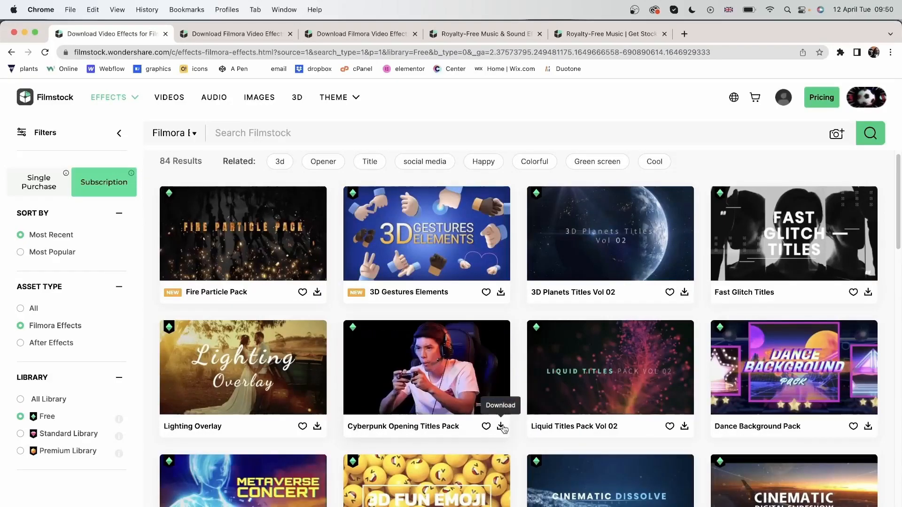
Download the Cyberpunk Opening Titles Pack into Filmora 11 and close the downloads window when completed.
{"action": "left_click", "coordinate": [501, 426]}
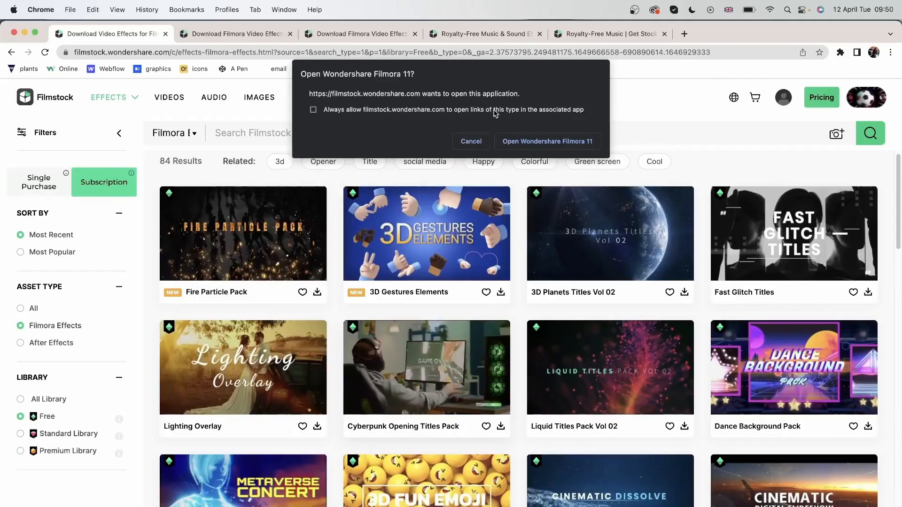
{"action": "left_click", "coordinate": [546, 141]}
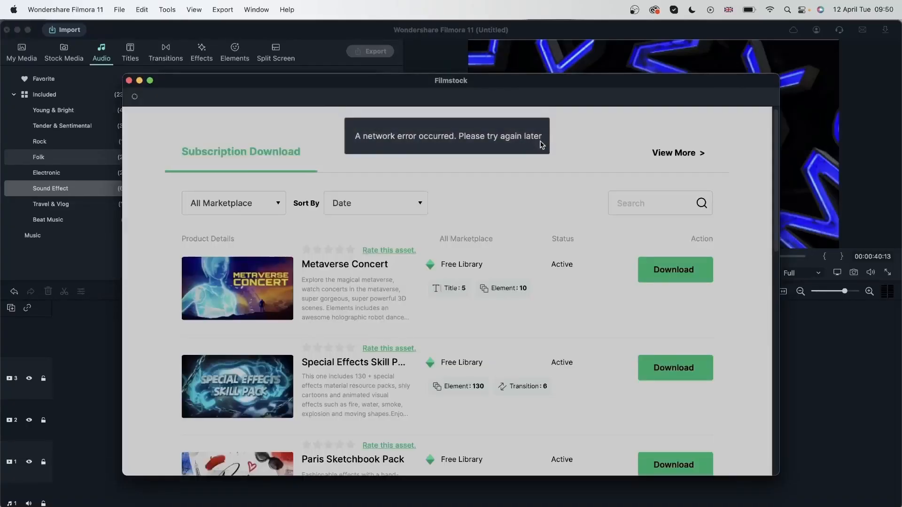
{"action": "mouse_move", "coordinate": [637, 145]}
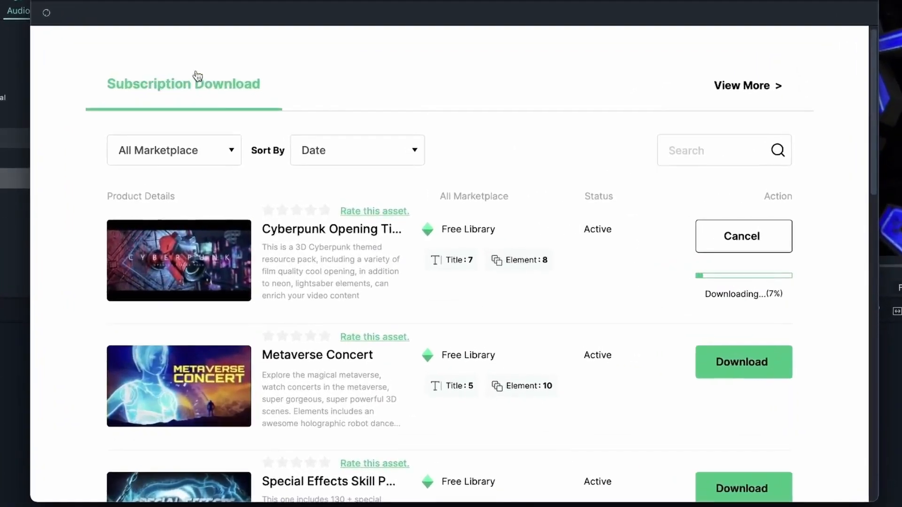
{"action": "mouse_move", "coordinate": [273, 121]}
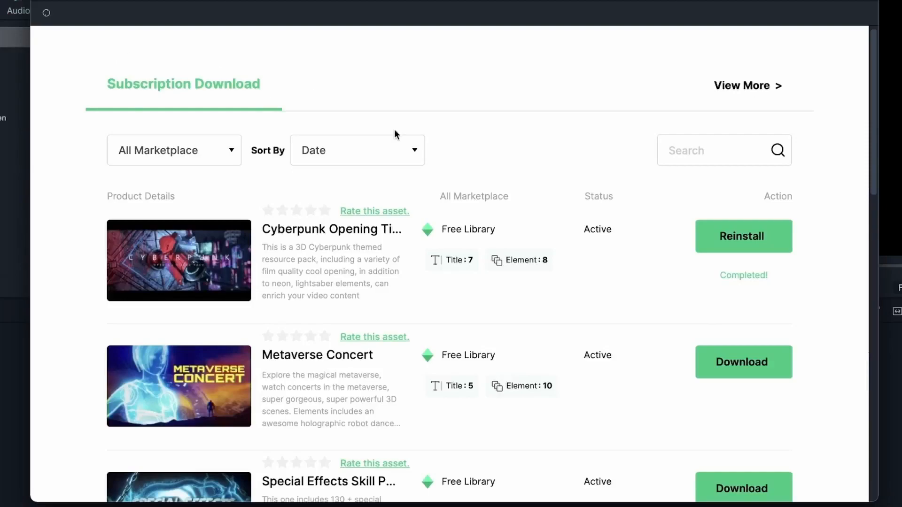
{"action": "mouse_move", "coordinate": [684, 241]}
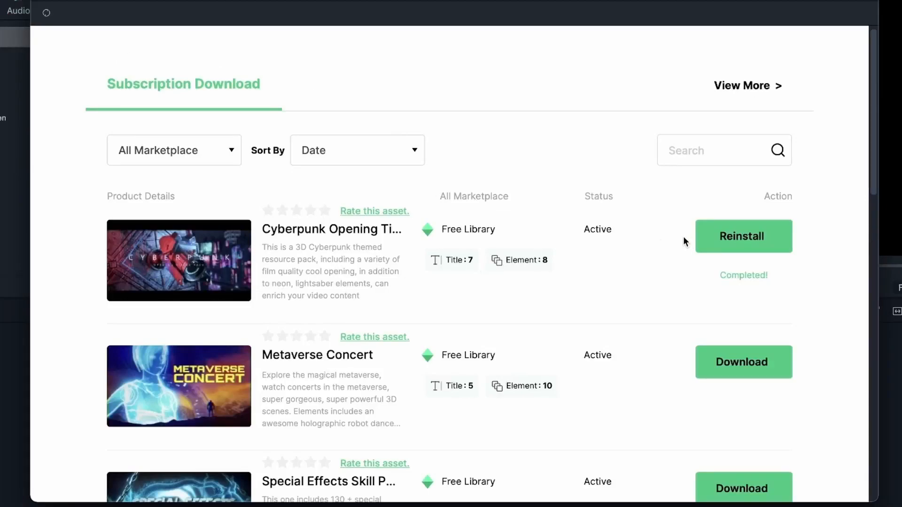
{"action": "mouse_move", "coordinate": [623, 260]}
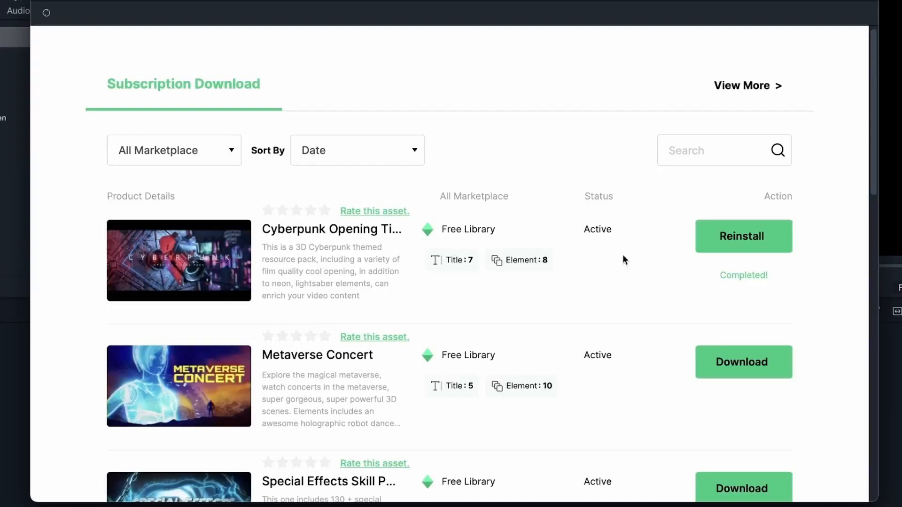
{"action": "mouse_move", "coordinate": [471, 261]}
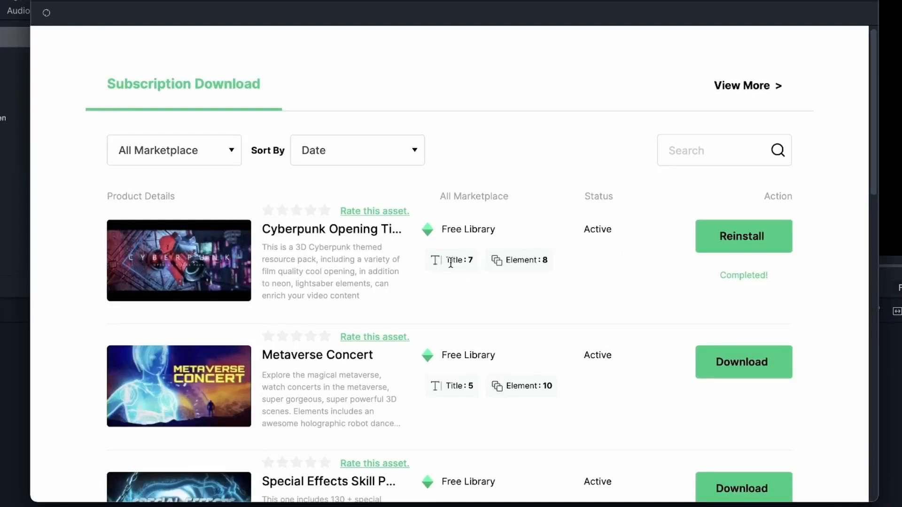
{"action": "mouse_move", "coordinate": [489, 272]}
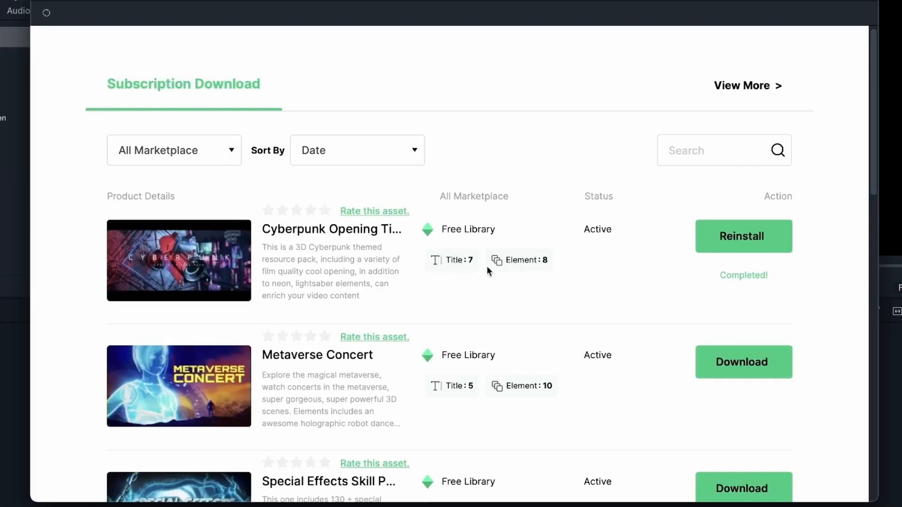
{"action": "mouse_move", "coordinate": [308, 270]}
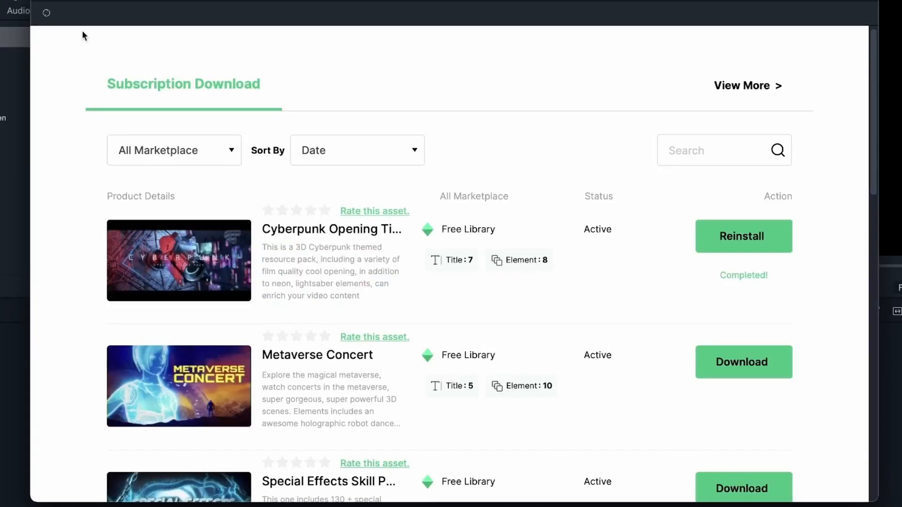
{"action": "mouse_move", "coordinate": [56, 62]}
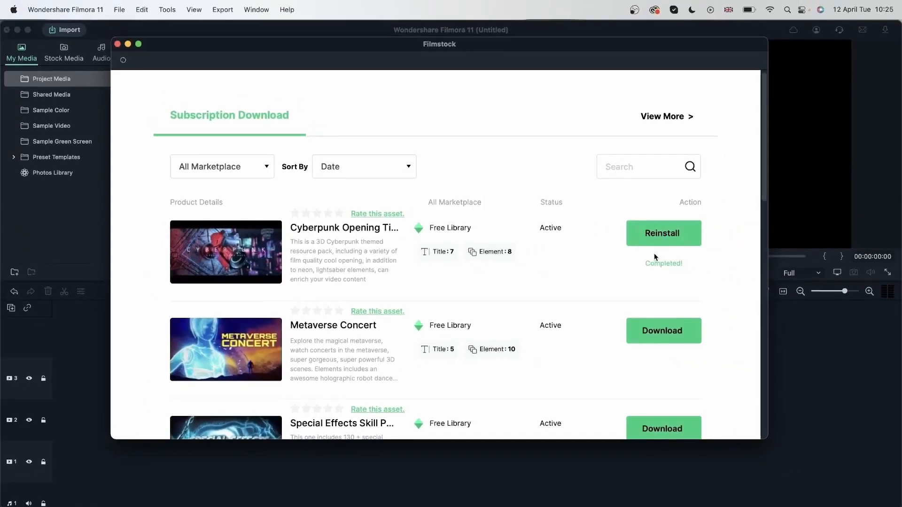
{"action": "mouse_move", "coordinate": [675, 257]}
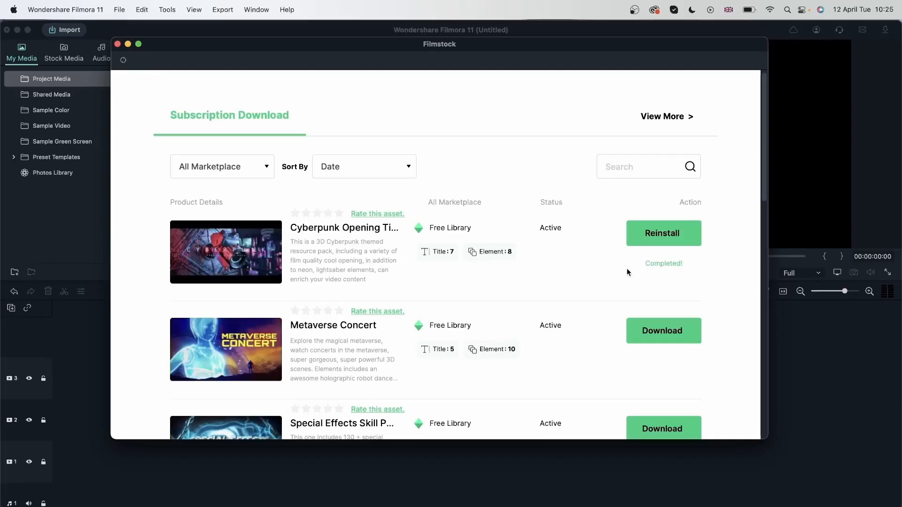
{"action": "left_click", "coordinate": [118, 44]}
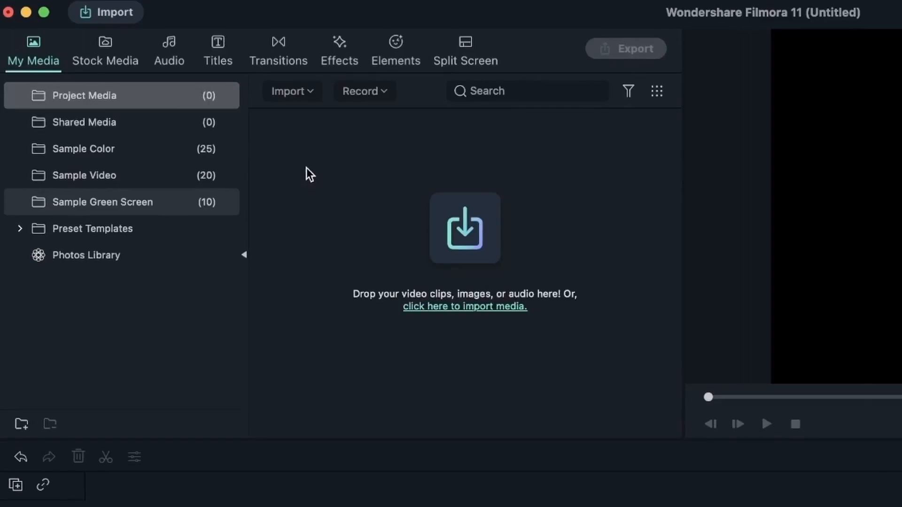
Show the Cyberpunk Opening resource pack in the Filmstock Elements library.
{"action": "left_click", "coordinate": [395, 51]}
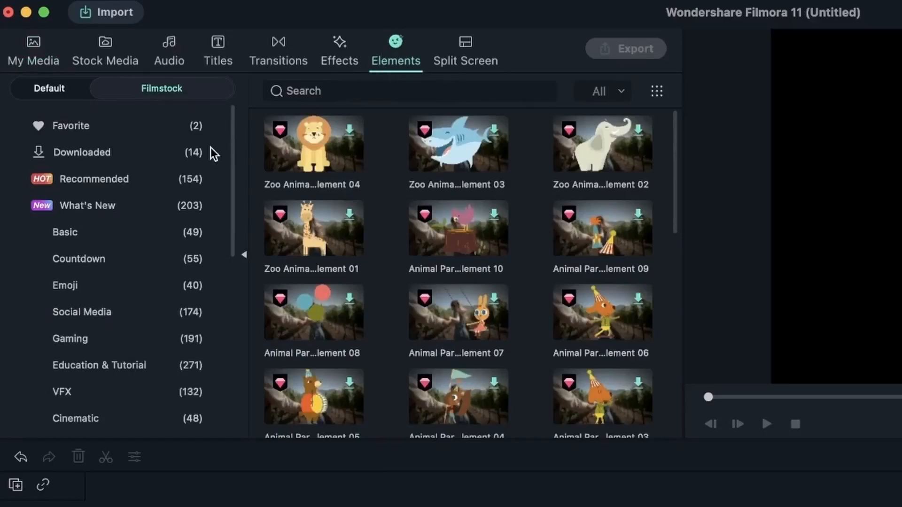
{"action": "scroll", "scroll_direction": "down", "scroll_amount": 3}
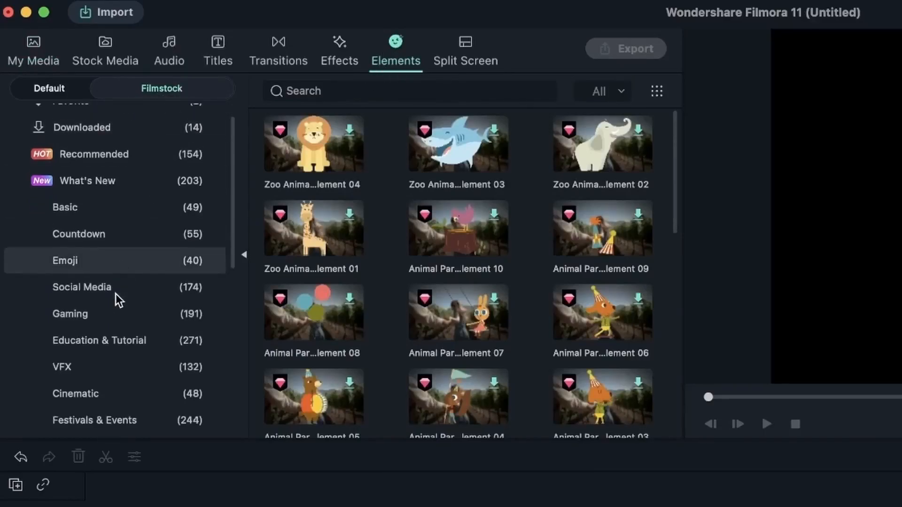
{"action": "scroll", "scroll_direction": "down", "scroll_amount": 3}
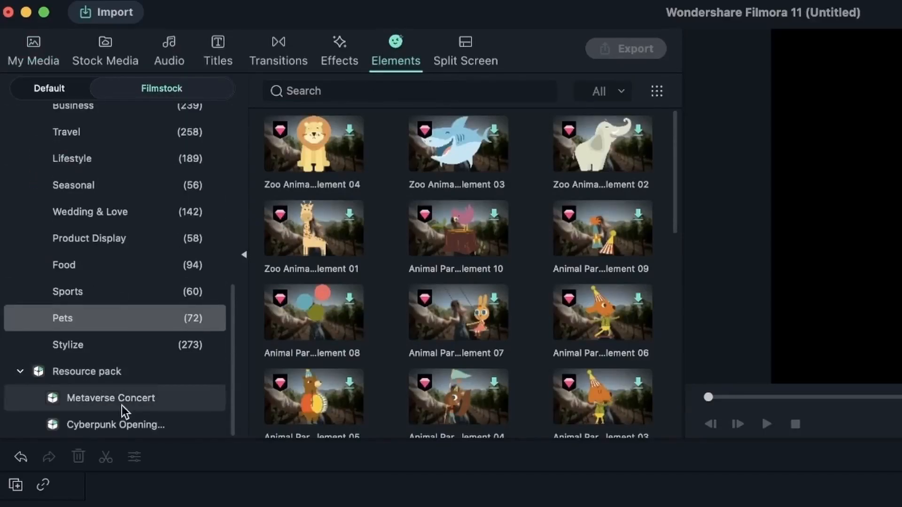
{"action": "left_click", "coordinate": [115, 424]}
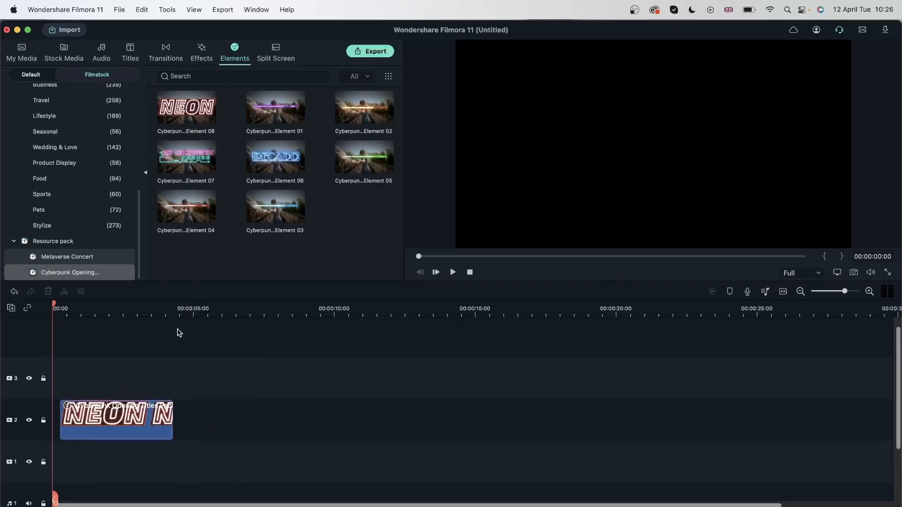
Preview the purple and orange lightsaber elements and elements 04 and 03 from the pack.
{"action": "left_click", "coordinate": [452, 272]}
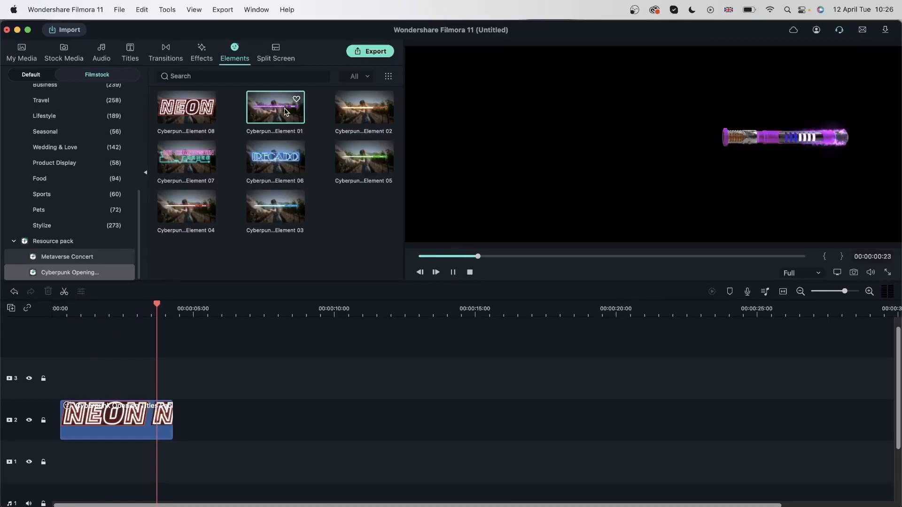
{"action": "left_click", "coordinate": [363, 107]}
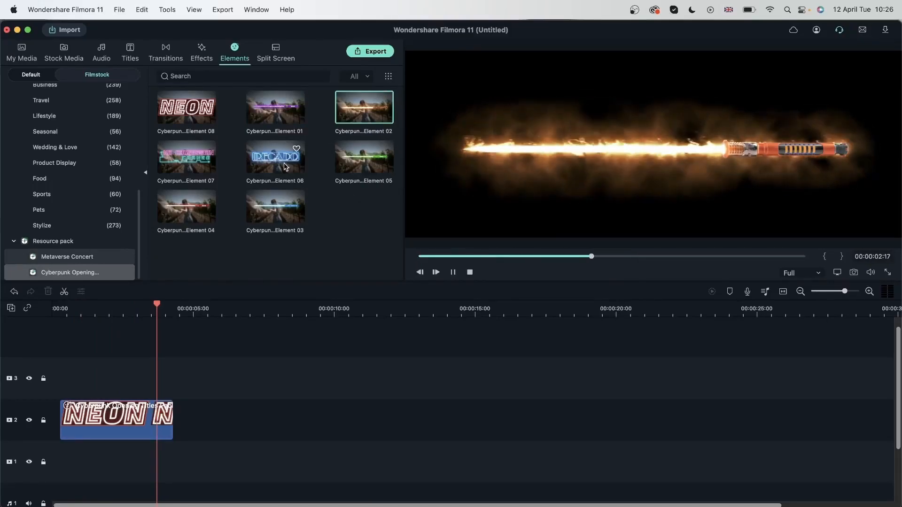
{"action": "left_click", "coordinate": [276, 157]}
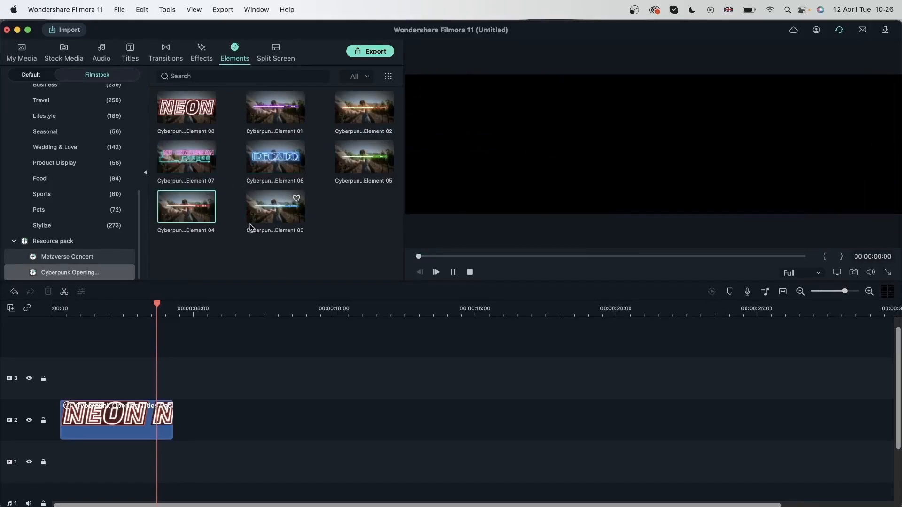
{"action": "left_click", "coordinate": [276, 205]}
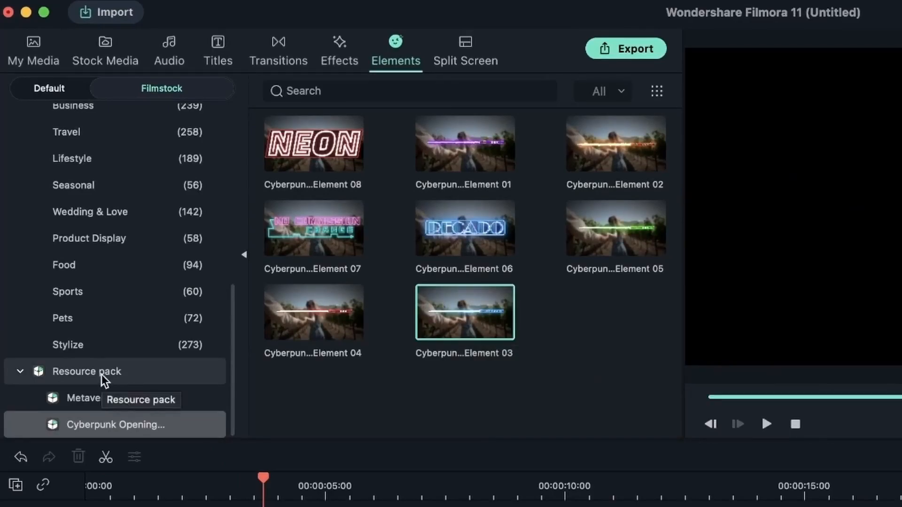
{"action": "mouse_move", "coordinate": [94, 411]}
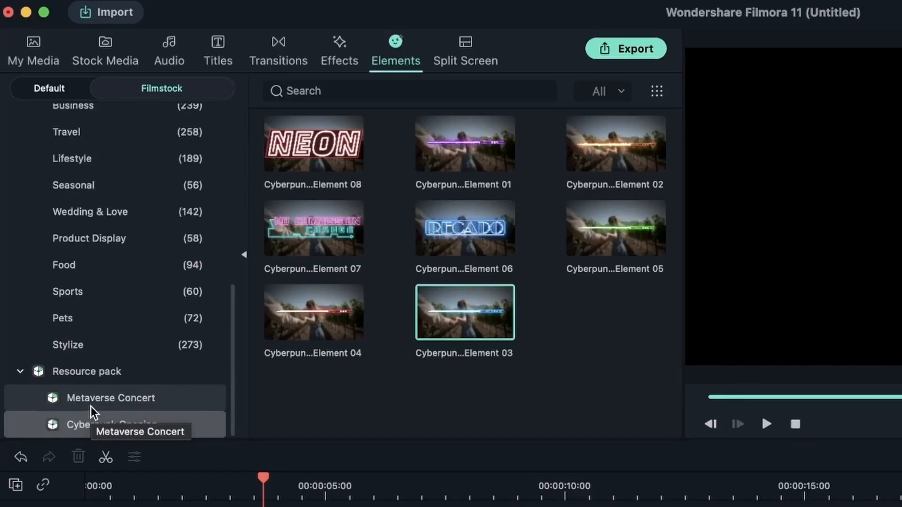
{"action": "left_click", "coordinate": [339, 51]}
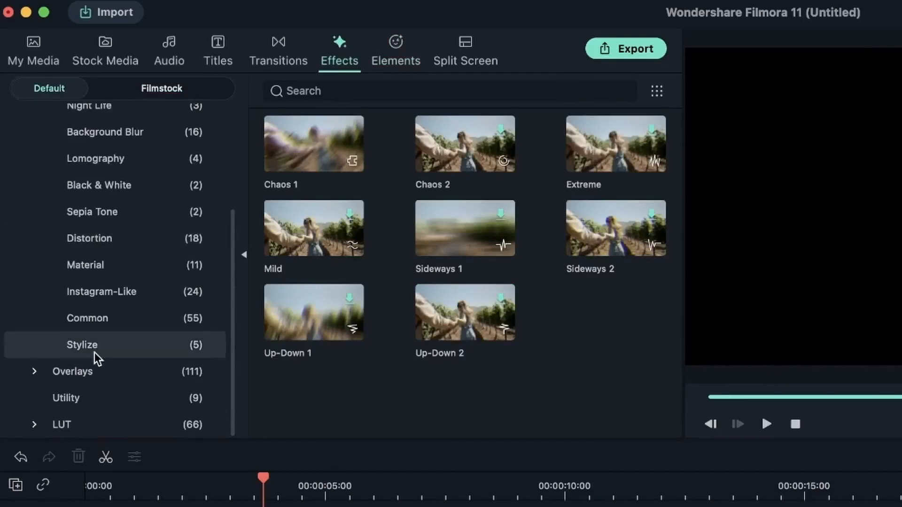
Check the empty Filmstock resource packs under Effects and Transitions, then switch to Titles.
{"action": "left_click", "coordinate": [162, 88]}
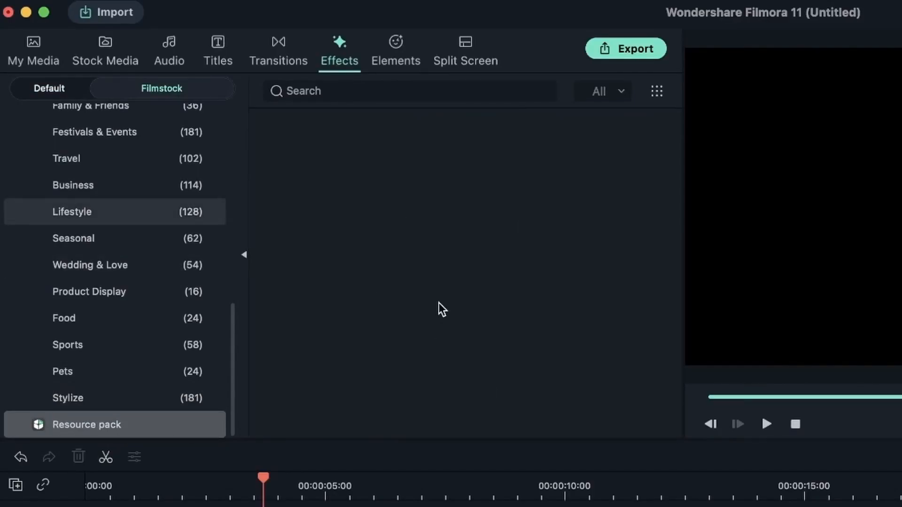
{"action": "mouse_move", "coordinate": [409, 259]}
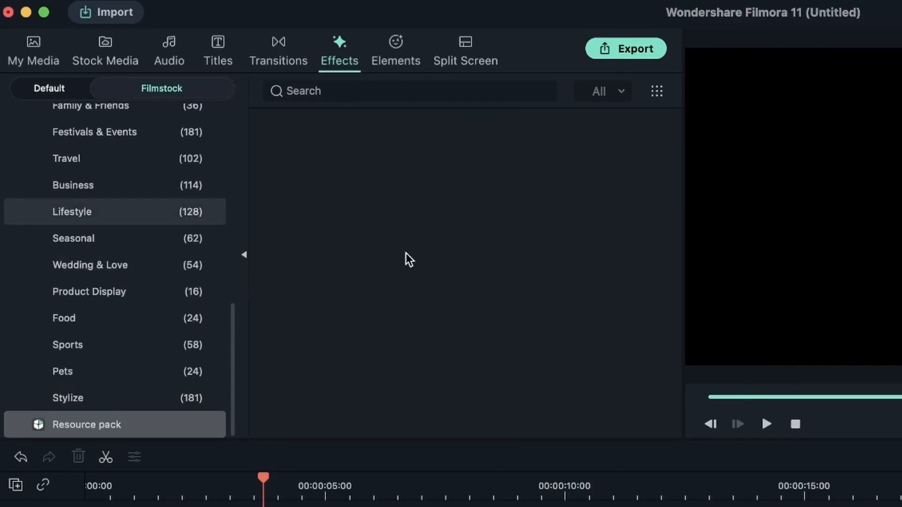
{"action": "left_click", "coordinate": [278, 50]}
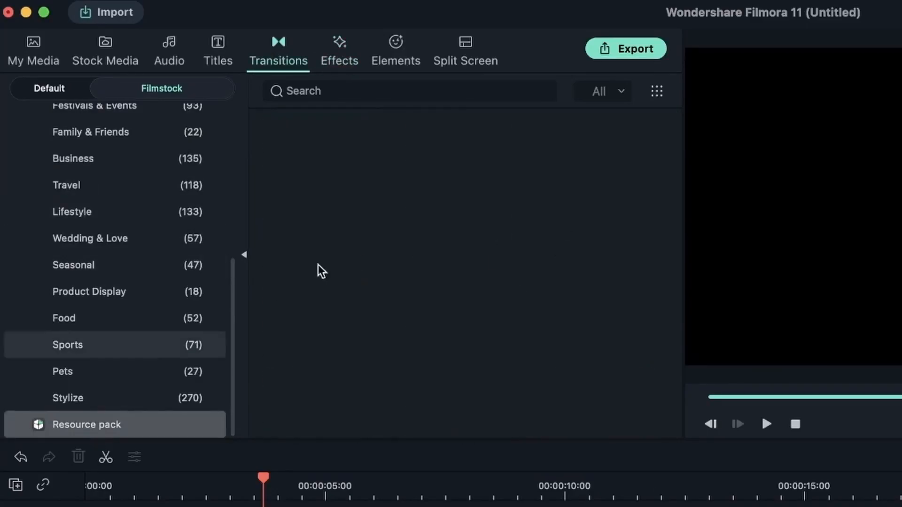
{"action": "left_click", "coordinate": [217, 50]}
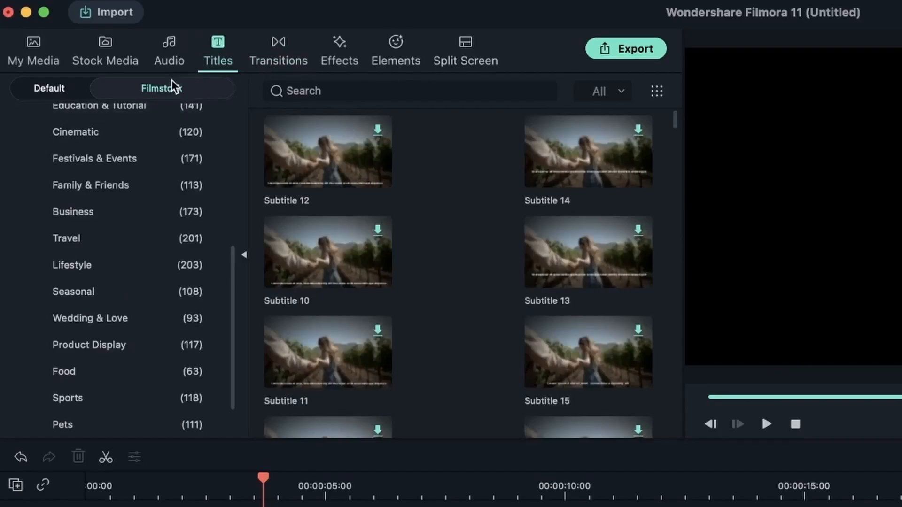
{"action": "mouse_move", "coordinate": [170, 97]}
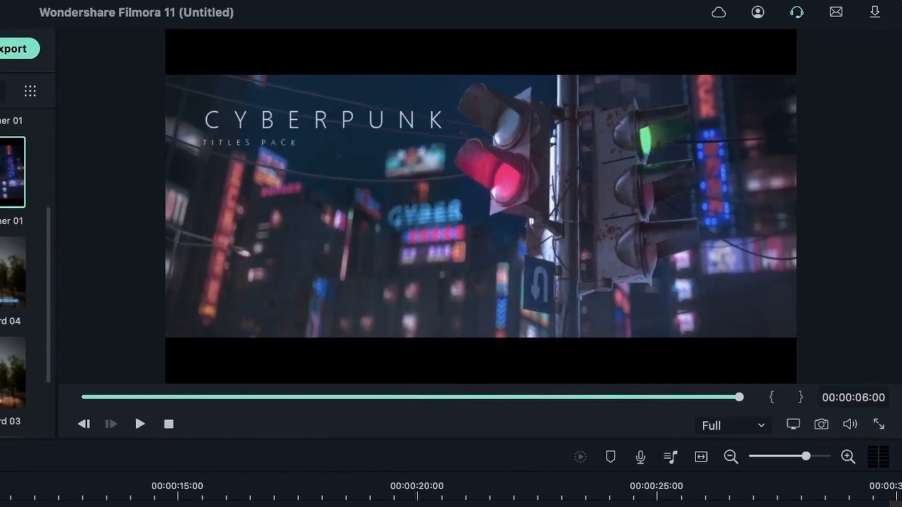
Preview Cyberpunk Opener 02, then select the clip on track 2 around 11 s for text editing.
{"action": "left_click", "coordinate": [139, 424]}
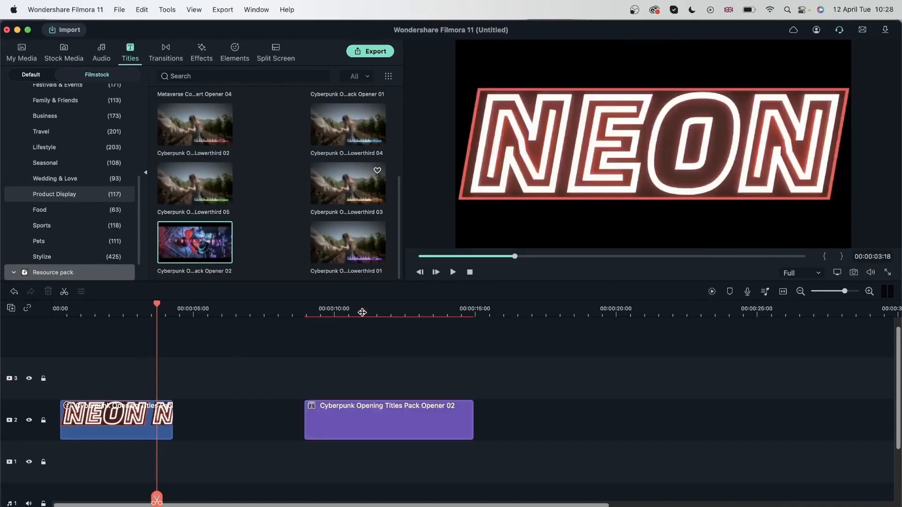
{"action": "left_click", "coordinate": [362, 304]}
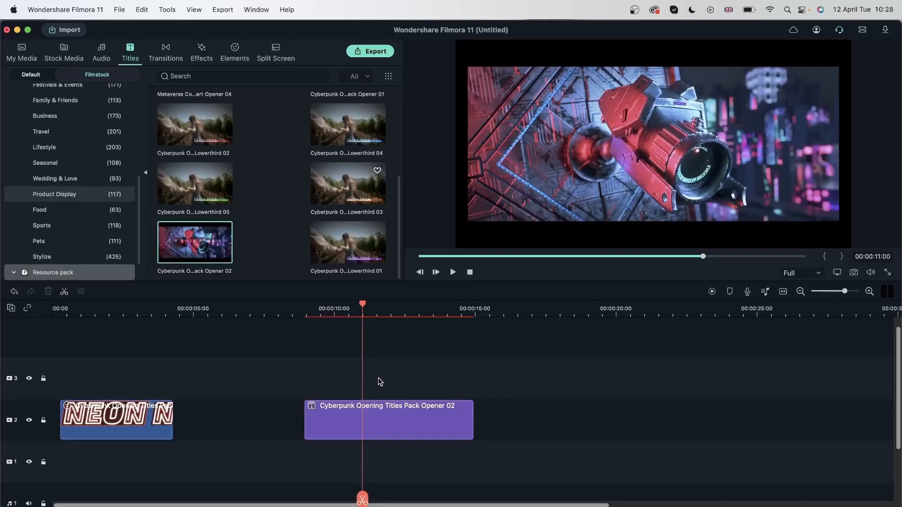
{"action": "left_click", "coordinate": [388, 419]}
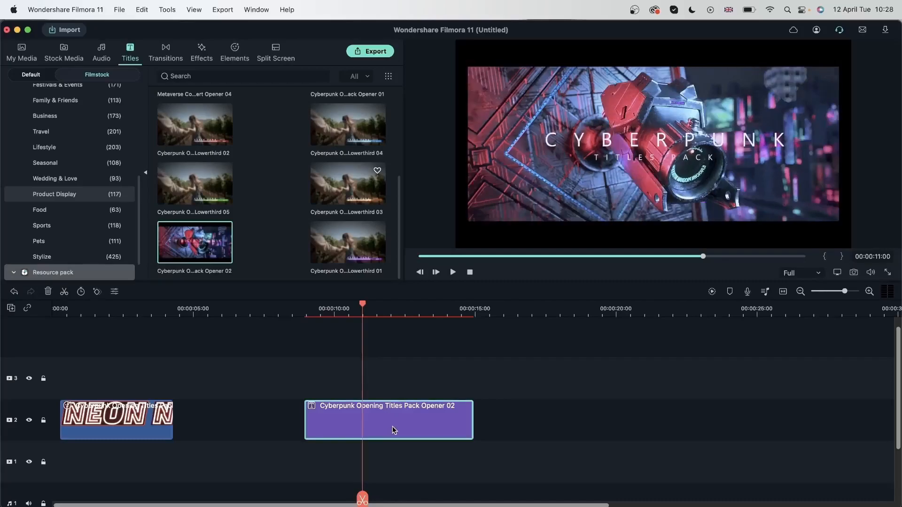
{"action": "double_click", "coordinate": [388, 419]}
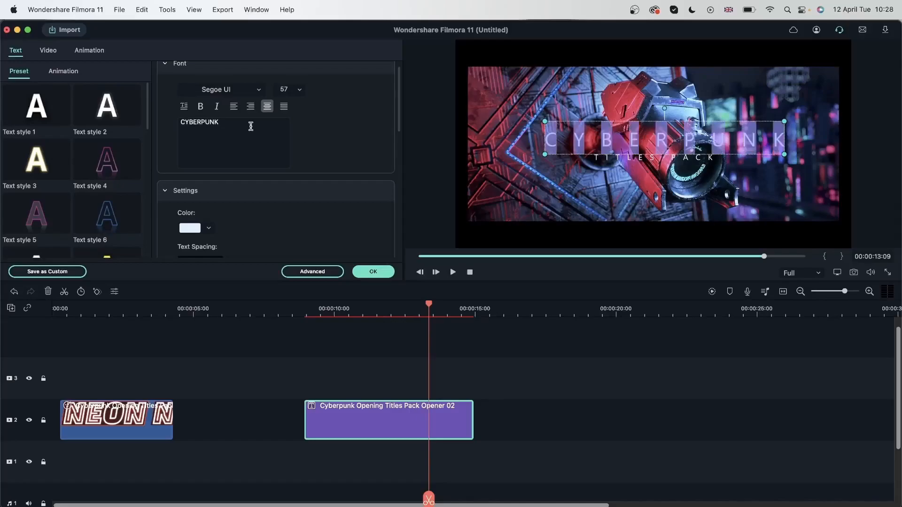
Set the opener text to 'TITLE' in Snell Roundhand font and go into the Advanced title editor.
{"action": "type", "text": "TI"}
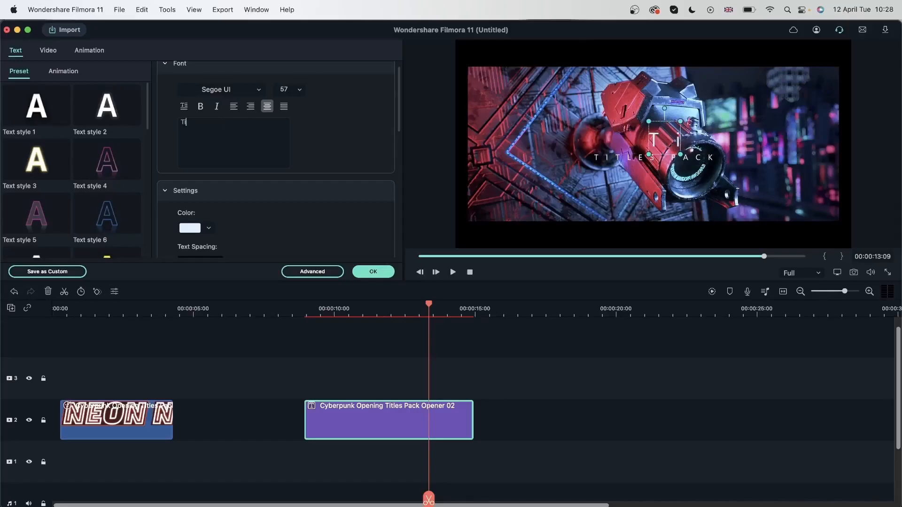
{"action": "type", "text": "ITLE"}
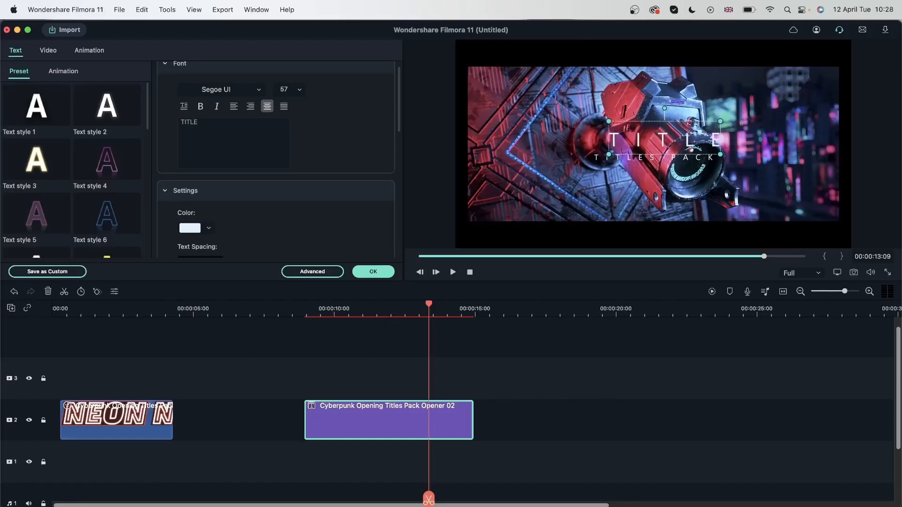
{"action": "mouse_move", "coordinate": [258, 93]}
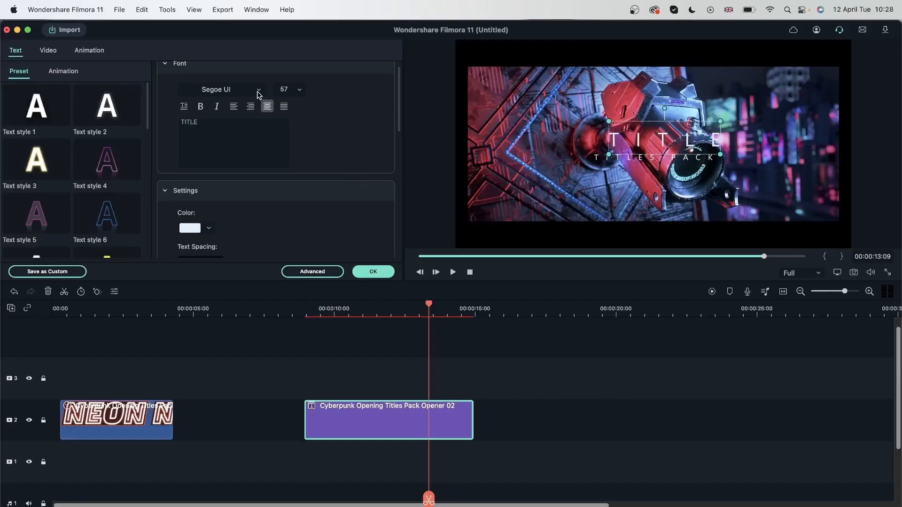
{"action": "left_click", "coordinate": [258, 89]}
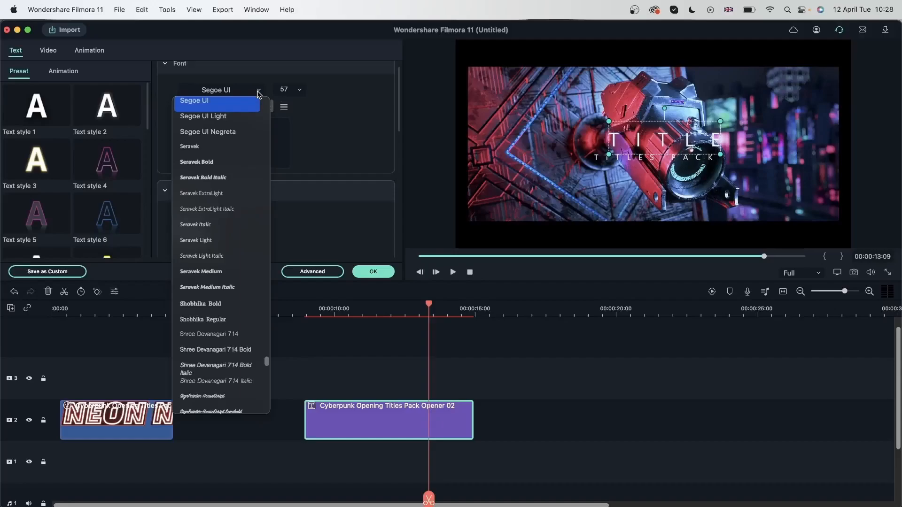
{"action": "mouse_move", "coordinate": [259, 242]}
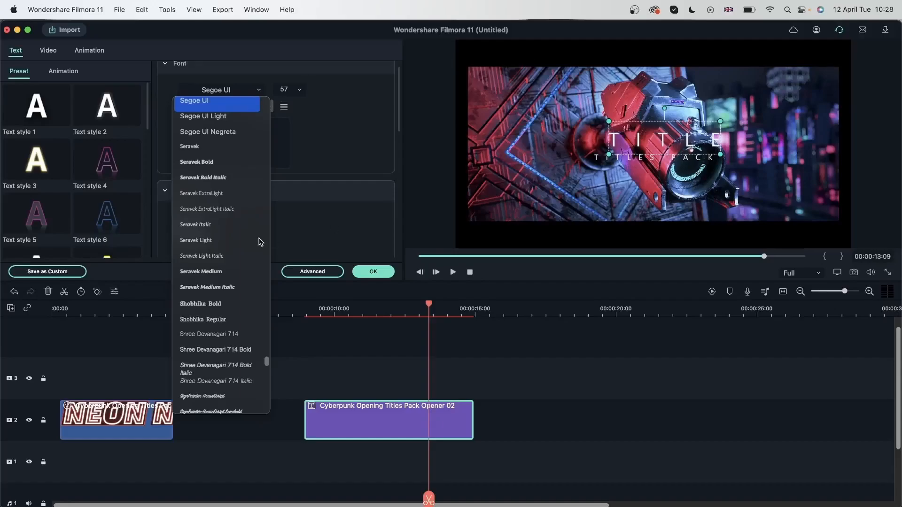
{"action": "scroll", "scroll_direction": "down", "scroll_amount": 3}
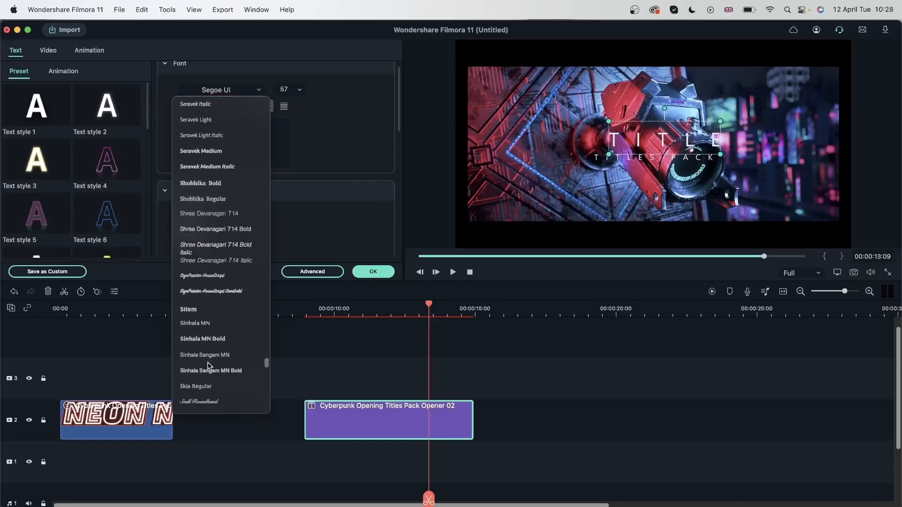
{"action": "left_click", "coordinate": [199, 401]}
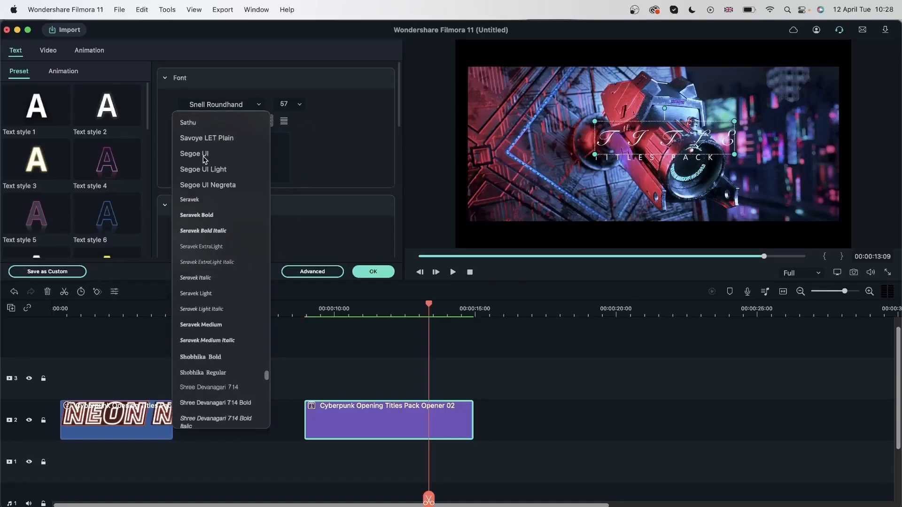
{"action": "left_click", "coordinate": [194, 153]}
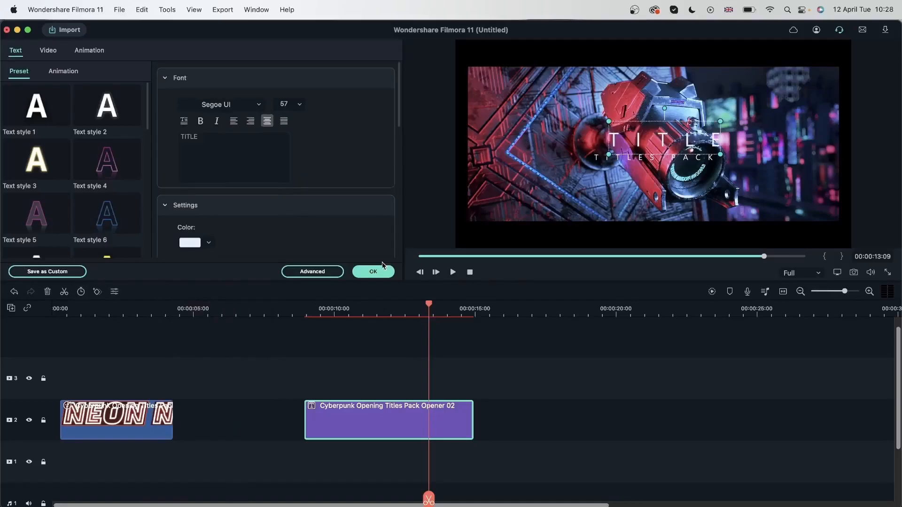
{"action": "left_click", "coordinate": [312, 272]}
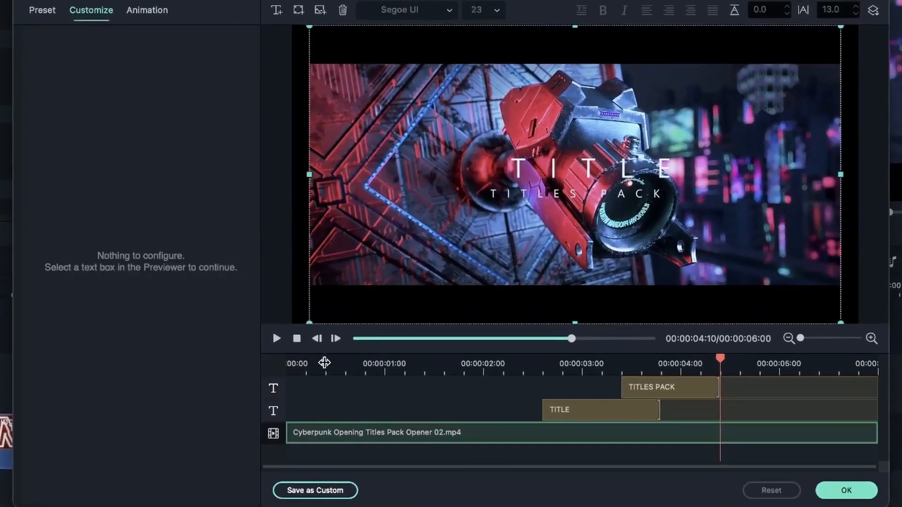
Lengthen the TITLE text layer in Advanced Edit, check TITLES PACK, and apply with OK.
{"action": "left_click", "coordinate": [319, 362]}
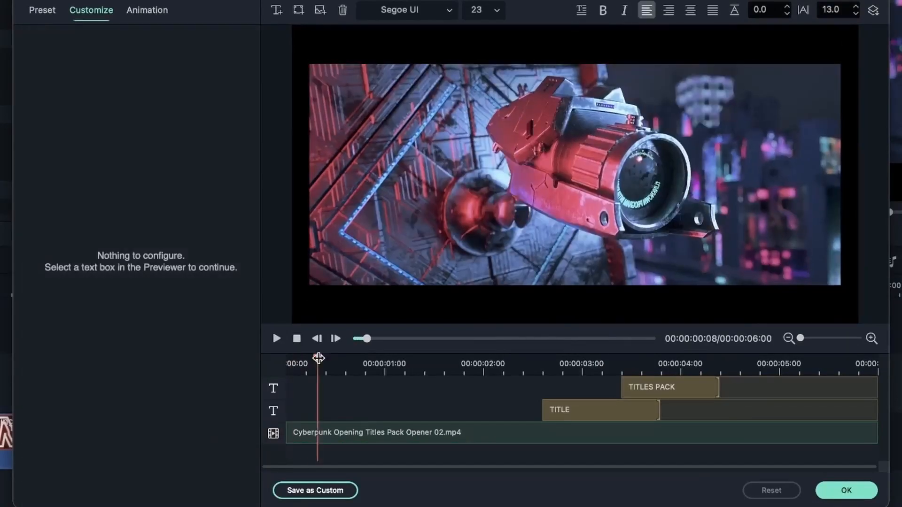
{"action": "left_click", "coordinate": [600, 410]}
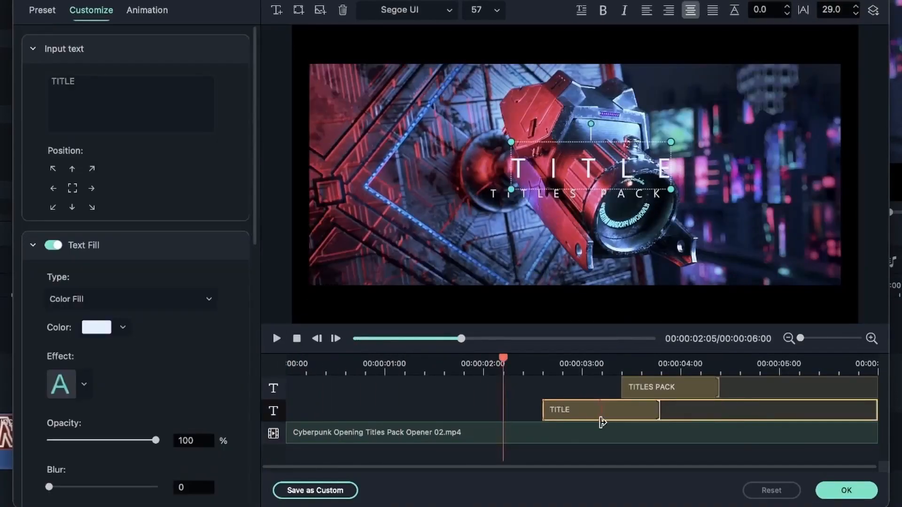
{"action": "left_click", "coordinate": [276, 338]}
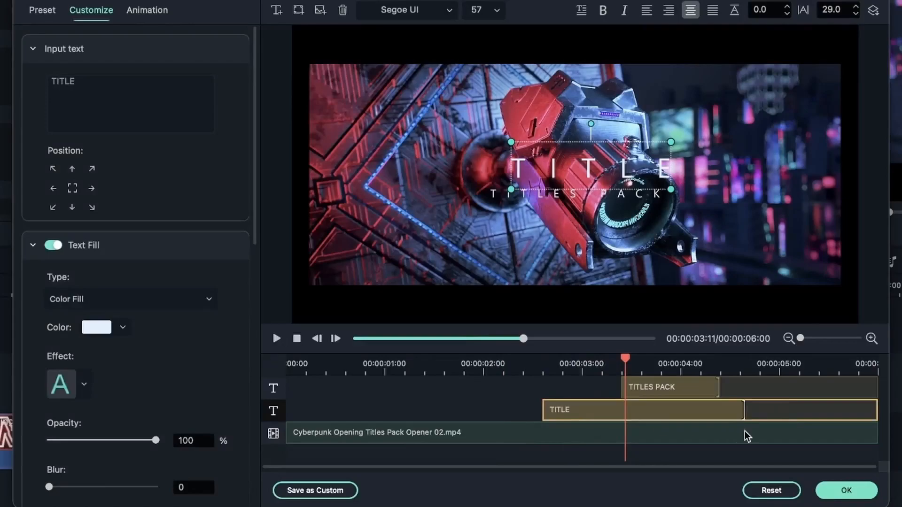
{"action": "left_click", "coordinate": [670, 386]}
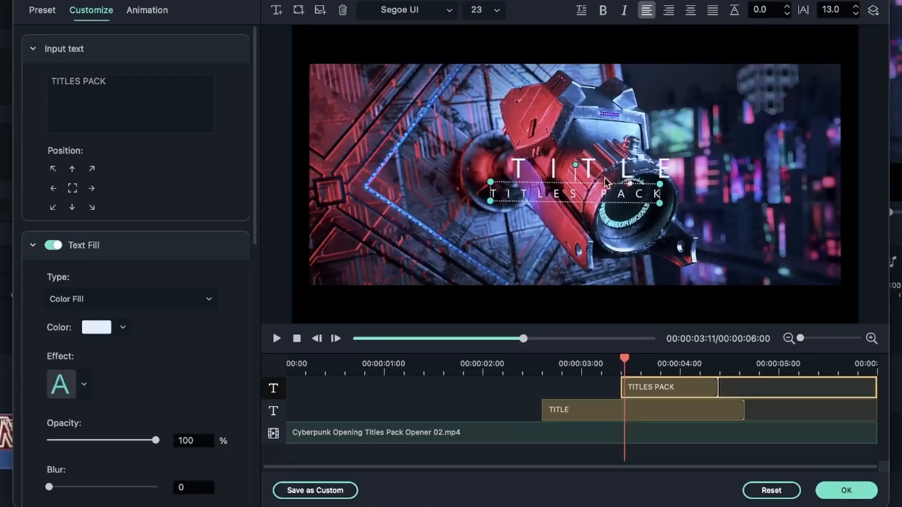
{"action": "mouse_move", "coordinate": [808, 353]}
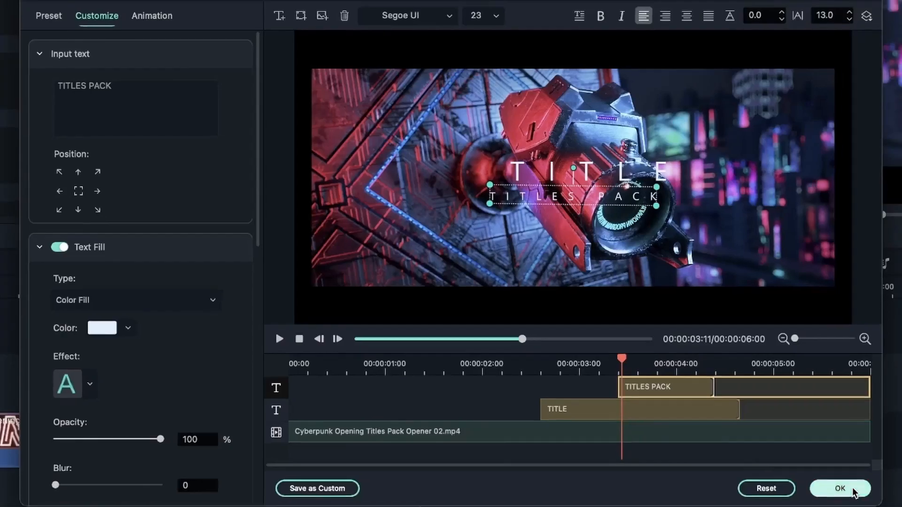
{"action": "left_click", "coordinate": [839, 488]}
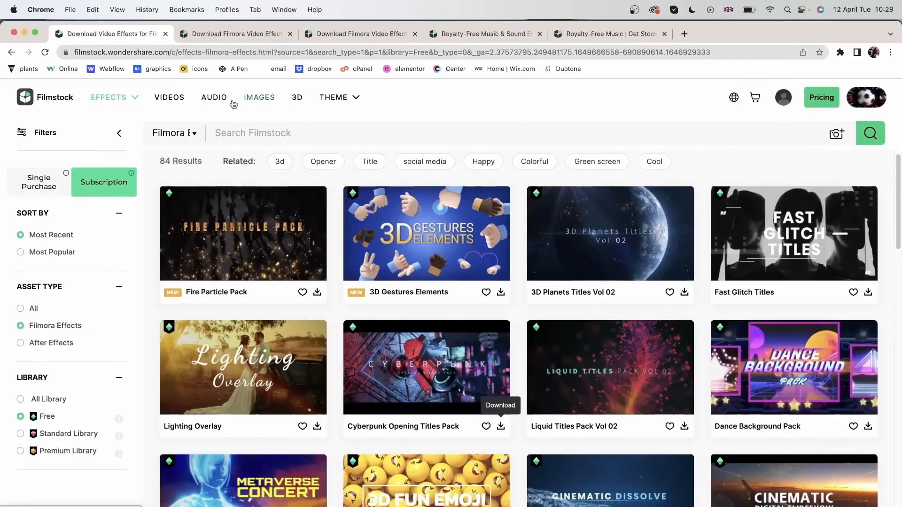
Filter Filmstock audio to the free library and download Epic Sci fi Trailer as EpicScifiTrailer.mp3.
{"action": "left_click", "coordinate": [214, 97]}
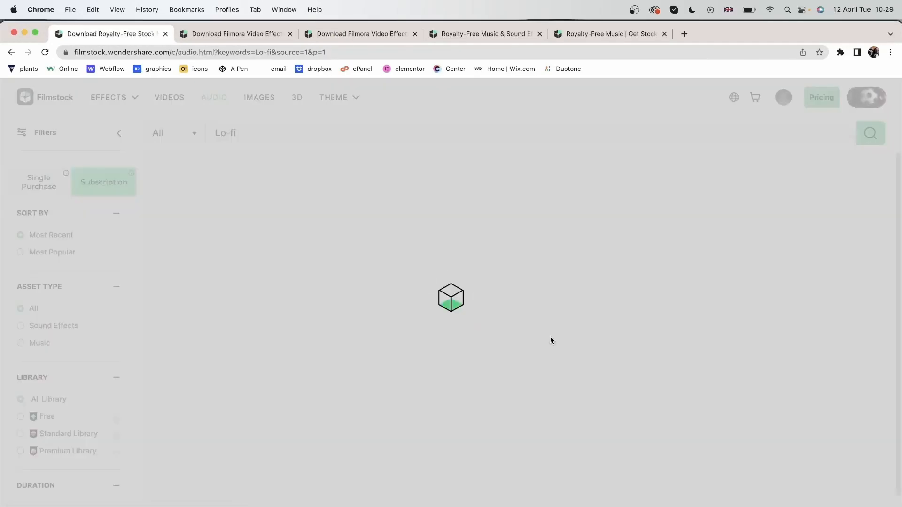
{"action": "left_click", "coordinate": [46, 416]}
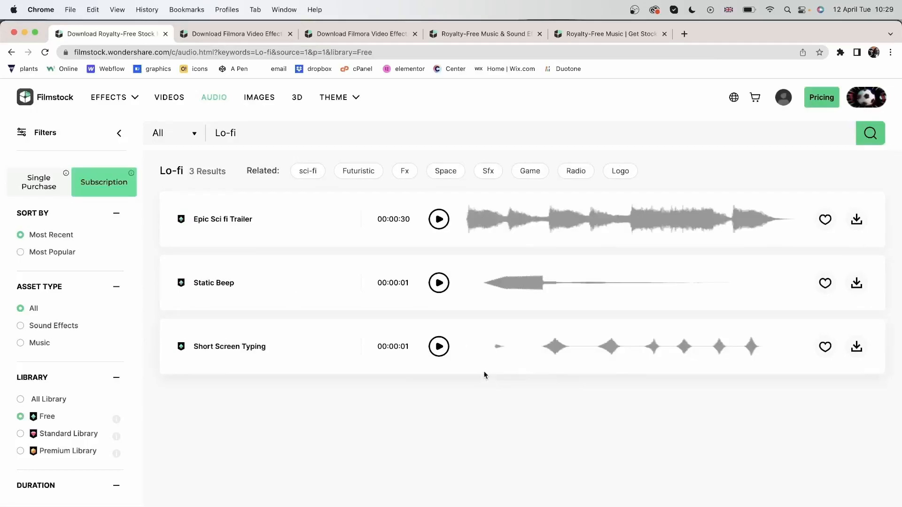
{"action": "mouse_move", "coordinate": [344, 229]}
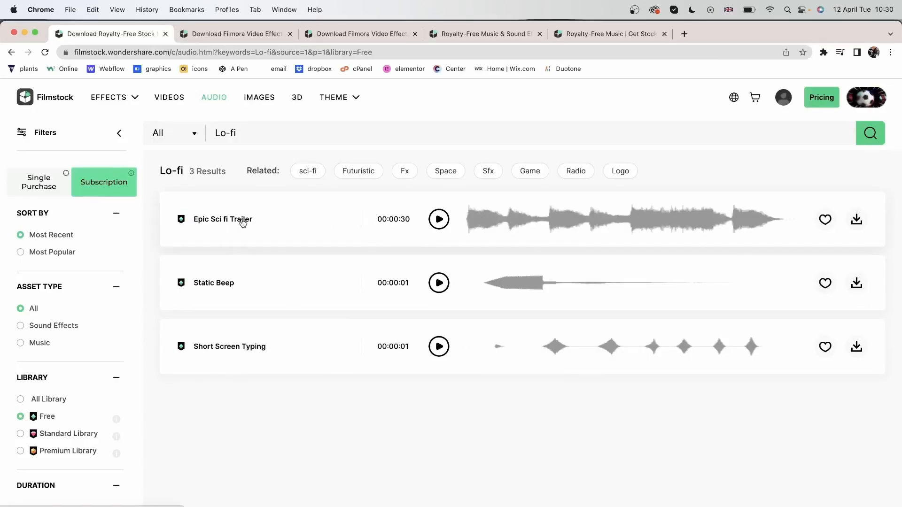
{"action": "left_click", "coordinate": [856, 219]}
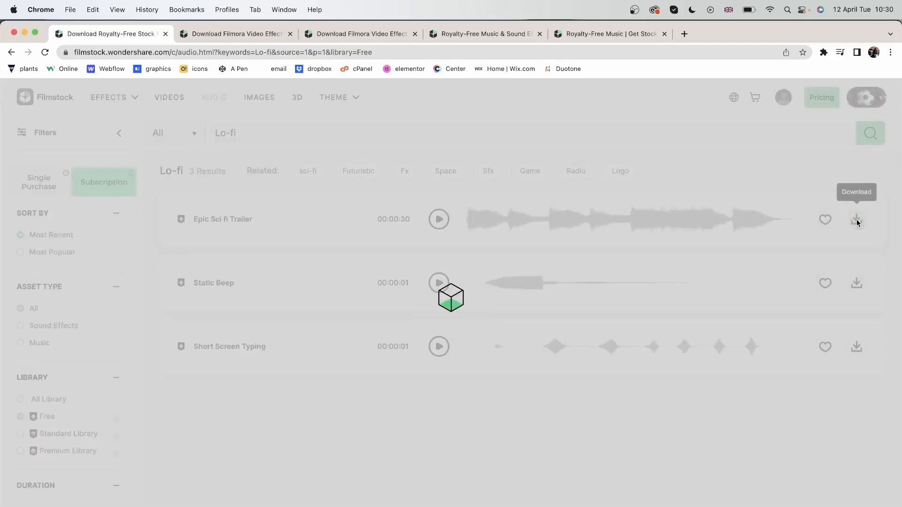
{"action": "left_click", "coordinate": [857, 219]}
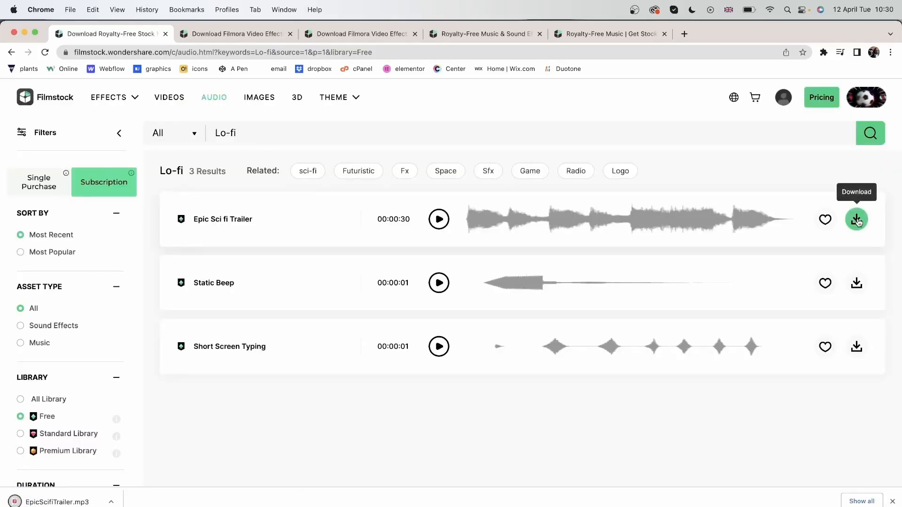
{"action": "mouse_move", "coordinate": [249, 368]}
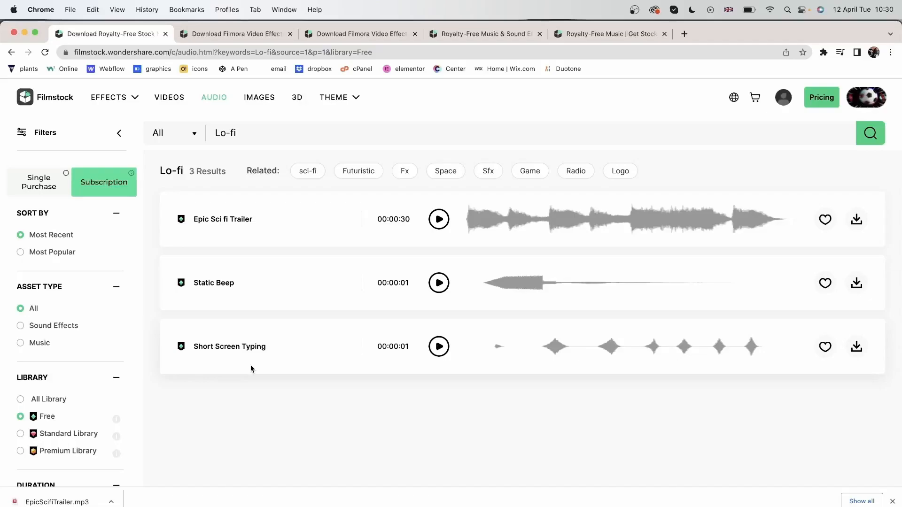
{"action": "left_click", "coordinate": [334, 97]}
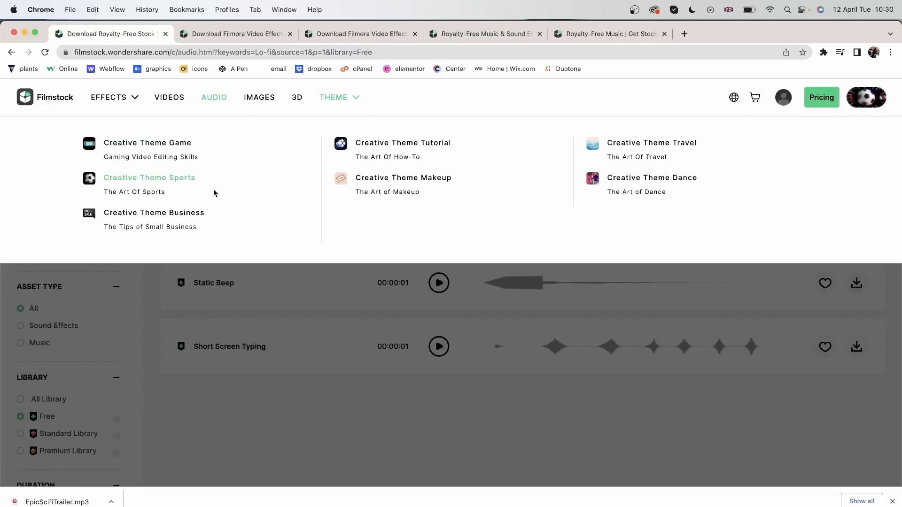
{"action": "mouse_move", "coordinate": [168, 147]}
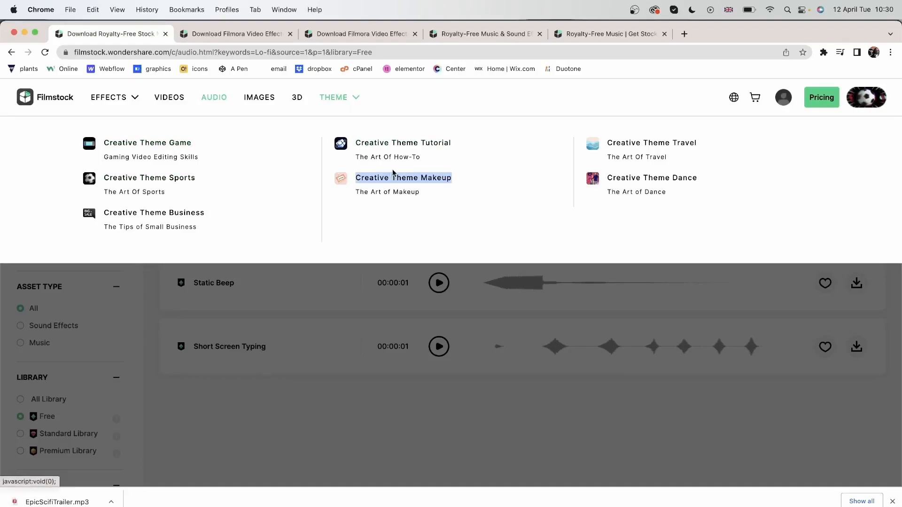
Browse the Creative Theme Makeup collection's asset packs from top to bottom.
{"action": "left_click", "coordinate": [404, 178]}
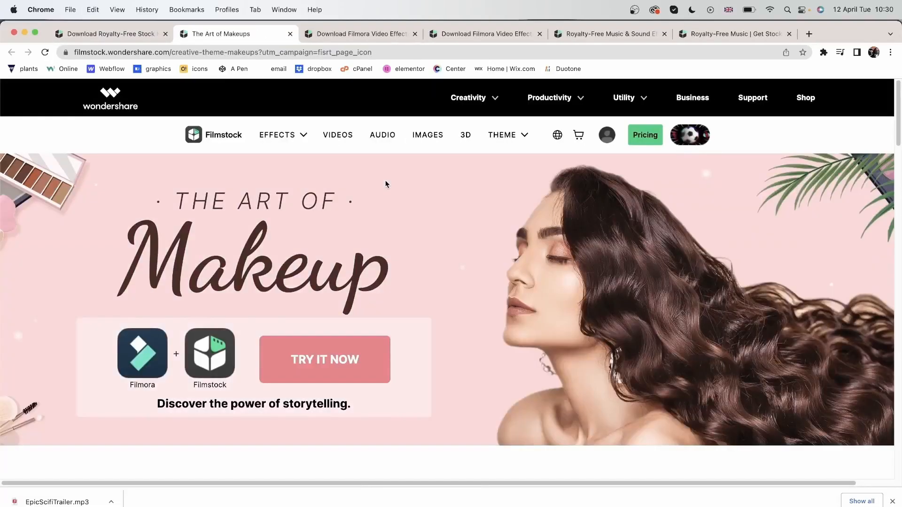
{"action": "scroll", "scroll_direction": "down", "scroll_amount": 3}
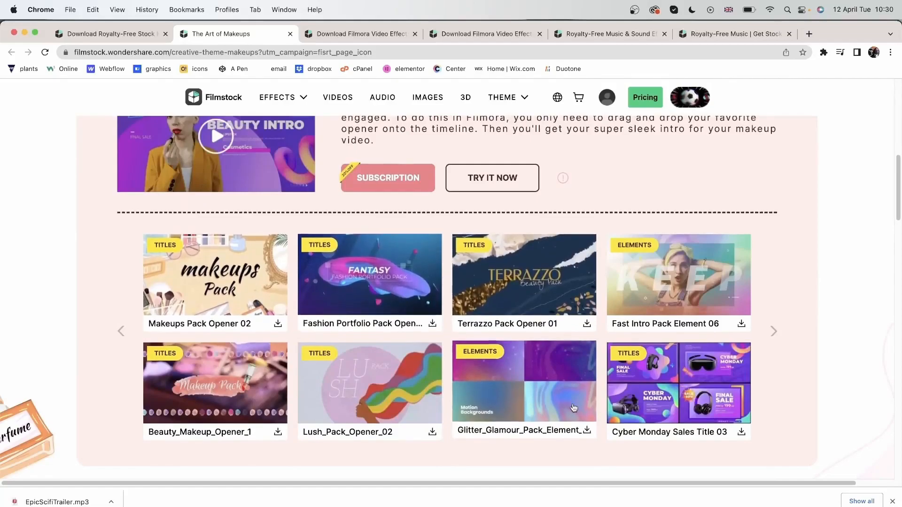
{"action": "scroll", "scroll_direction": "down", "scroll_amount": 3}
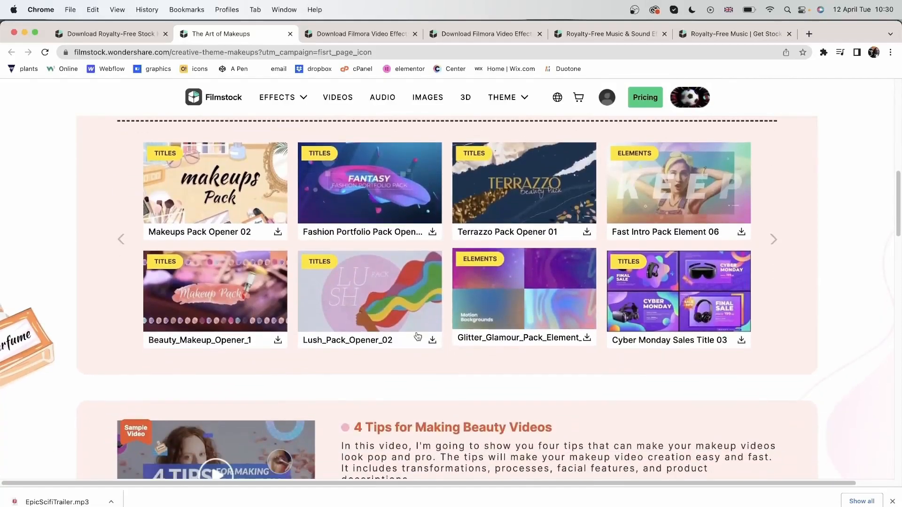
{"action": "scroll", "scroll_direction": "down", "scroll_amount": 3}
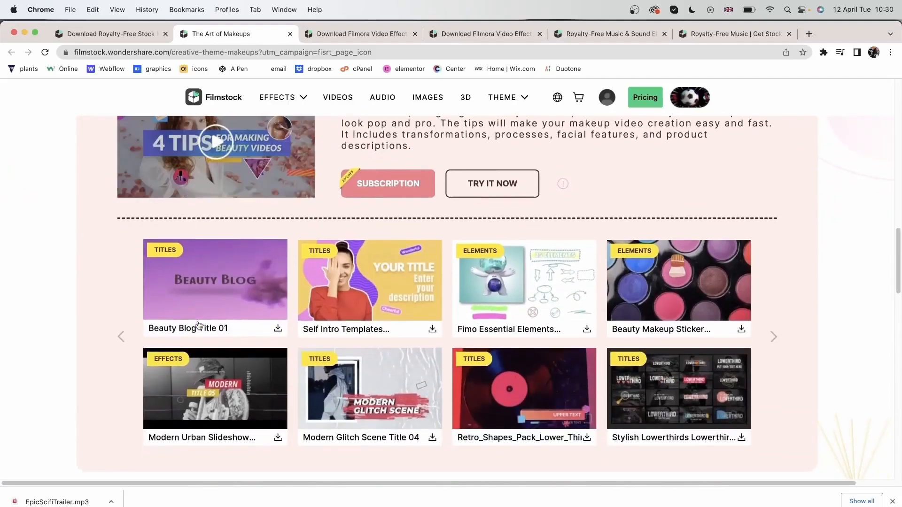
{"action": "scroll", "scroll_direction": "down", "scroll_amount": 3}
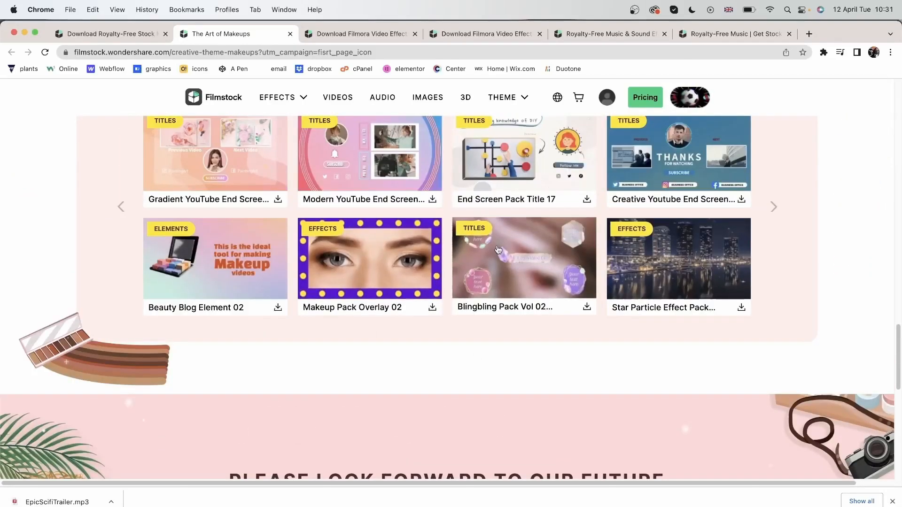
{"action": "scroll", "scroll_direction": "up", "scroll_amount": 3}
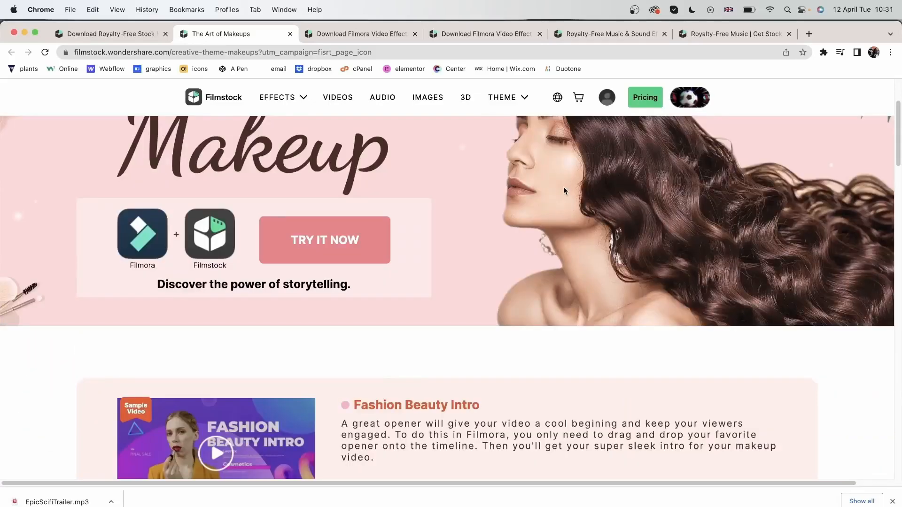
{"action": "mouse_move", "coordinate": [581, 91]}
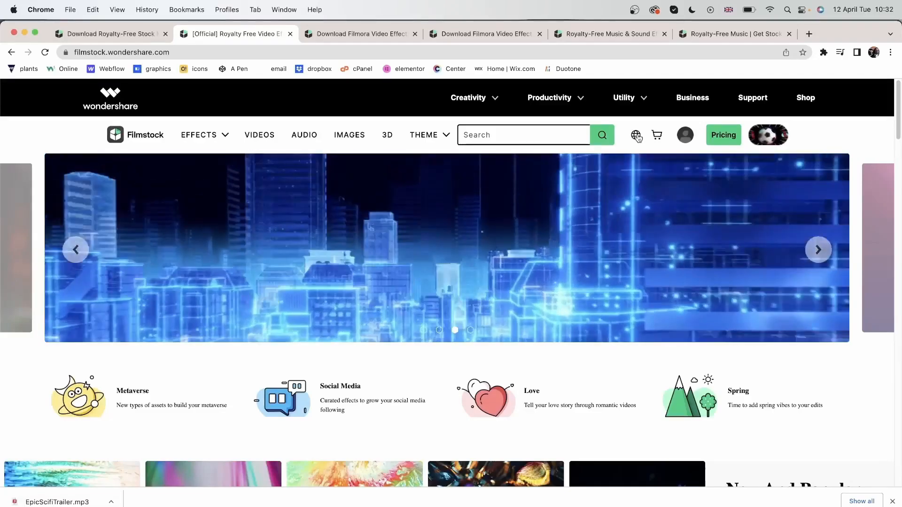
Switch Filmstock to the Japanese regional site and look through its page.
{"action": "left_click", "coordinate": [636, 134]}
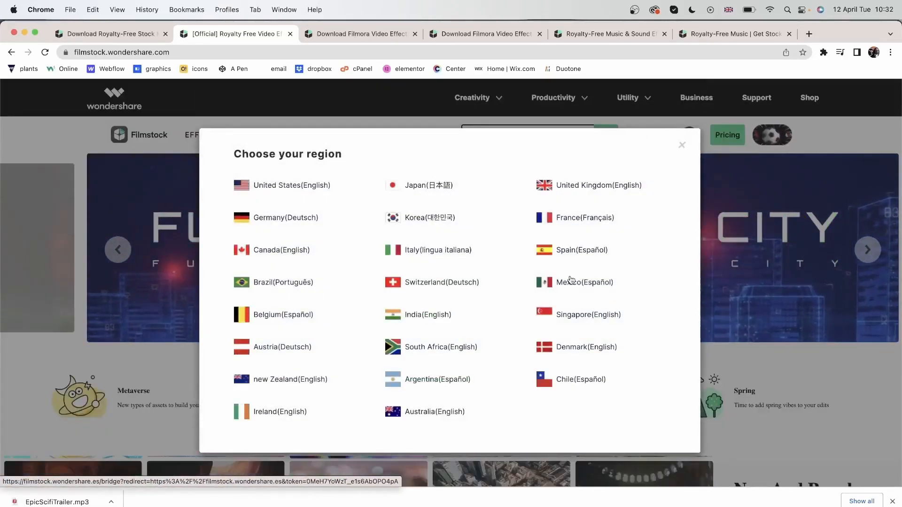
{"action": "left_click", "coordinate": [428, 185]}
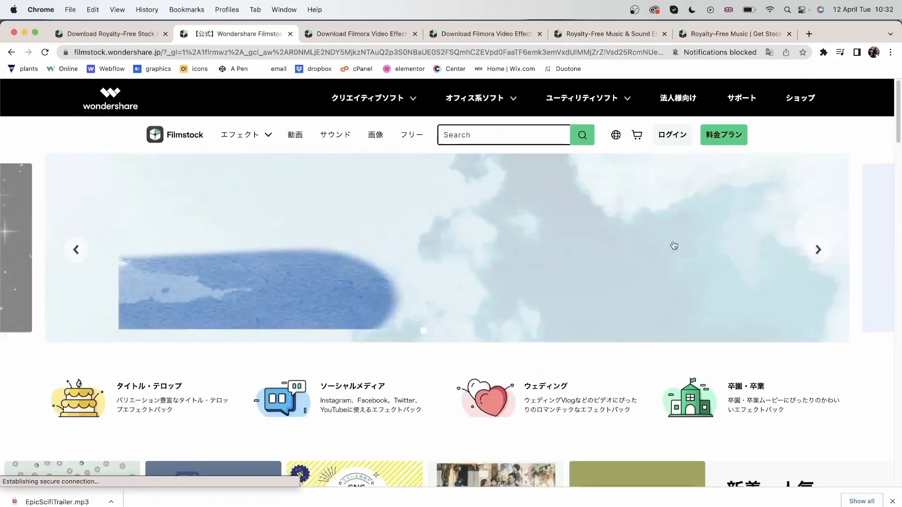
{"action": "scroll", "scroll_direction": "down", "scroll_amount": 3}
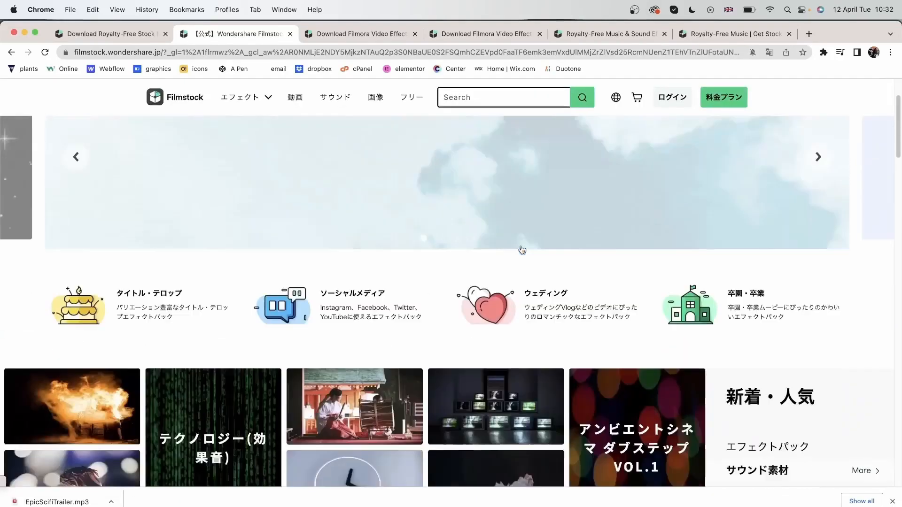
{"action": "scroll", "scroll_direction": "down", "scroll_amount": 3}
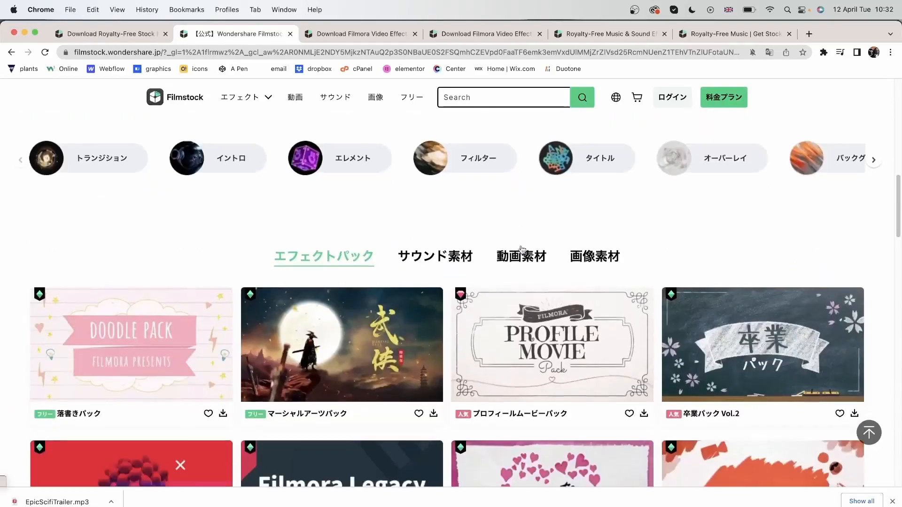
{"action": "scroll", "scroll_direction": "down", "scroll_amount": 3}
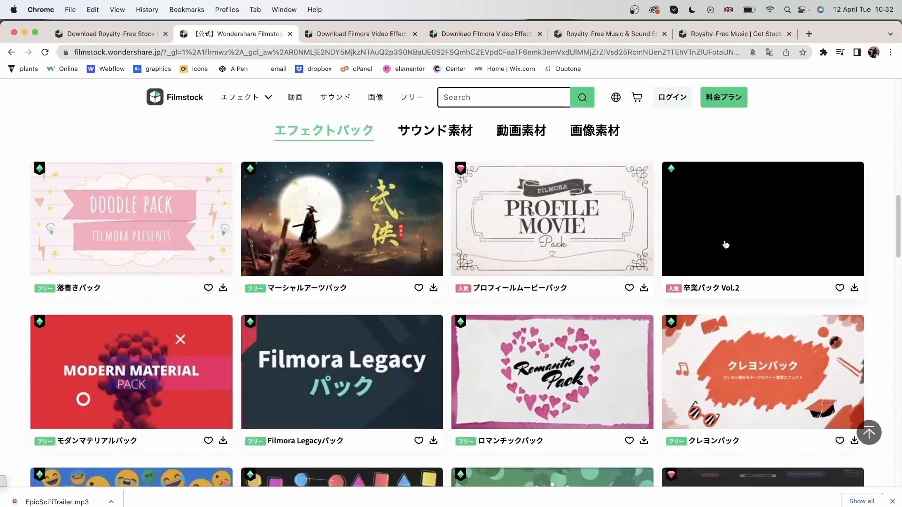
{"action": "mouse_move", "coordinate": [726, 245]}
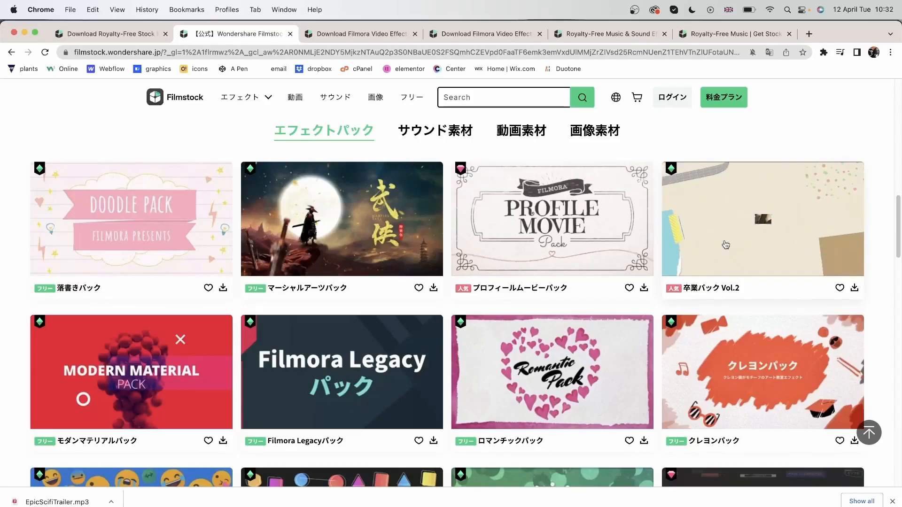
{"action": "scroll", "scroll_direction": "down", "scroll_amount": 3}
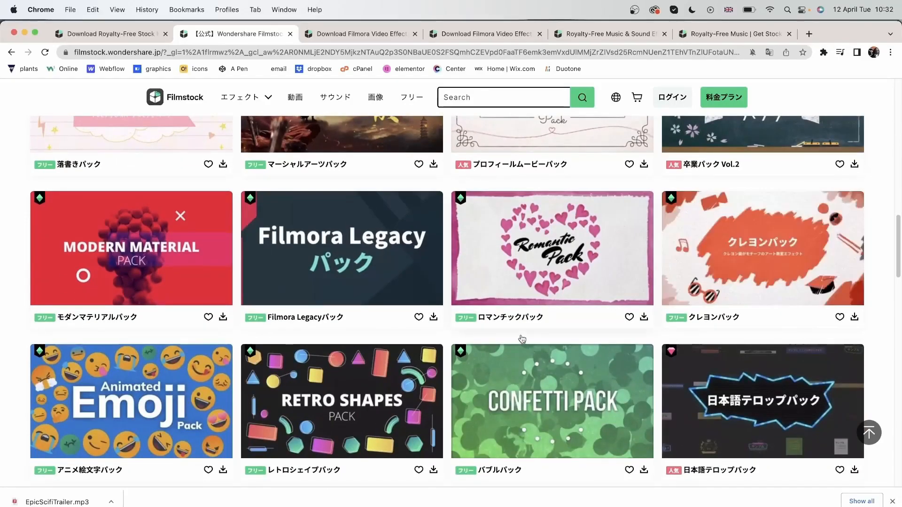
{"action": "scroll", "scroll_direction": "down", "scroll_amount": 3}
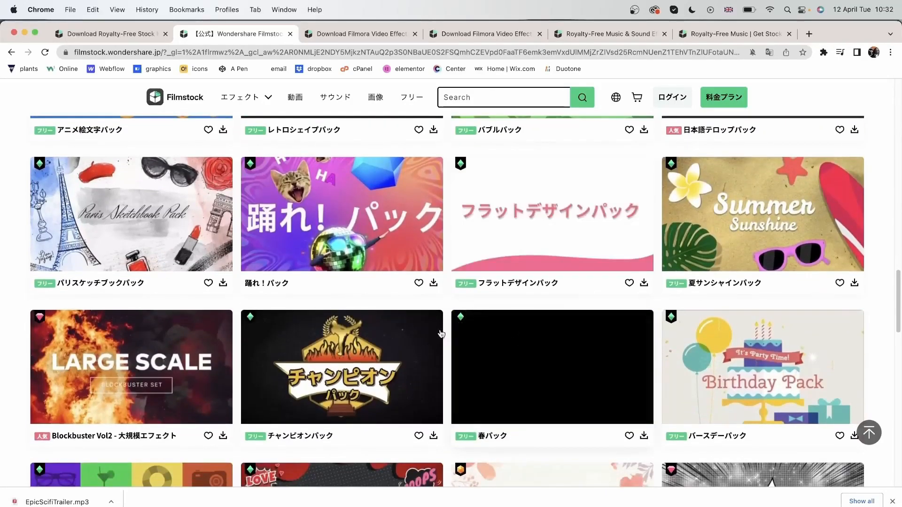
{"action": "scroll", "scroll_direction": "down", "scroll_amount": 3}
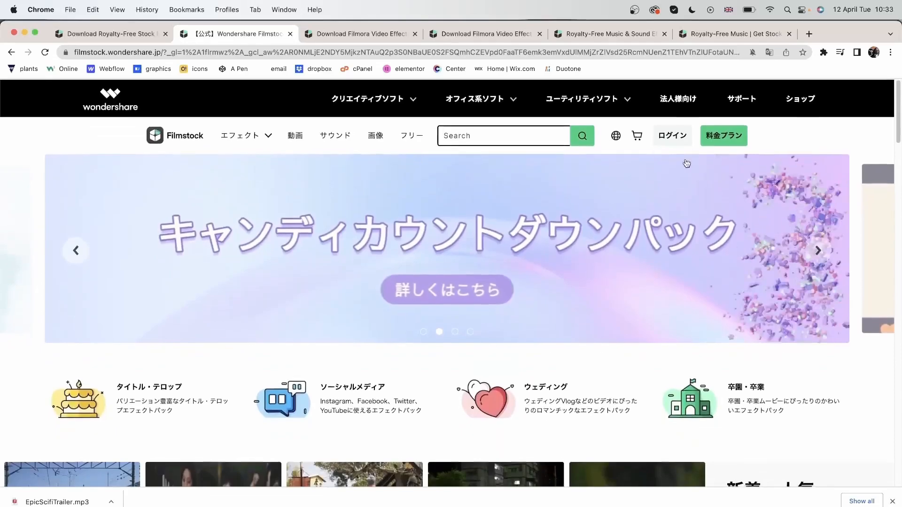
Switch the site to the Spanish regional version from the country list.
{"action": "left_click", "coordinate": [615, 135]}
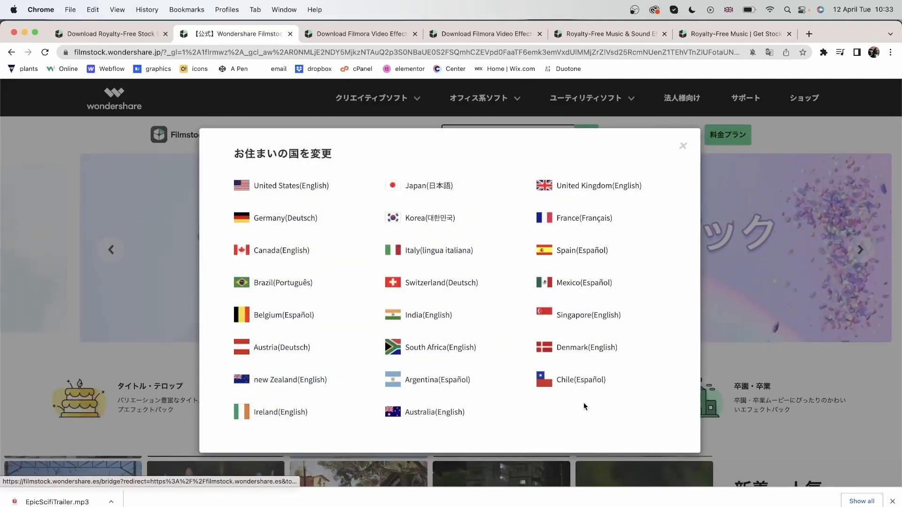
{"action": "left_click", "coordinate": [281, 347]}
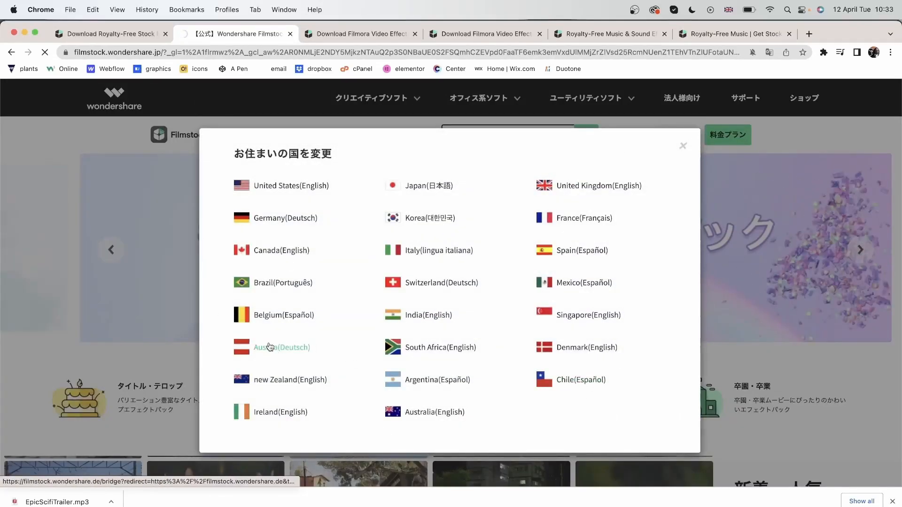
{"action": "left_click", "coordinate": [581, 250]}
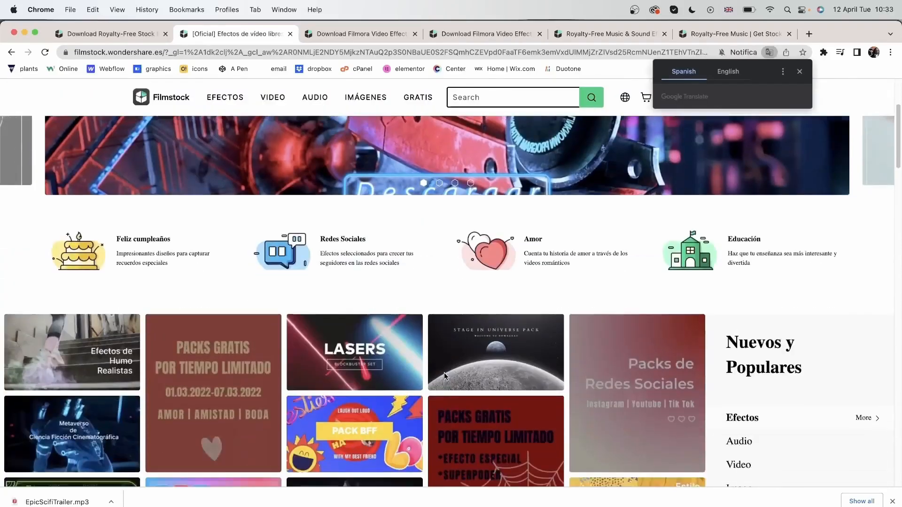
{"action": "scroll", "scroll_direction": "up", "scroll_amount": 3}
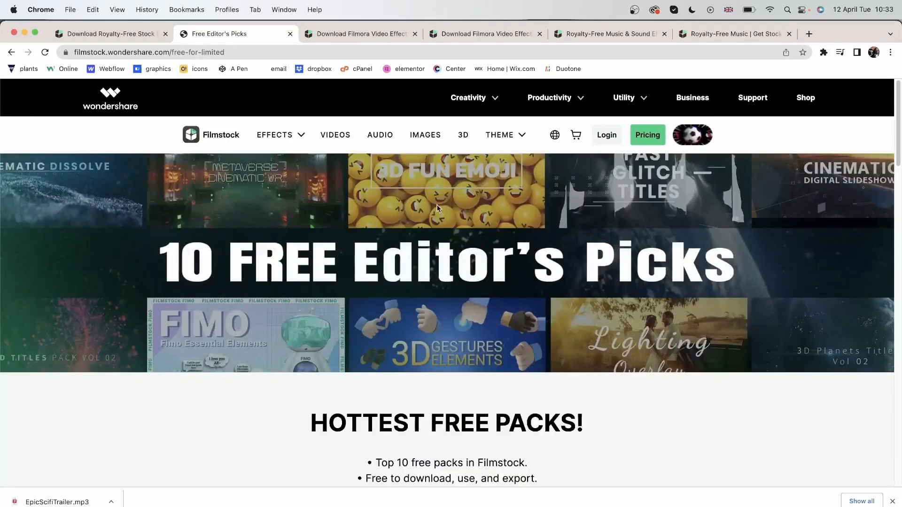
Find Fimo Essential Elements in Free Editor's Picks and start its free download.
{"action": "scroll", "scroll_direction": "down", "scroll_amount": 3}
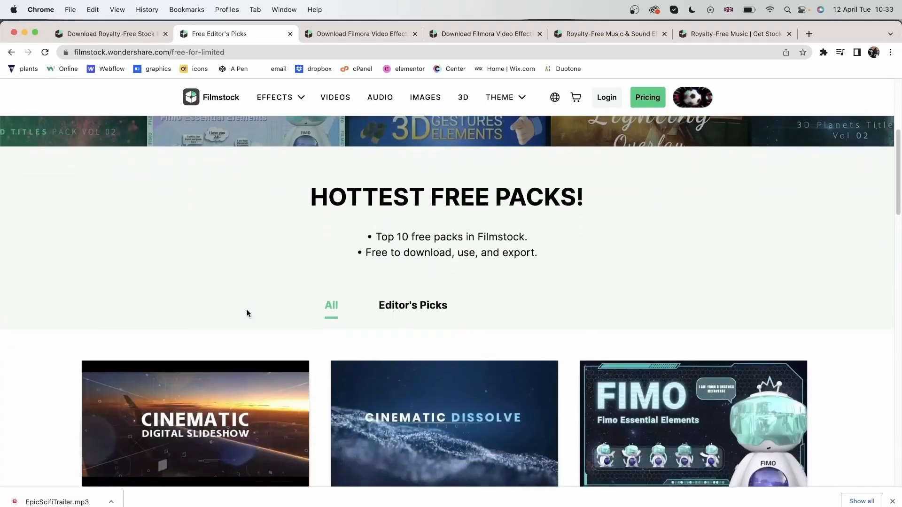
{"action": "scroll", "scroll_direction": "down", "scroll_amount": 3}
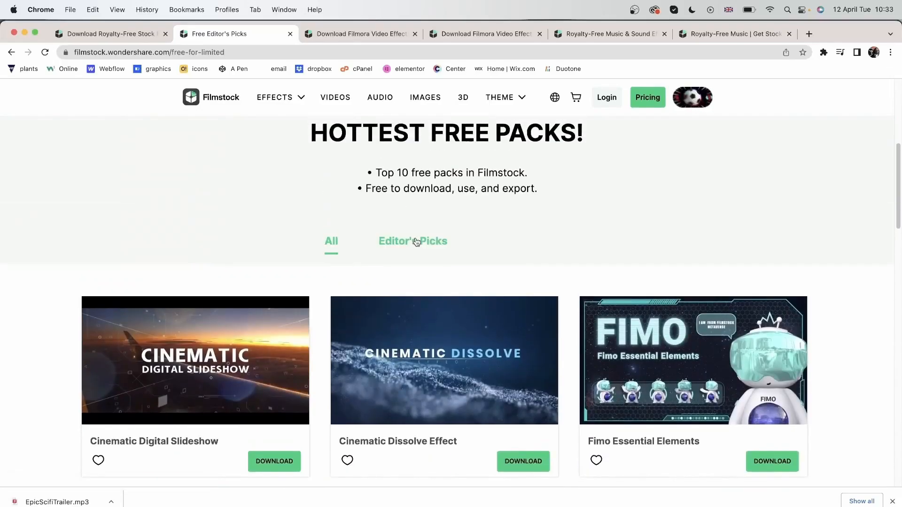
{"action": "scroll", "scroll_direction": "down", "scroll_amount": 3}
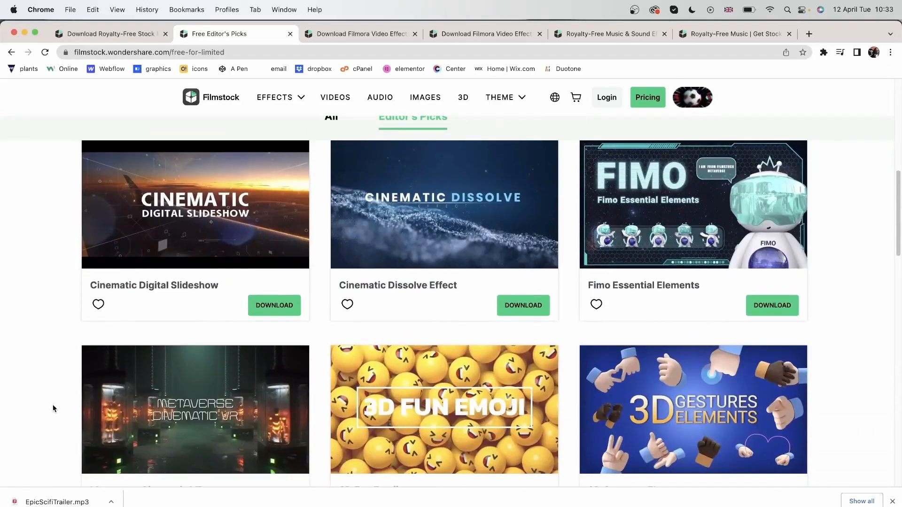
{"action": "scroll", "scroll_direction": "down", "scroll_amount": 3}
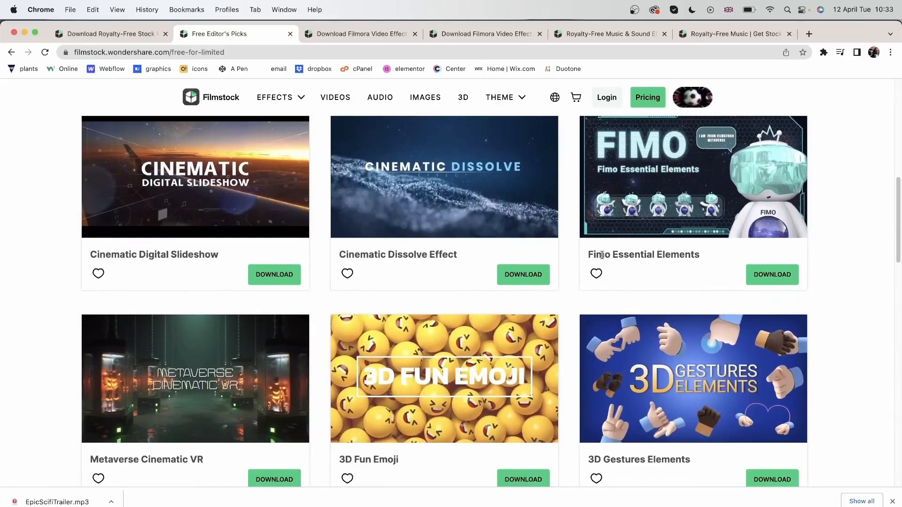
{"action": "mouse_move", "coordinate": [772, 279]}
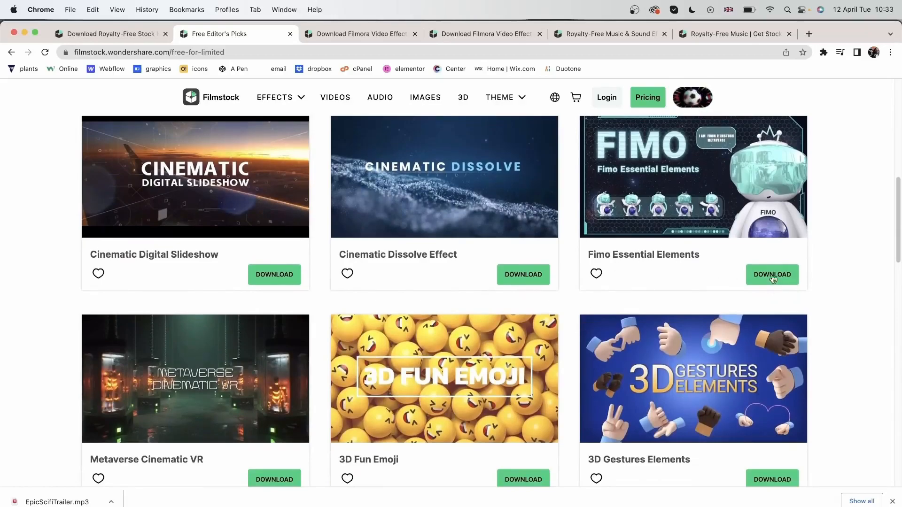
{"action": "left_click", "coordinate": [772, 275]}
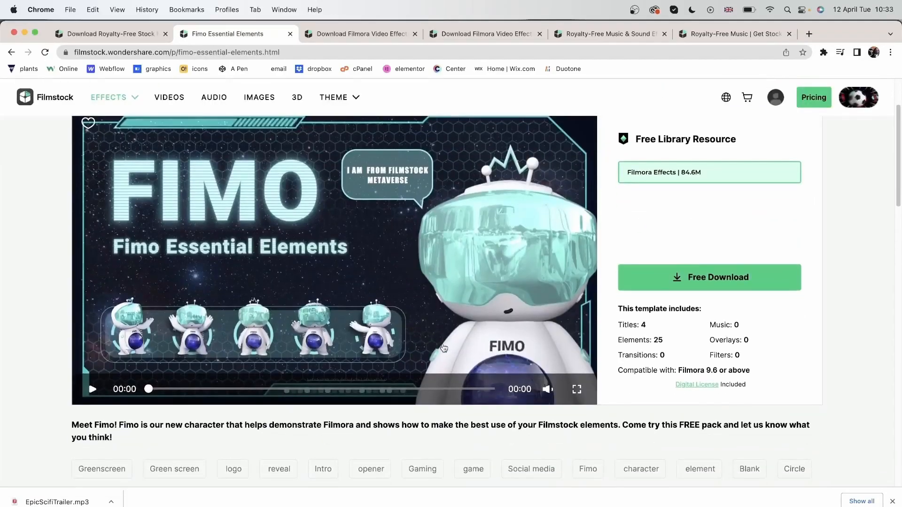
{"action": "left_click", "coordinate": [708, 277]}
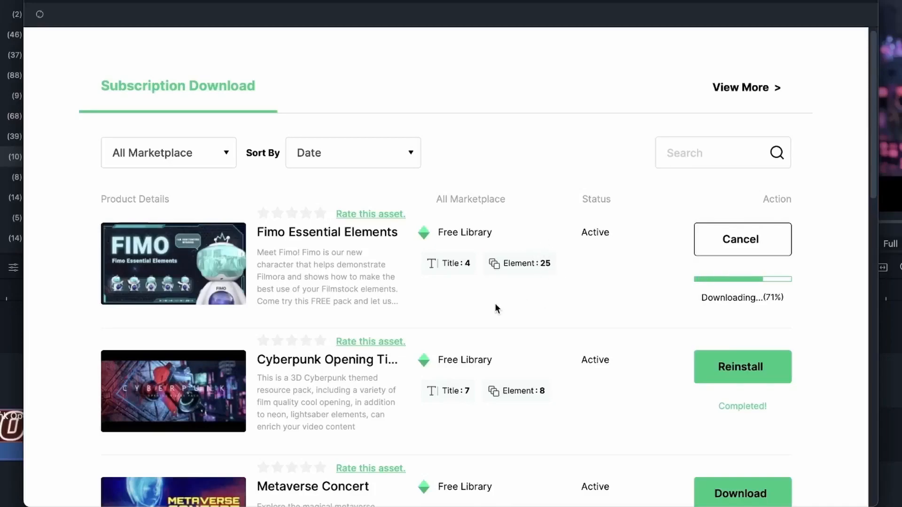
Watch the Filmstock download window until Fimo Essential Elements completes.
{"action": "scroll", "scroll_direction": "down", "scroll_amount": 3}
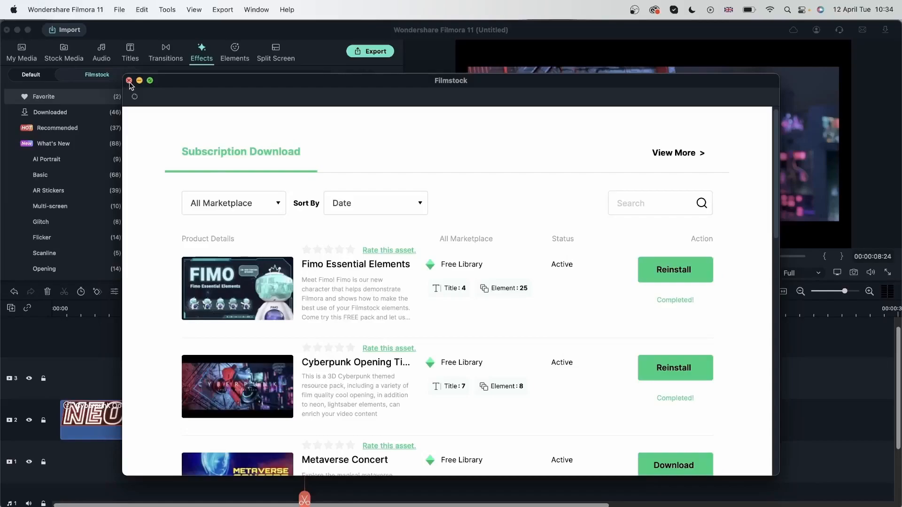
Show the Fimo Essential Elements pack in Elements and keep a clip's blending mode Normal.
{"action": "left_click", "coordinate": [129, 80]}
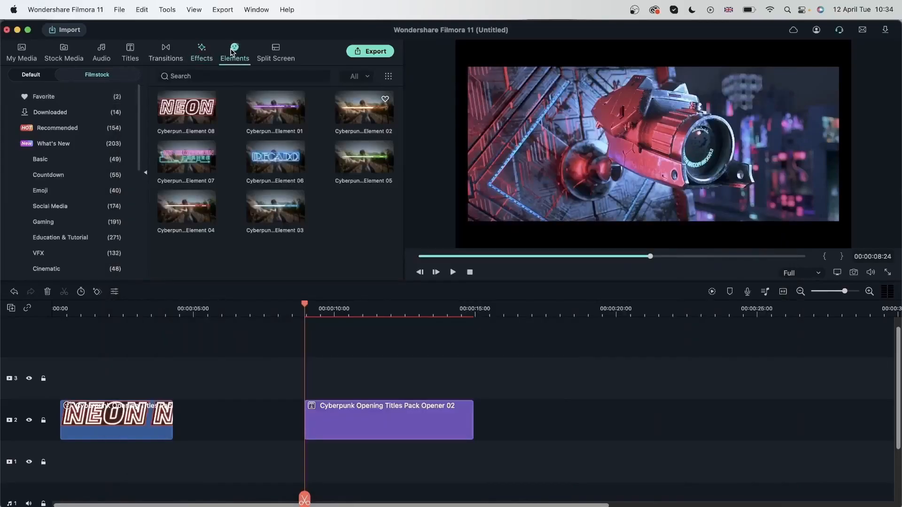
{"action": "scroll", "scroll_direction": "down", "scroll_amount": 3}
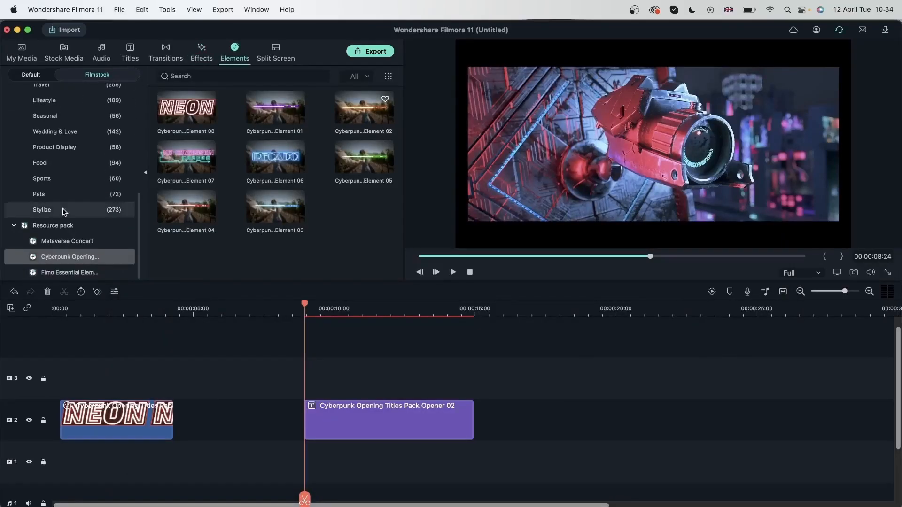
{"action": "left_click", "coordinate": [70, 273]}
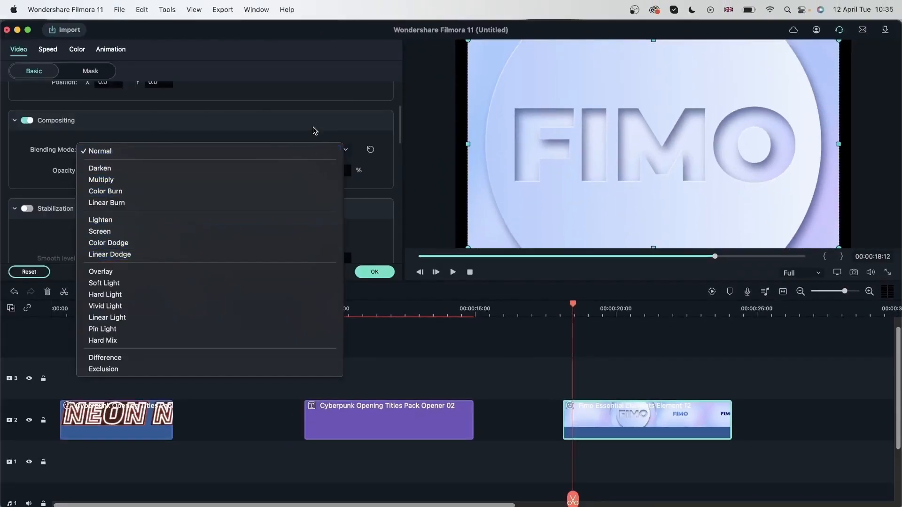
{"action": "left_click", "coordinate": [100, 151]}
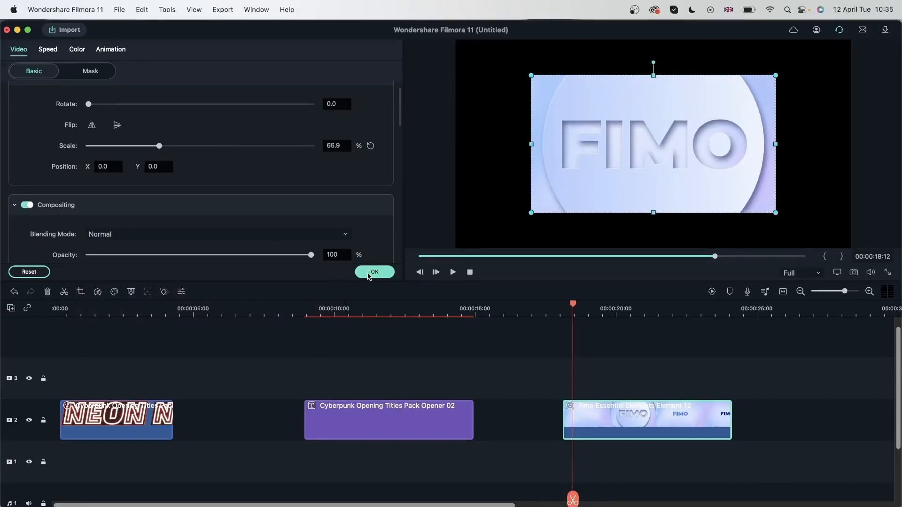
{"action": "left_click", "coordinate": [374, 271]}
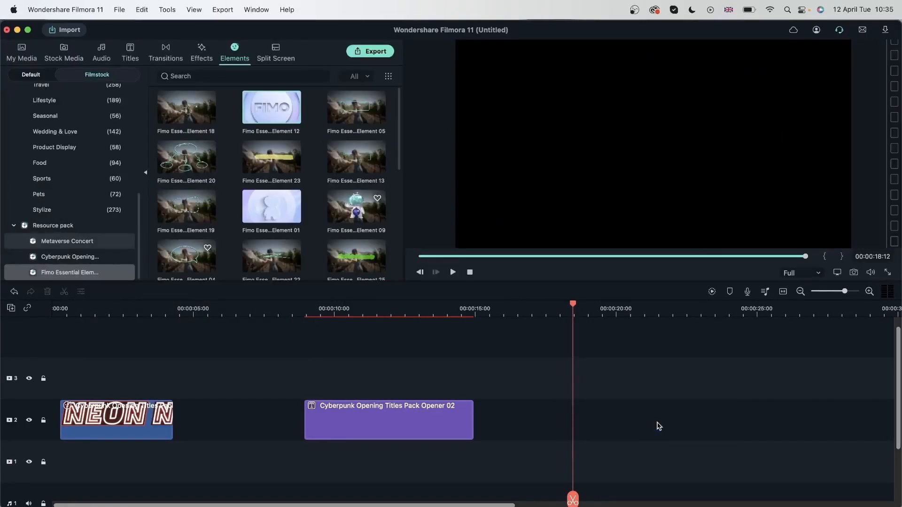
Preview Fimo titles including 'I love you All~', then browse Transitions and Filmstock Effects.
{"action": "left_click", "coordinate": [129, 50]}
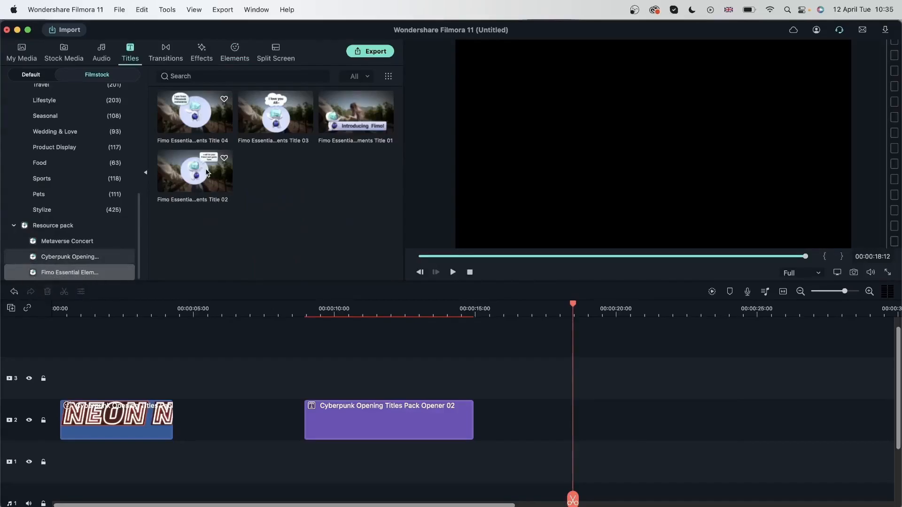
{"action": "left_click", "coordinate": [452, 272]}
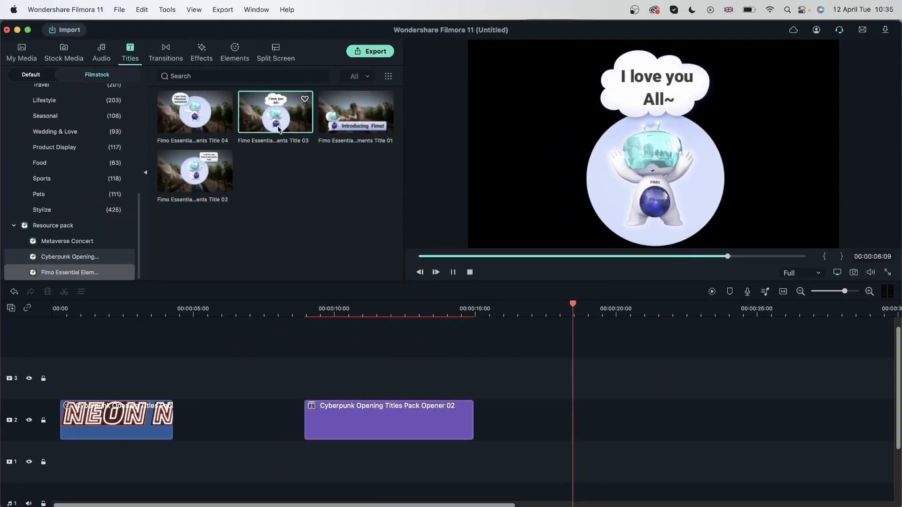
{"action": "left_click", "coordinate": [435, 272]}
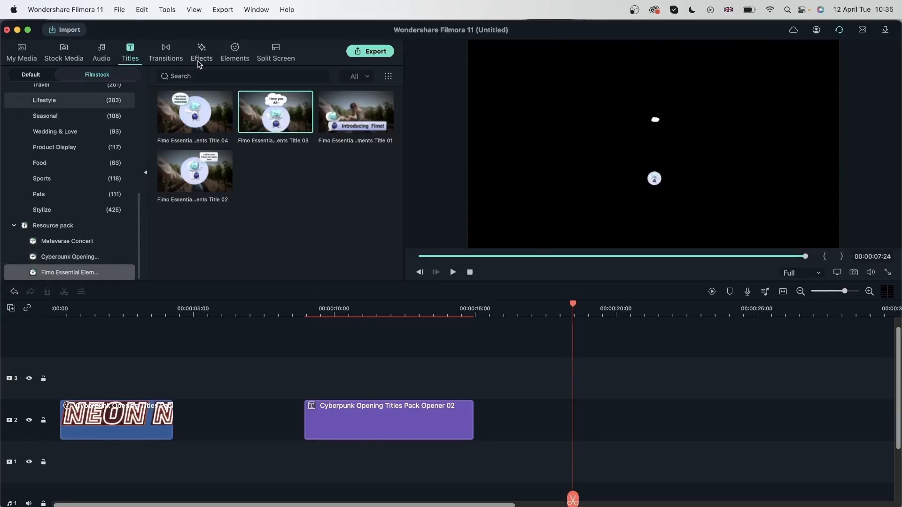
{"action": "left_click", "coordinate": [165, 52]}
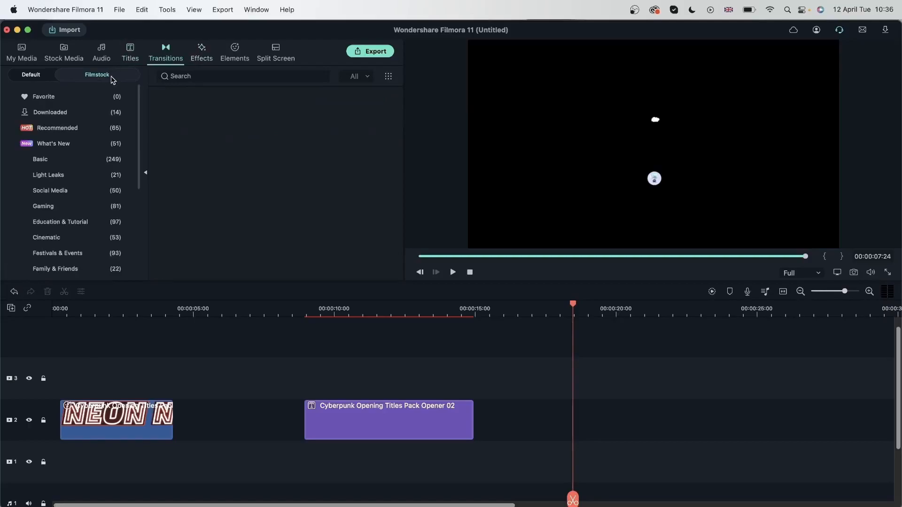
{"action": "left_click", "coordinate": [201, 52]}
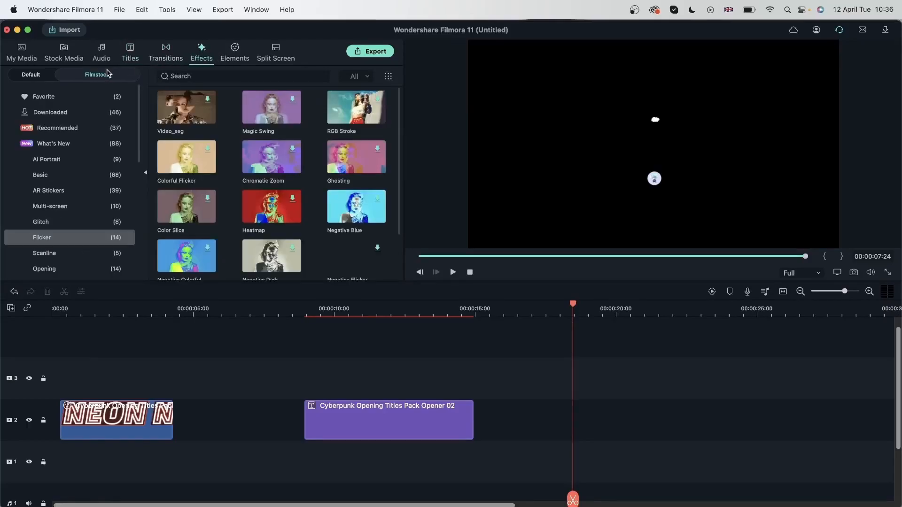